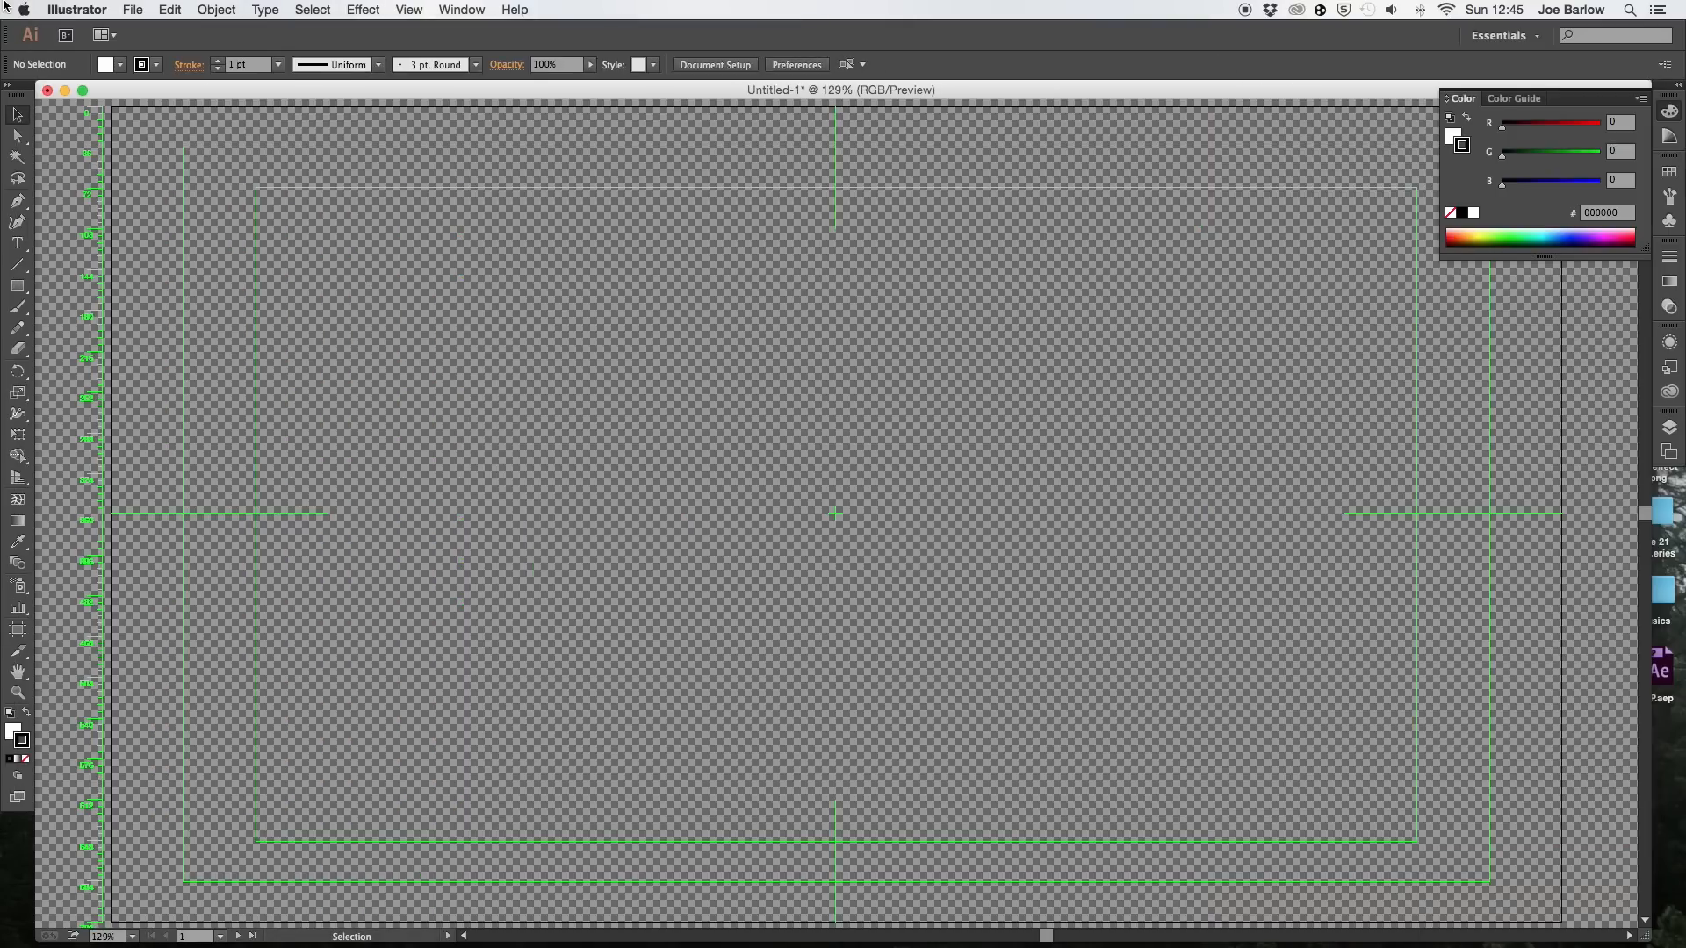
{"action": "mouse_move", "coordinate": [756, 284]}
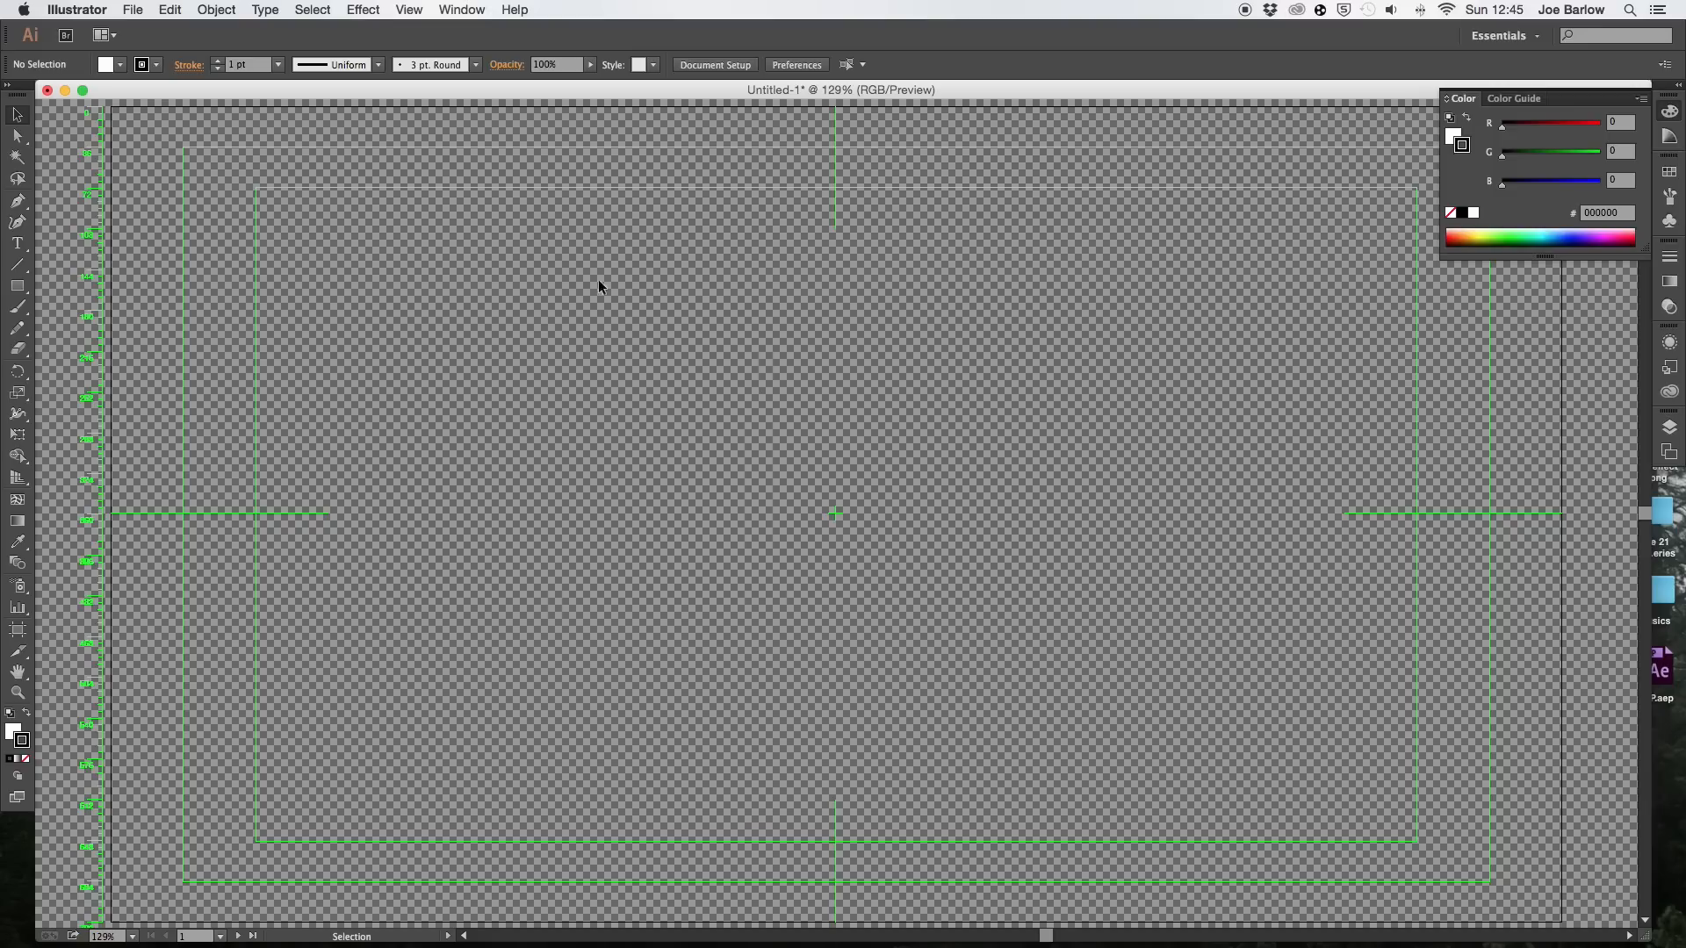
{"action": "mouse_move", "coordinate": [545, 131]}
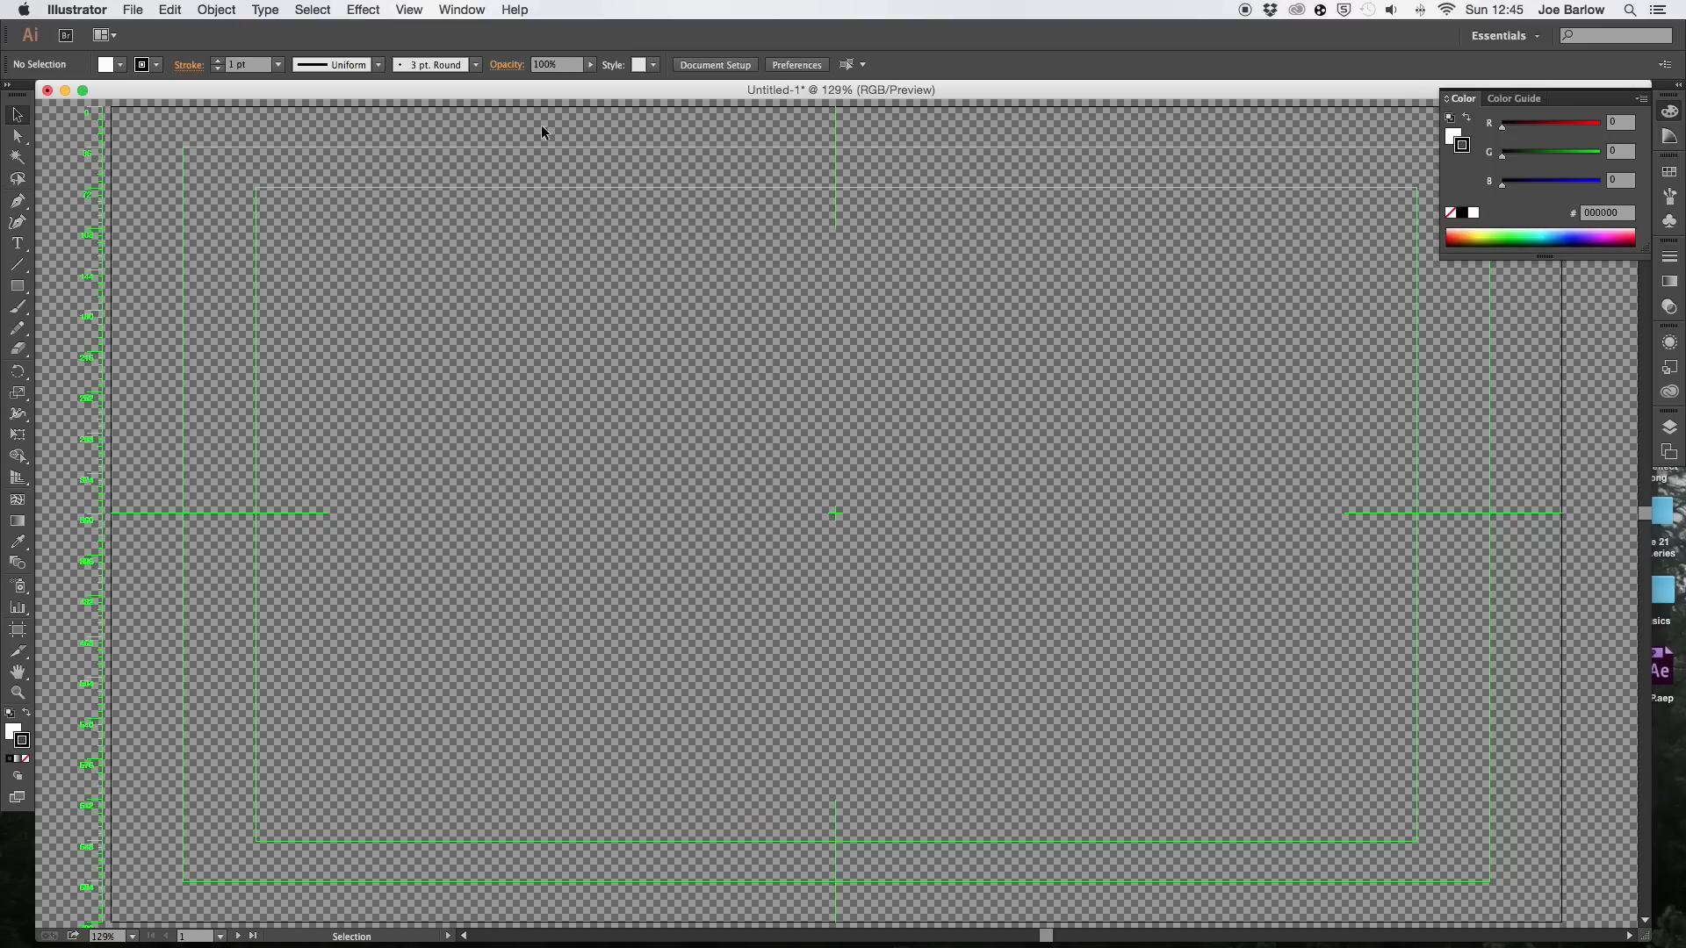
Switch the Illustrator artwork to Outline view to hide the transparency grid.
{"action": "left_click", "coordinate": [408, 9]}
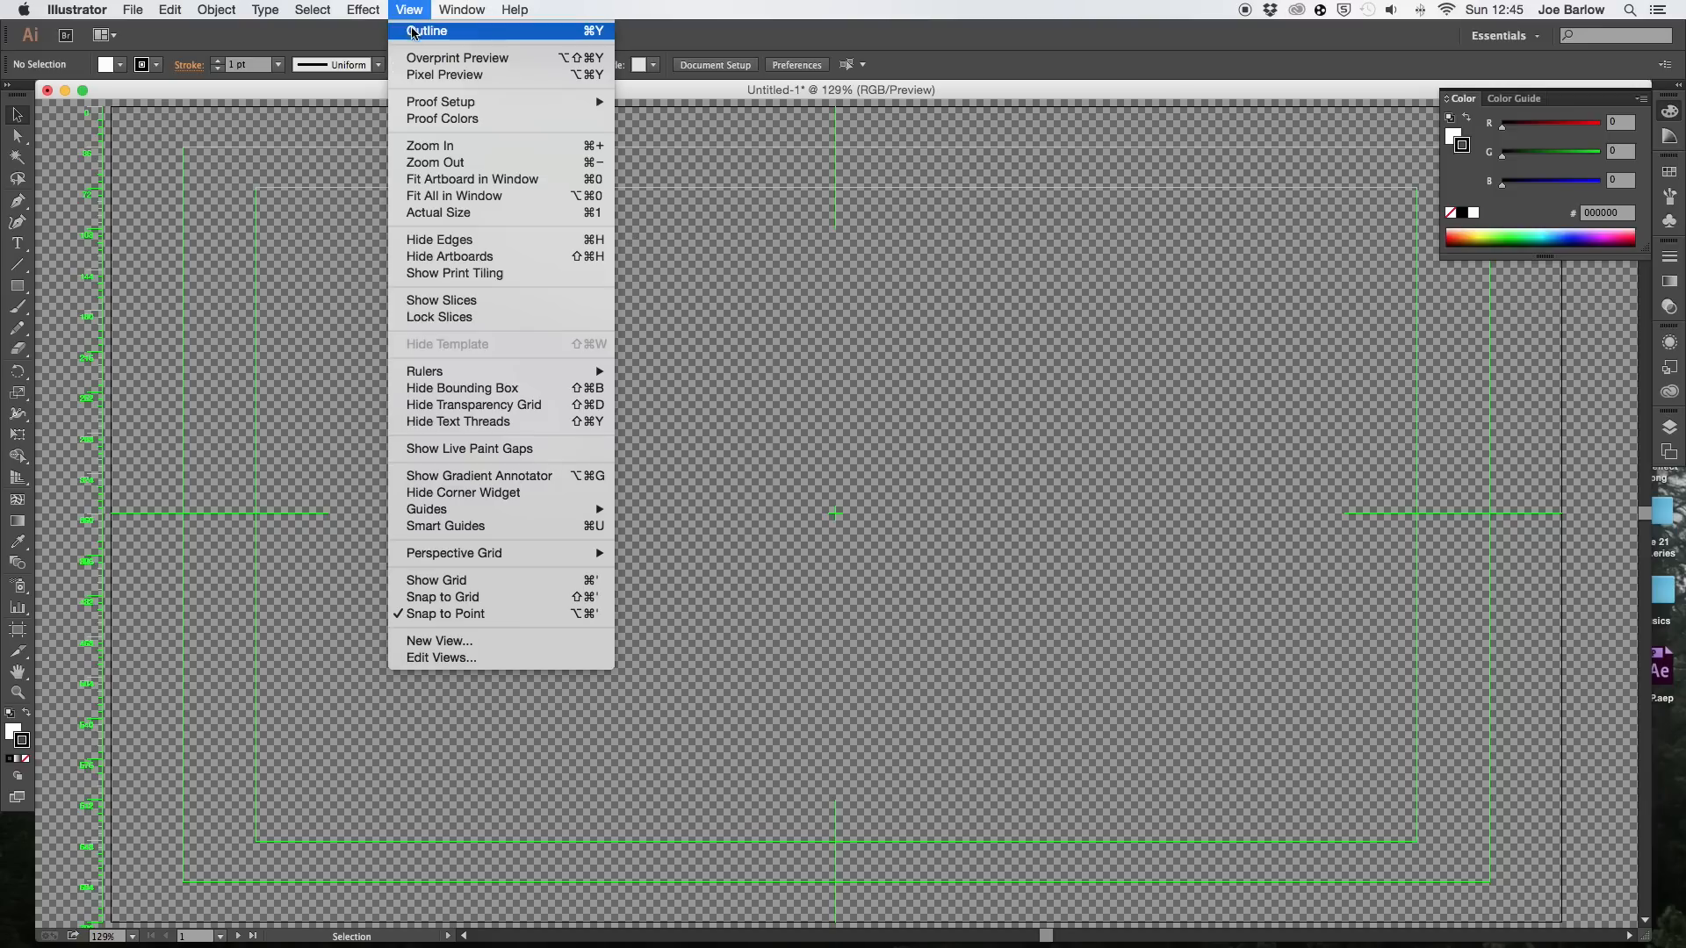
{"action": "left_click", "coordinate": [427, 30]}
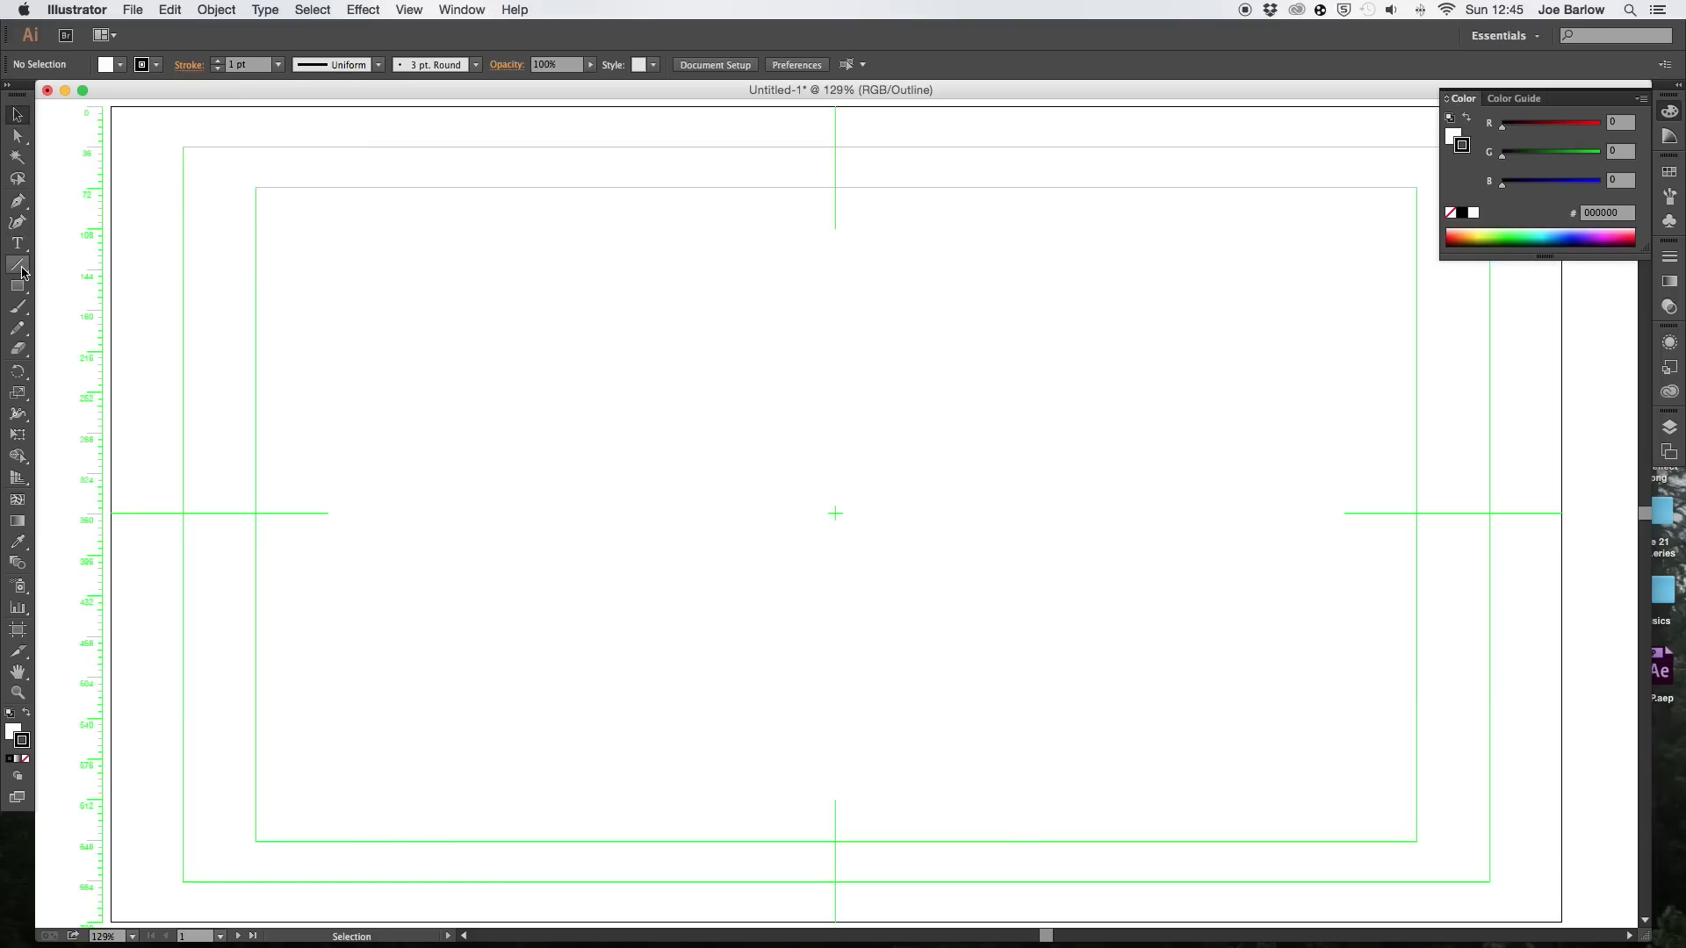
Draw a horizontal line with the Line Segment Tool just above the artboard centre.
{"action": "left_click", "coordinate": [18, 265]}
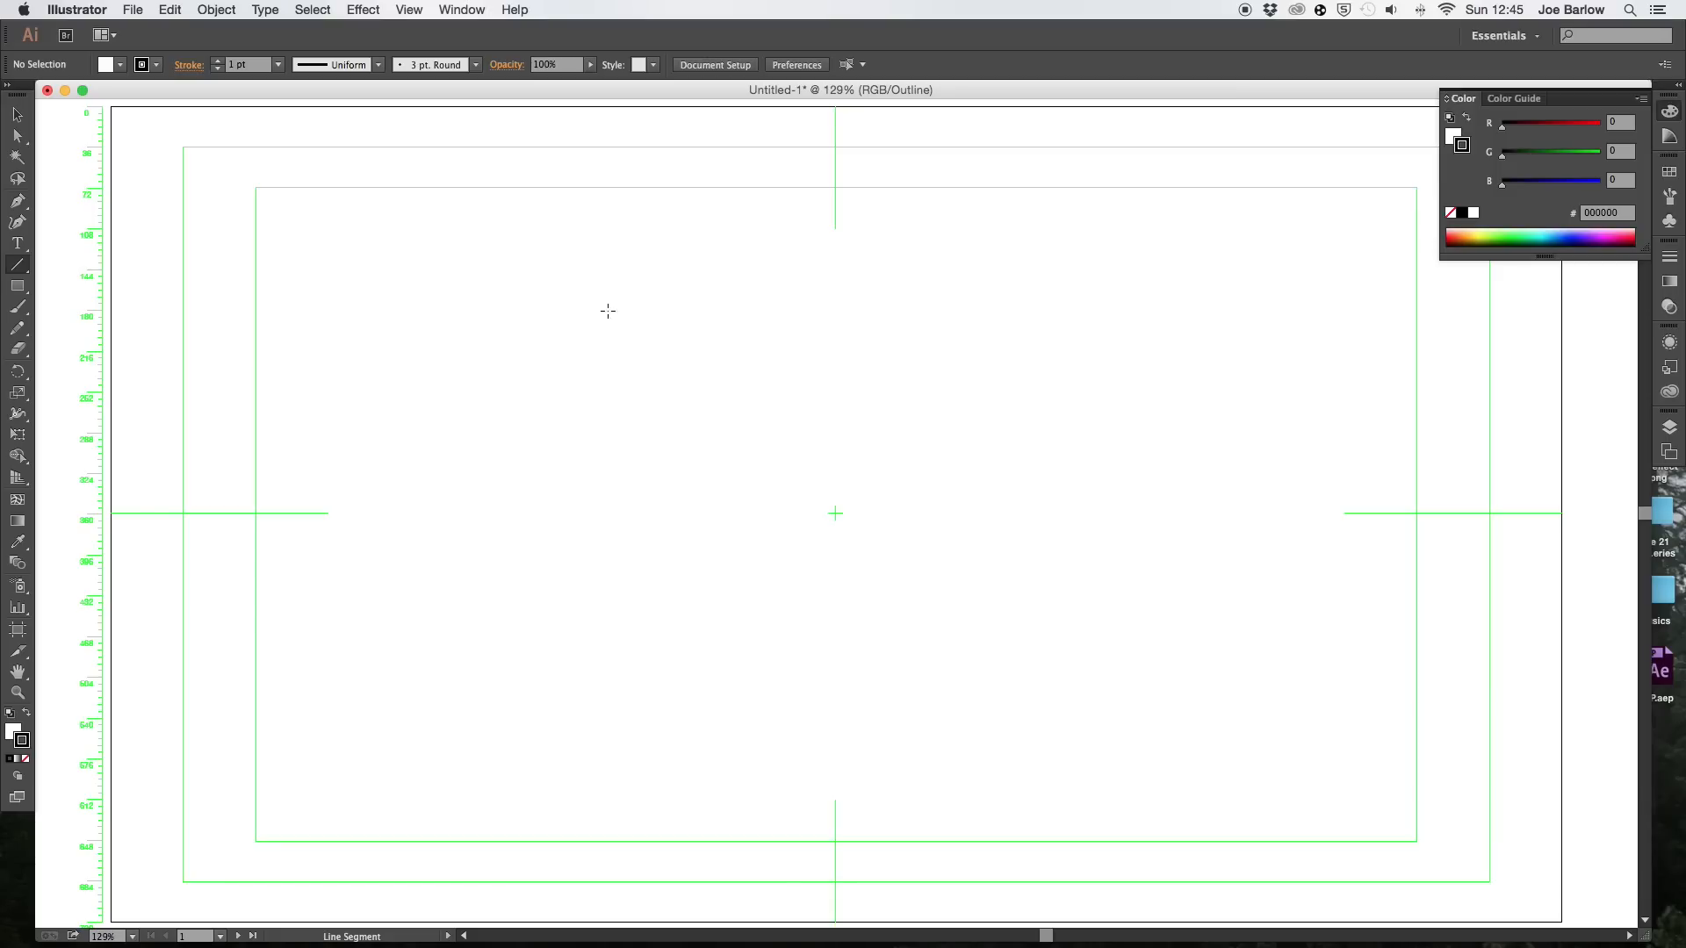
{"action": "left_click_drag", "start_coordinate": [564, 258], "coordinate": [978, 464]}
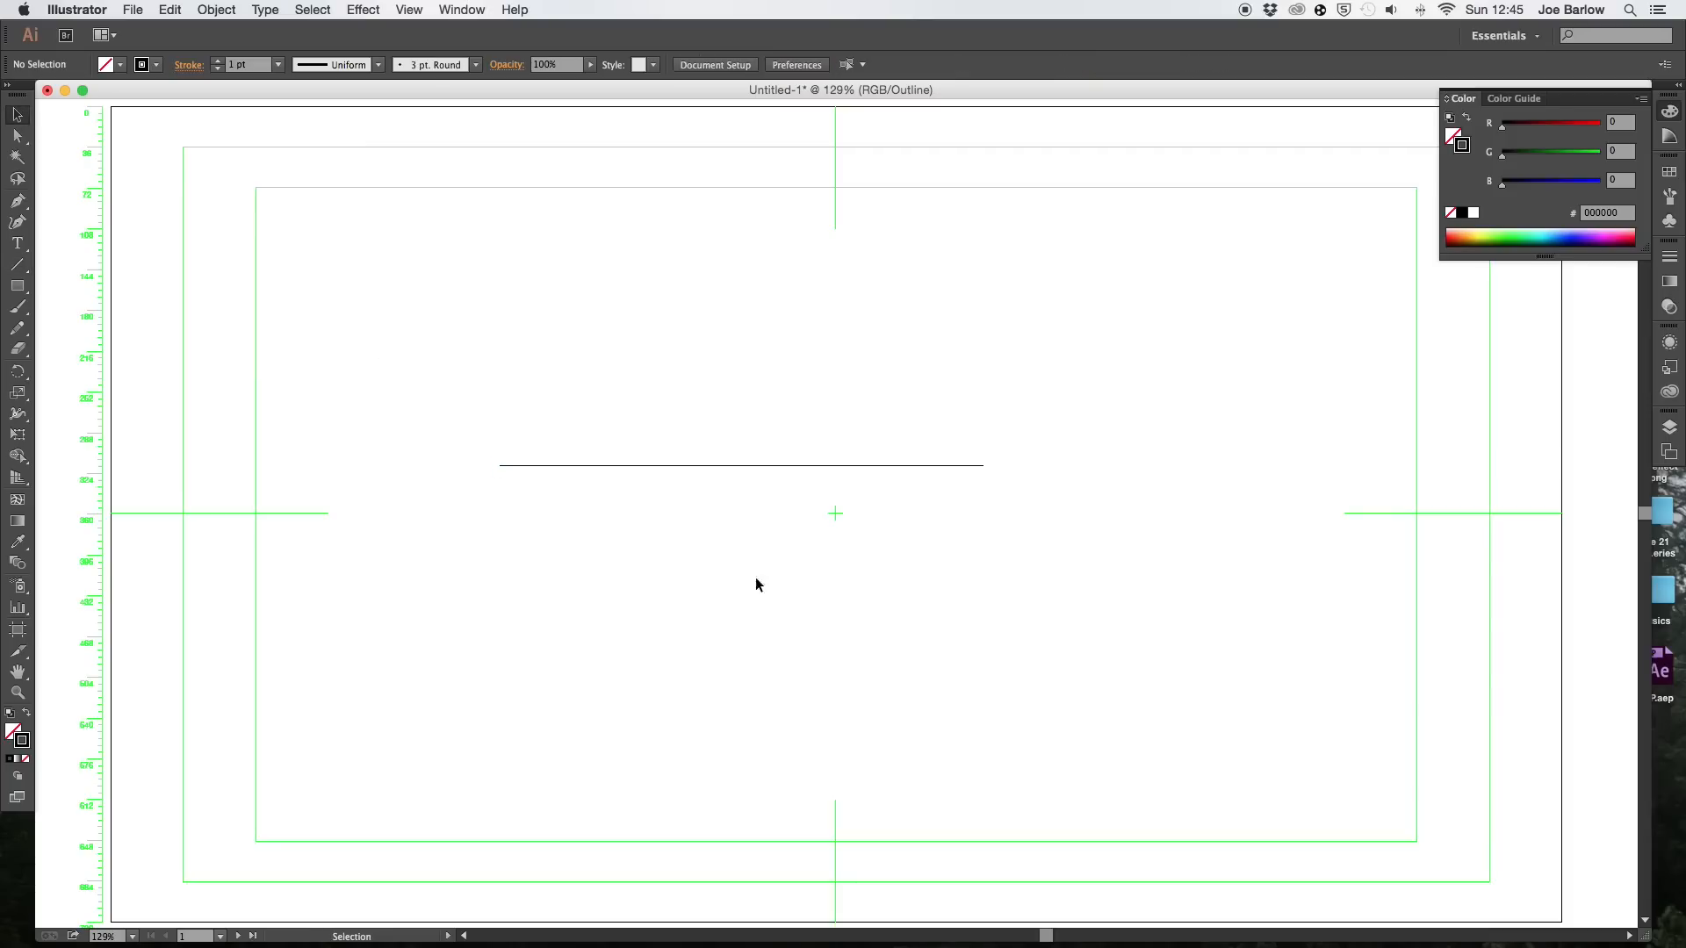
{"action": "mouse_move", "coordinate": [503, 233]}
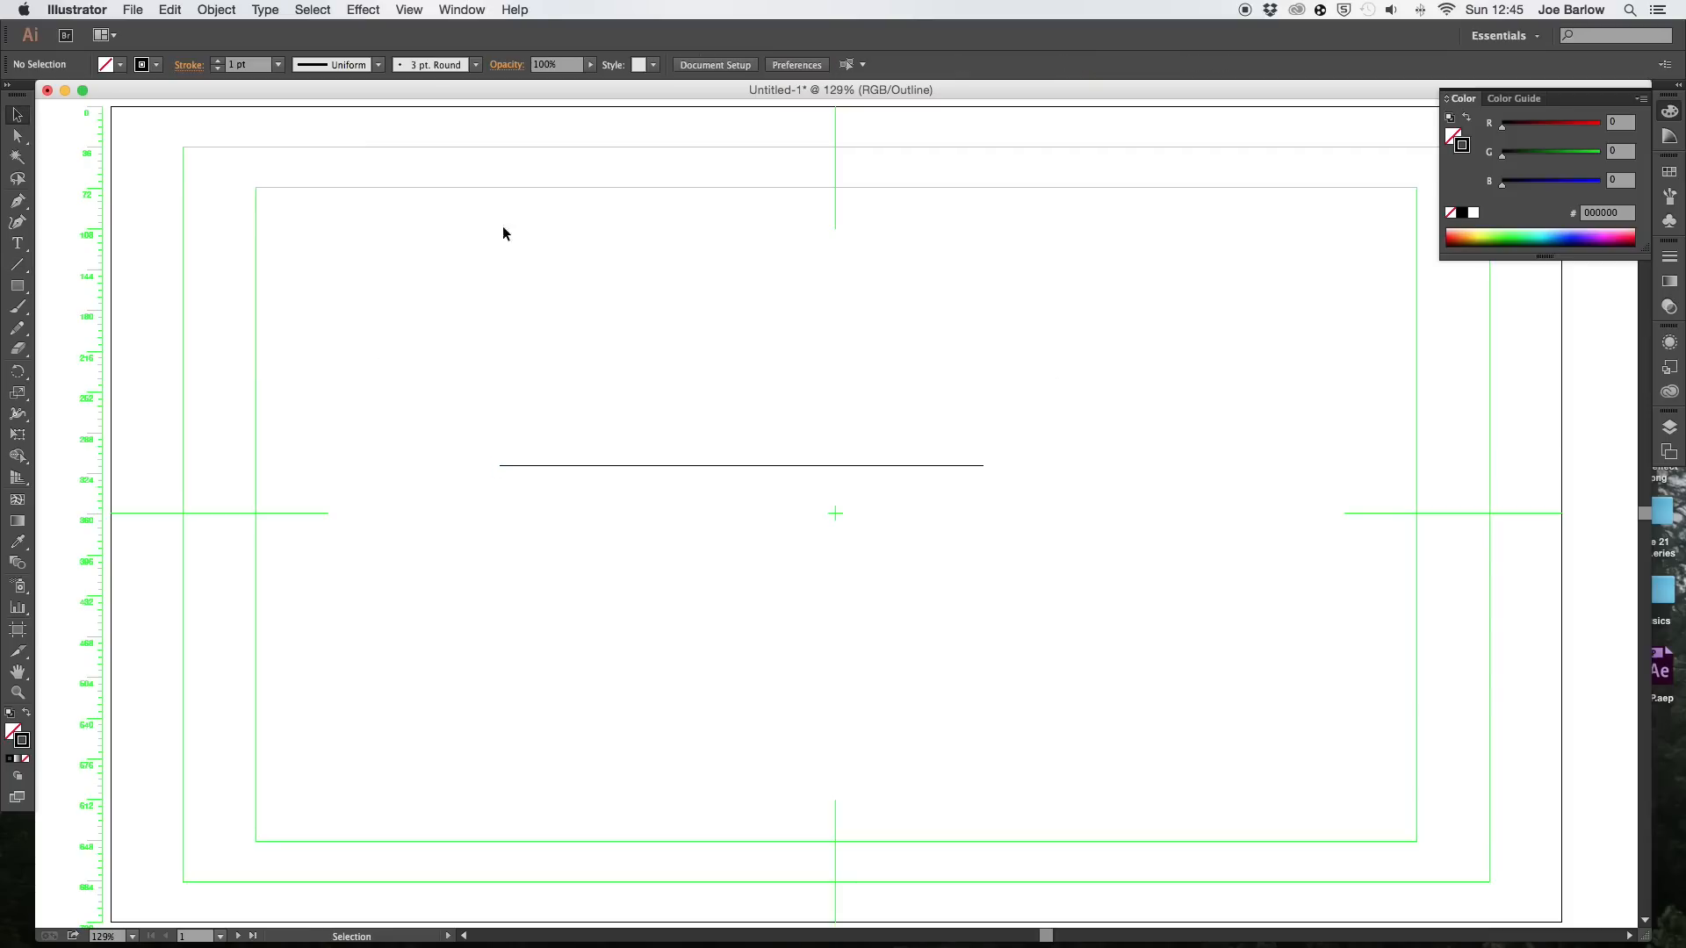
{"action": "mouse_move", "coordinate": [17, 415]}
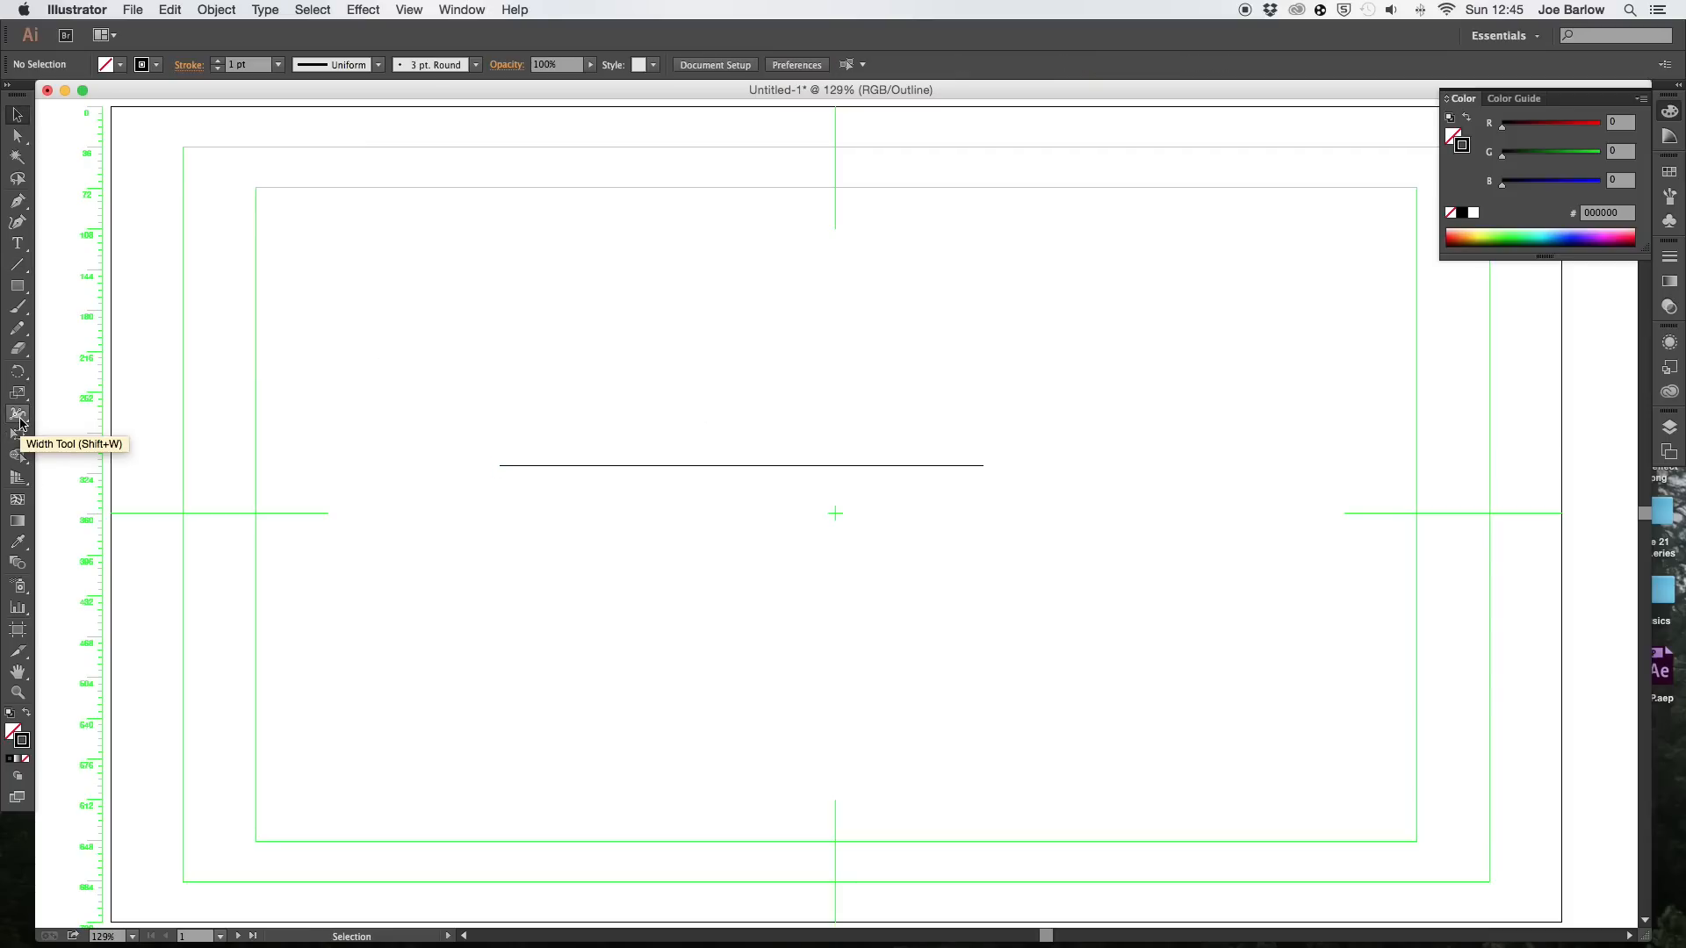
Select the Twirl Tool and set its brush Width and Height to 300 px.
{"action": "left_click", "coordinate": [18, 414]}
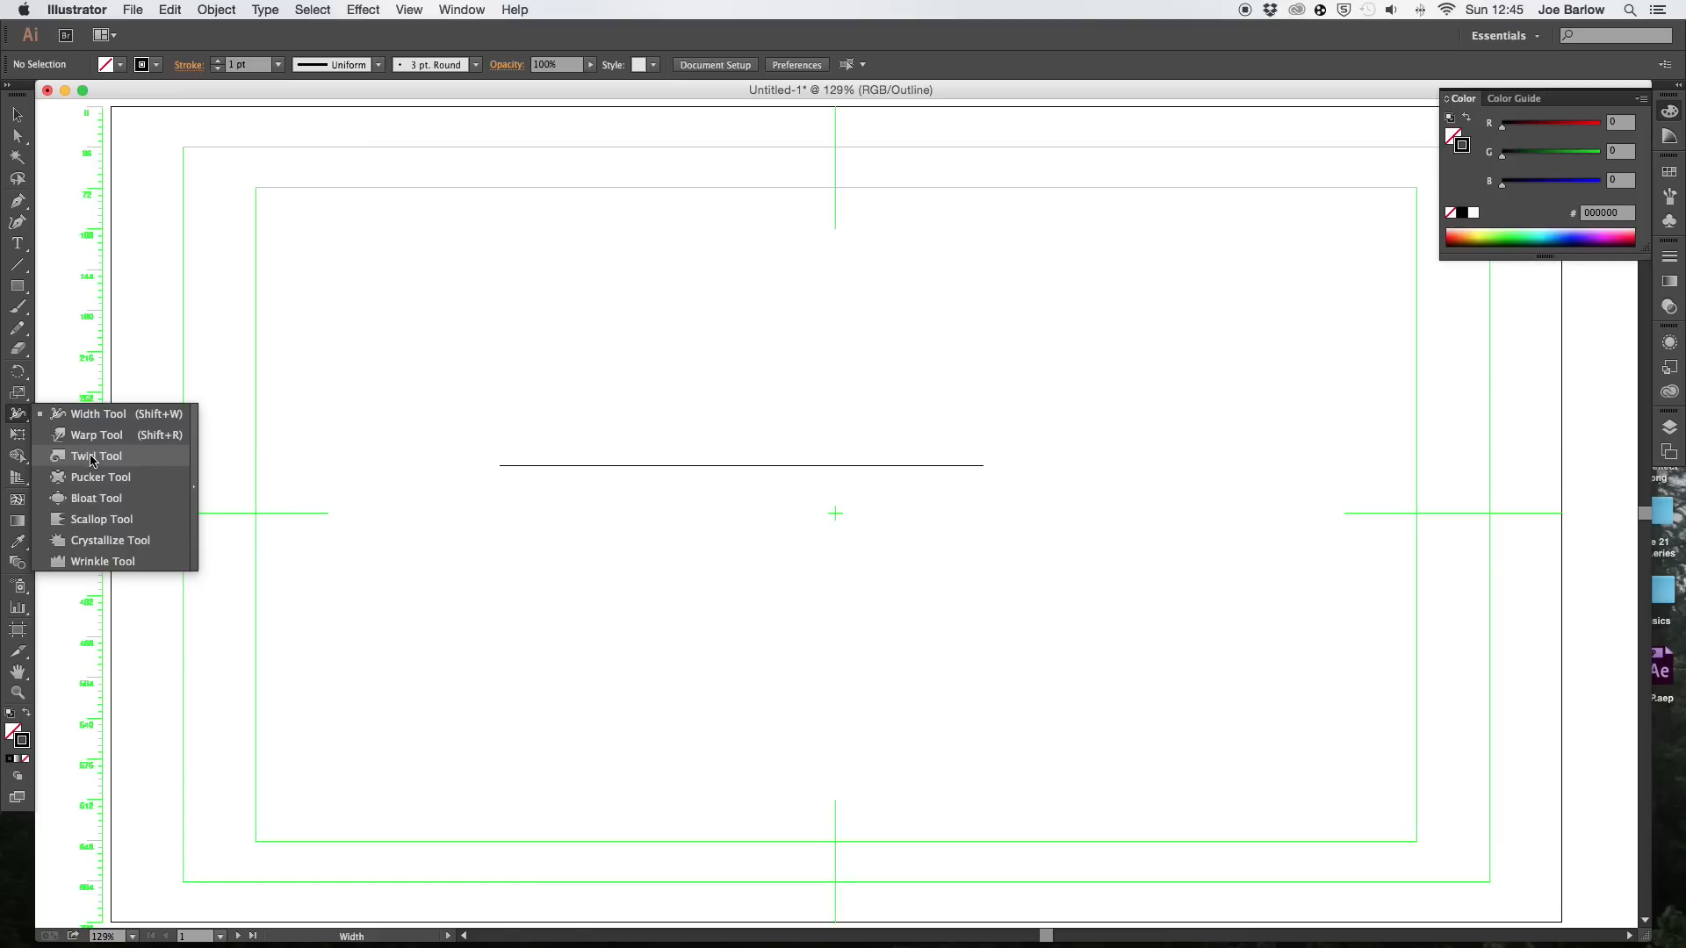
{"action": "left_click", "coordinate": [96, 454]}
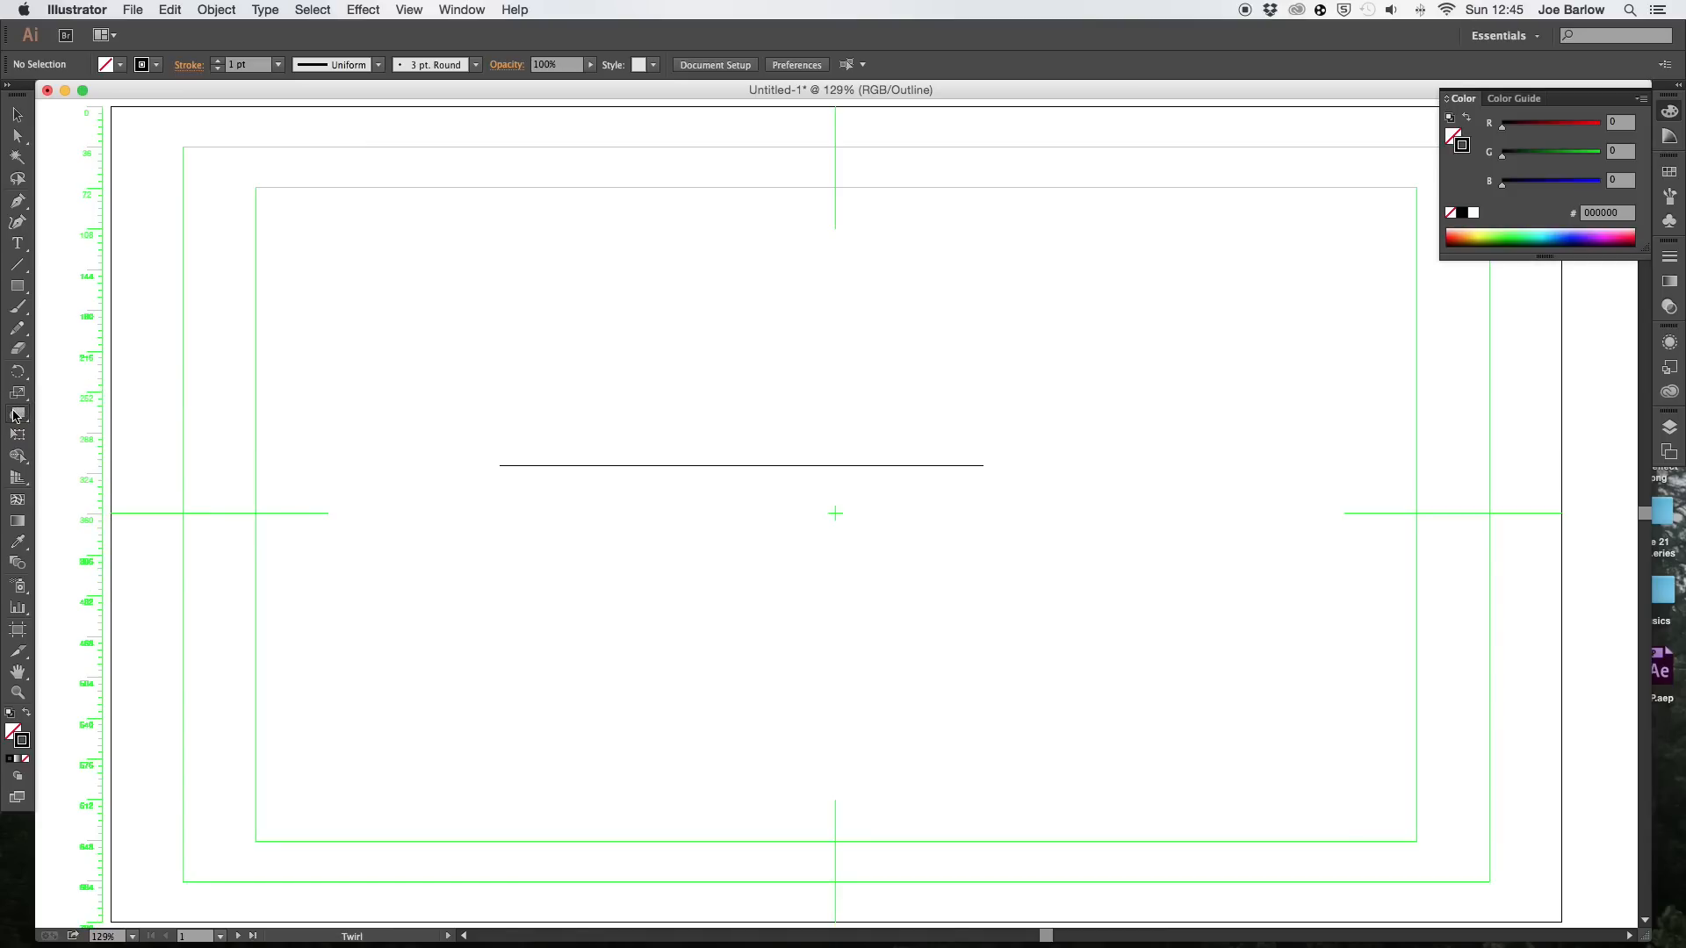
{"action": "left_click_drag", "start_coordinate": [527, 277], "coordinate": [632, 379]}
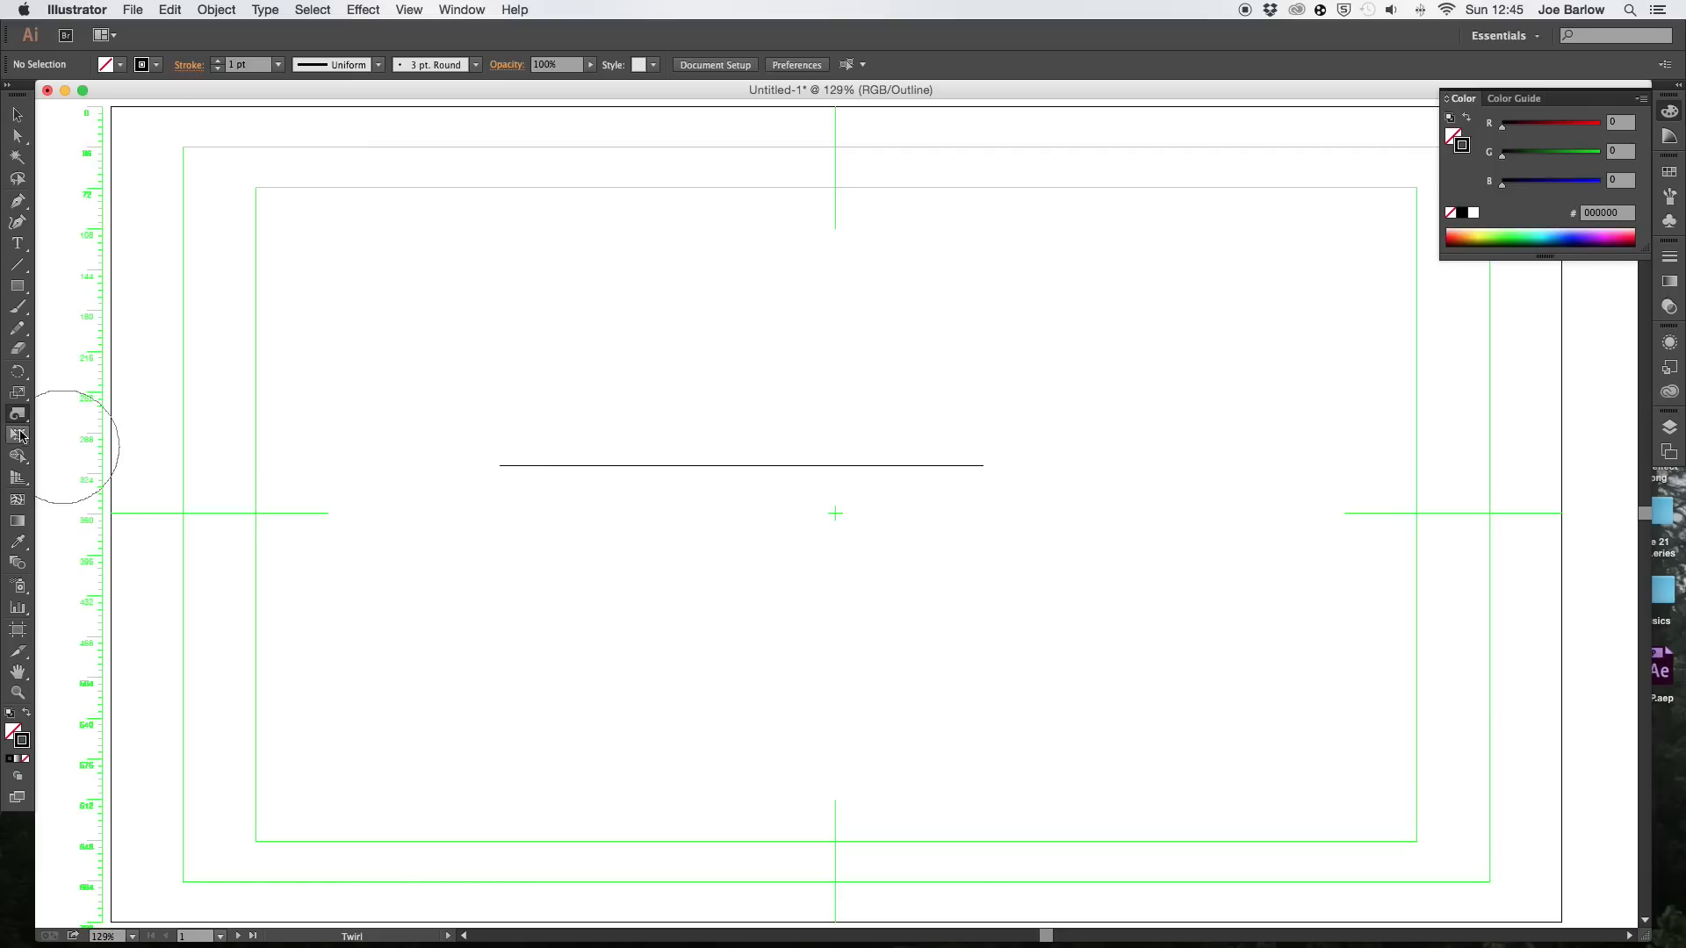
{"action": "double_click", "coordinate": [19, 435]}
{"action": "type", "text": "300"}
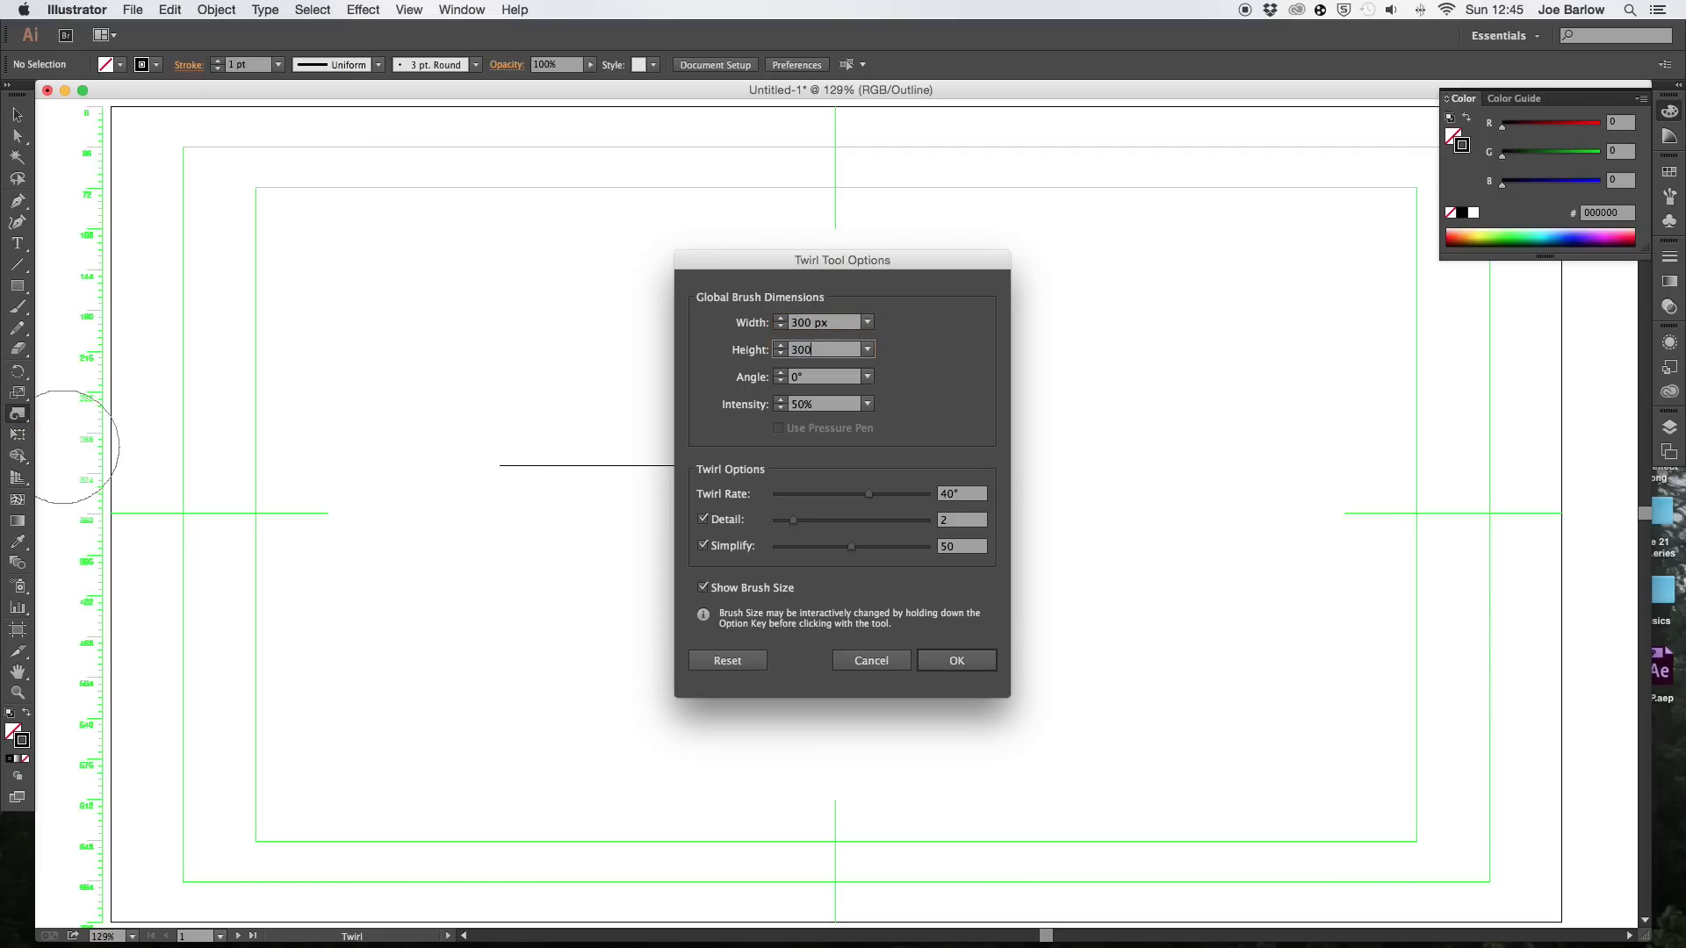
{"action": "left_click", "coordinate": [954, 661]}
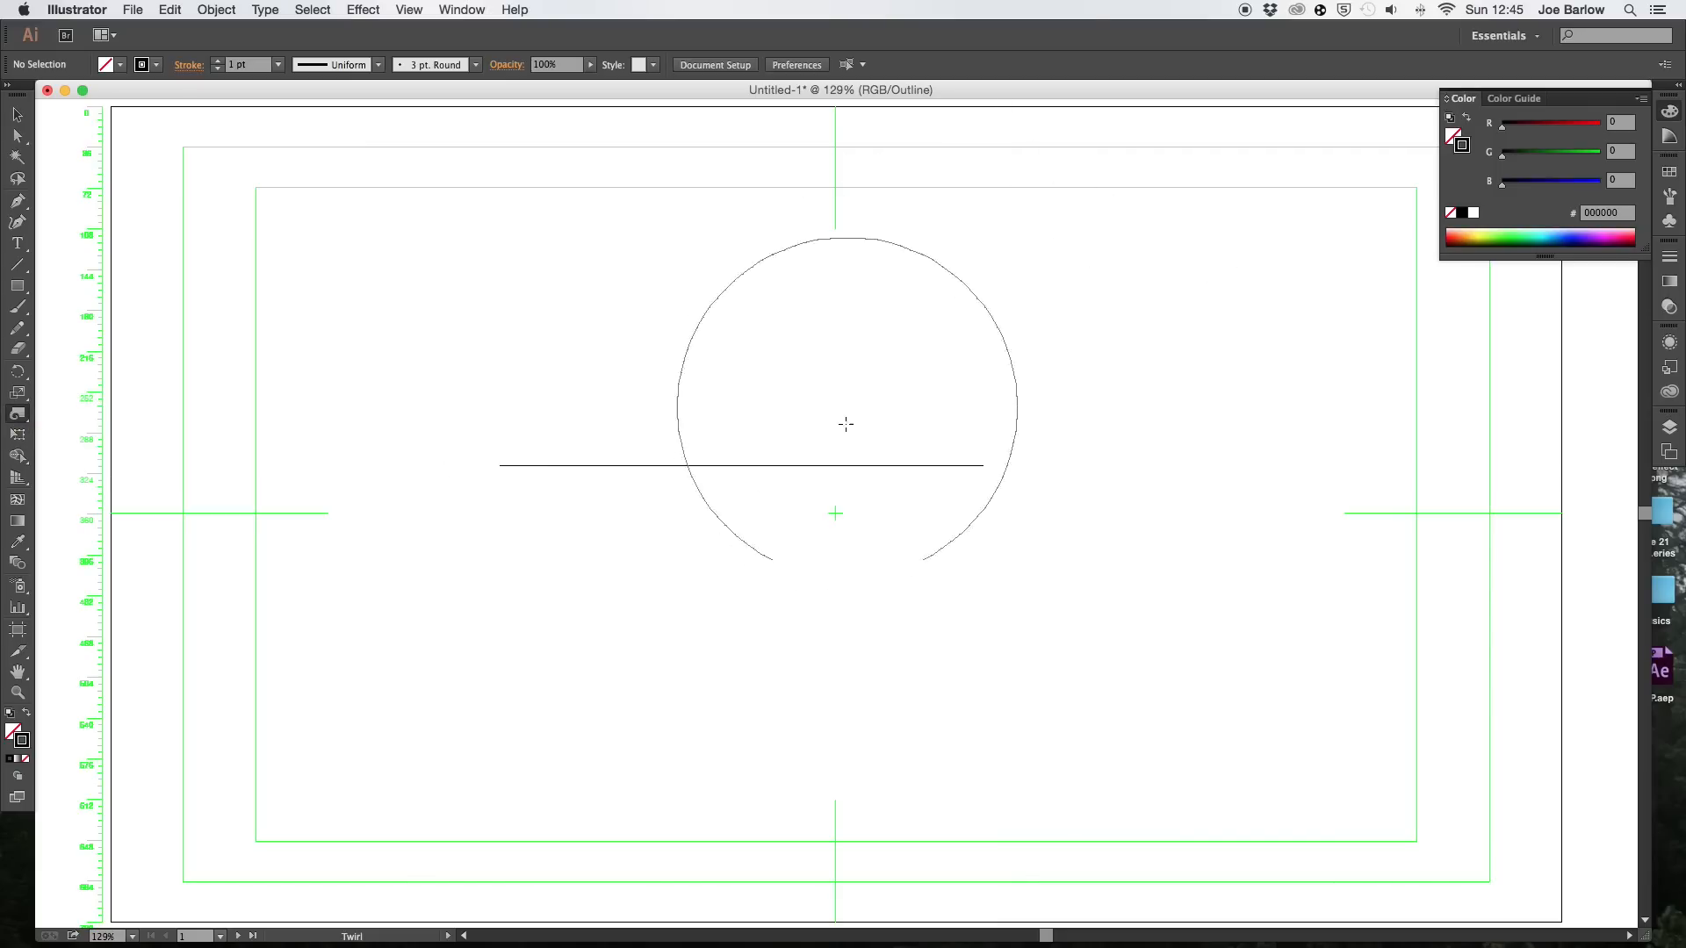
Twirl the line into a centred spiral, then select the spiral.
{"action": "left_click_drag", "start_coordinate": [847, 425], "coordinate": [524, 419]}
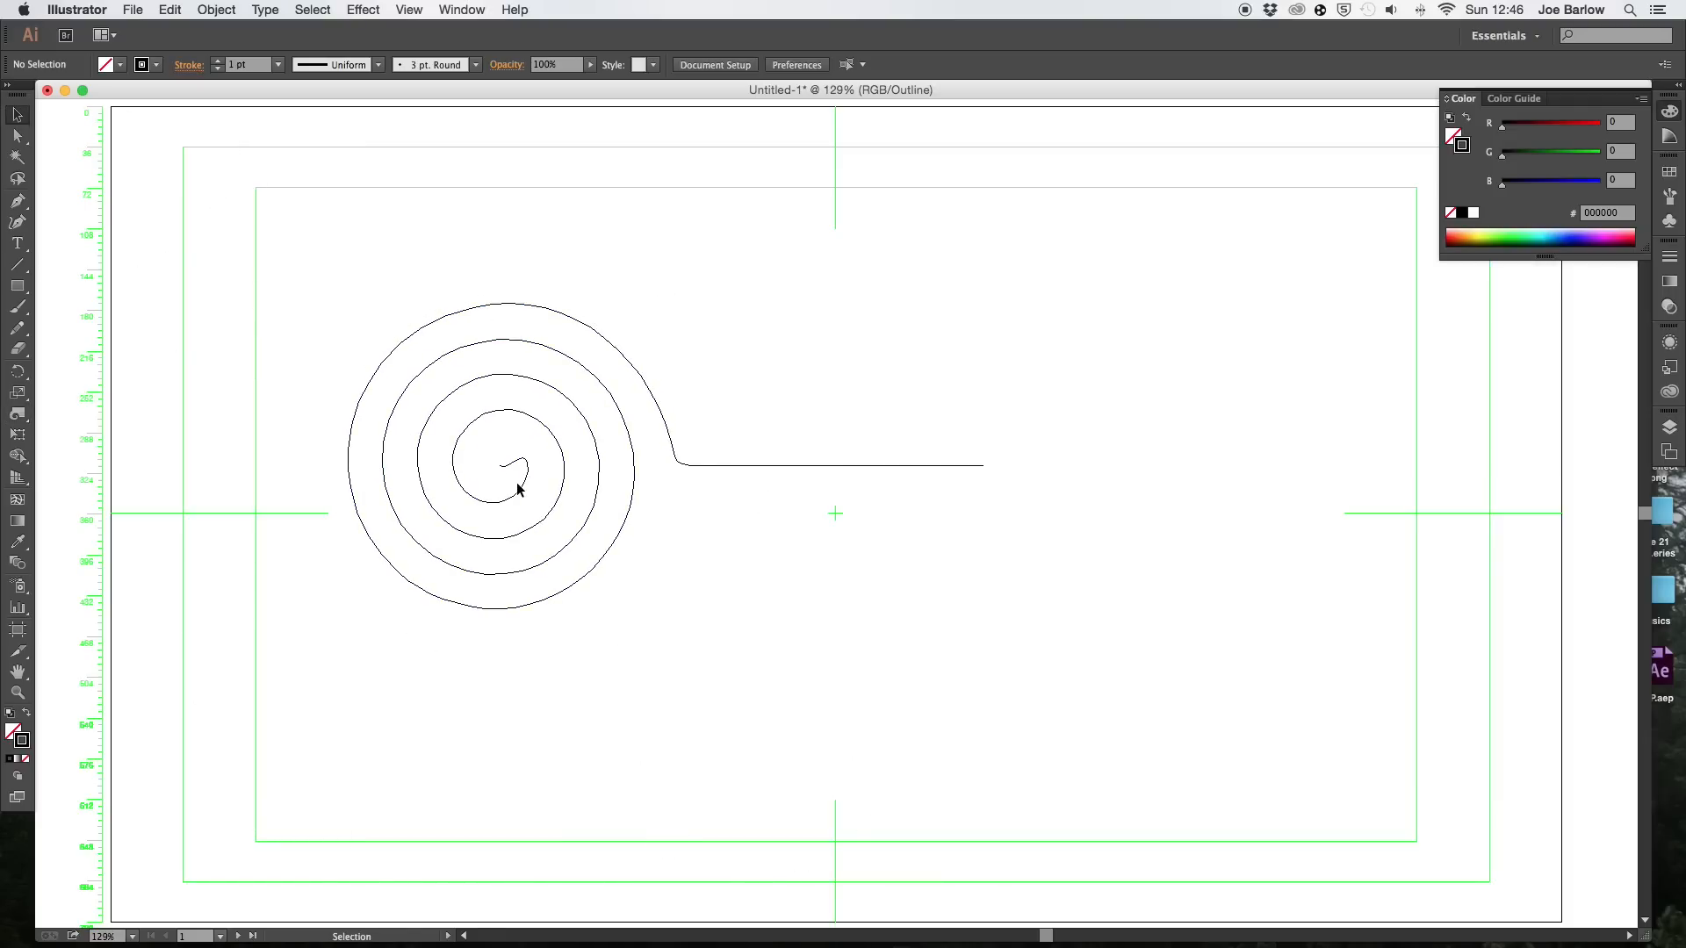
{"action": "mouse_move", "coordinate": [758, 511]}
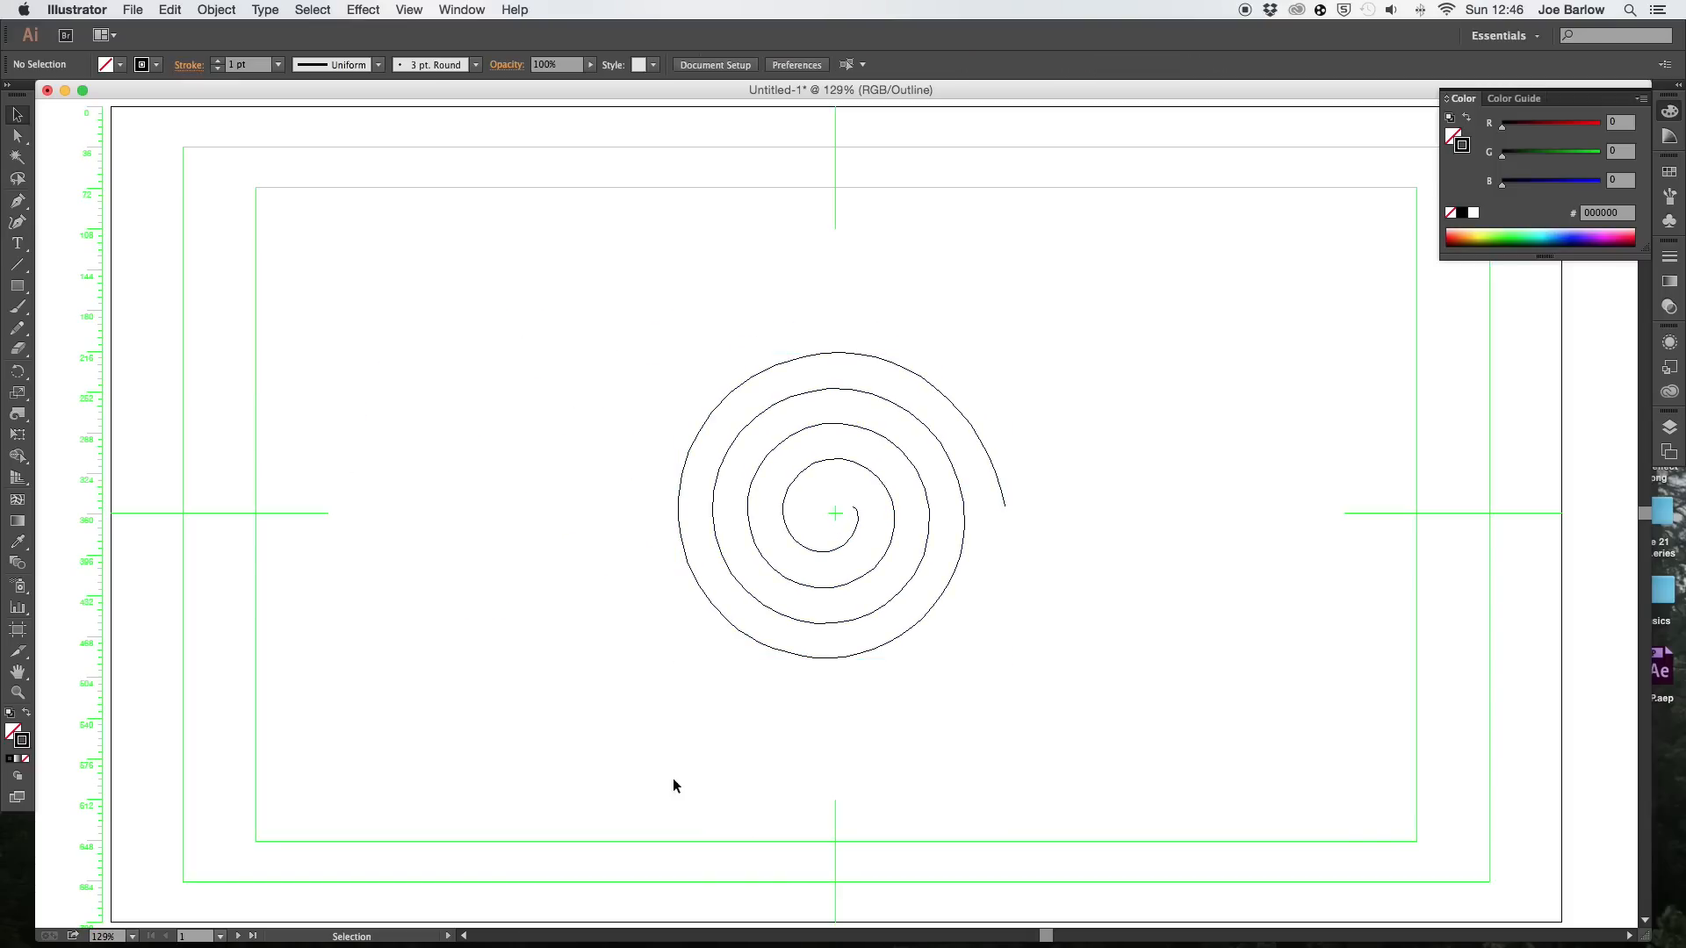
{"action": "mouse_move", "coordinate": [924, 411]}
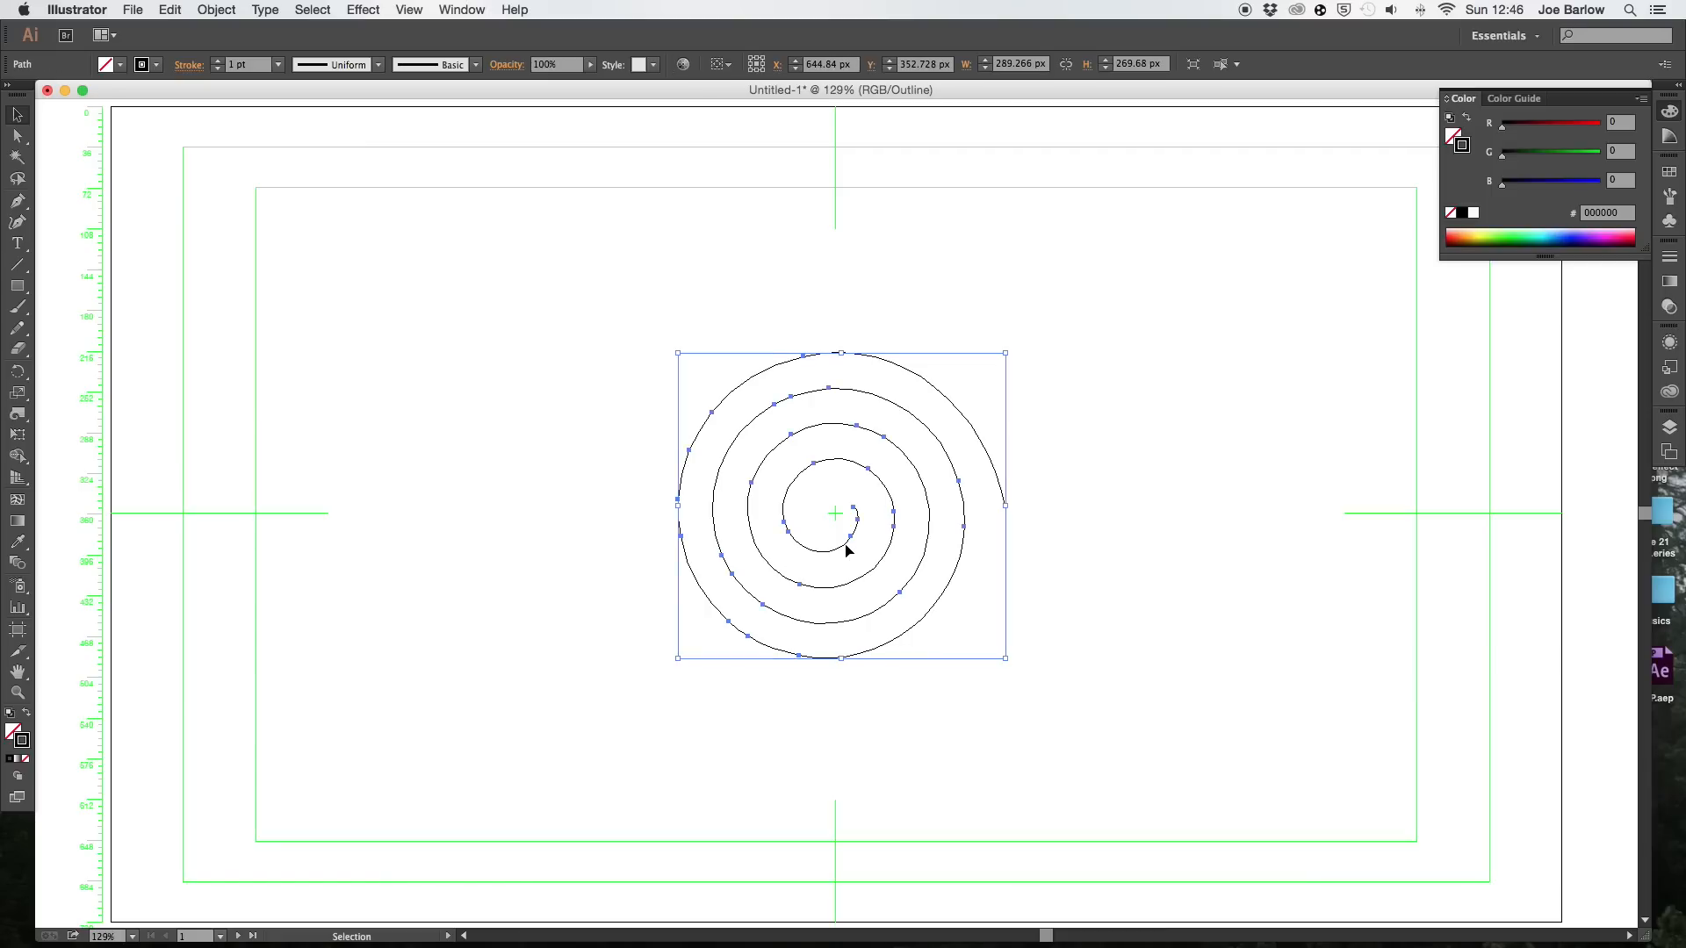
{"action": "left_click", "coordinate": [557, 543]}
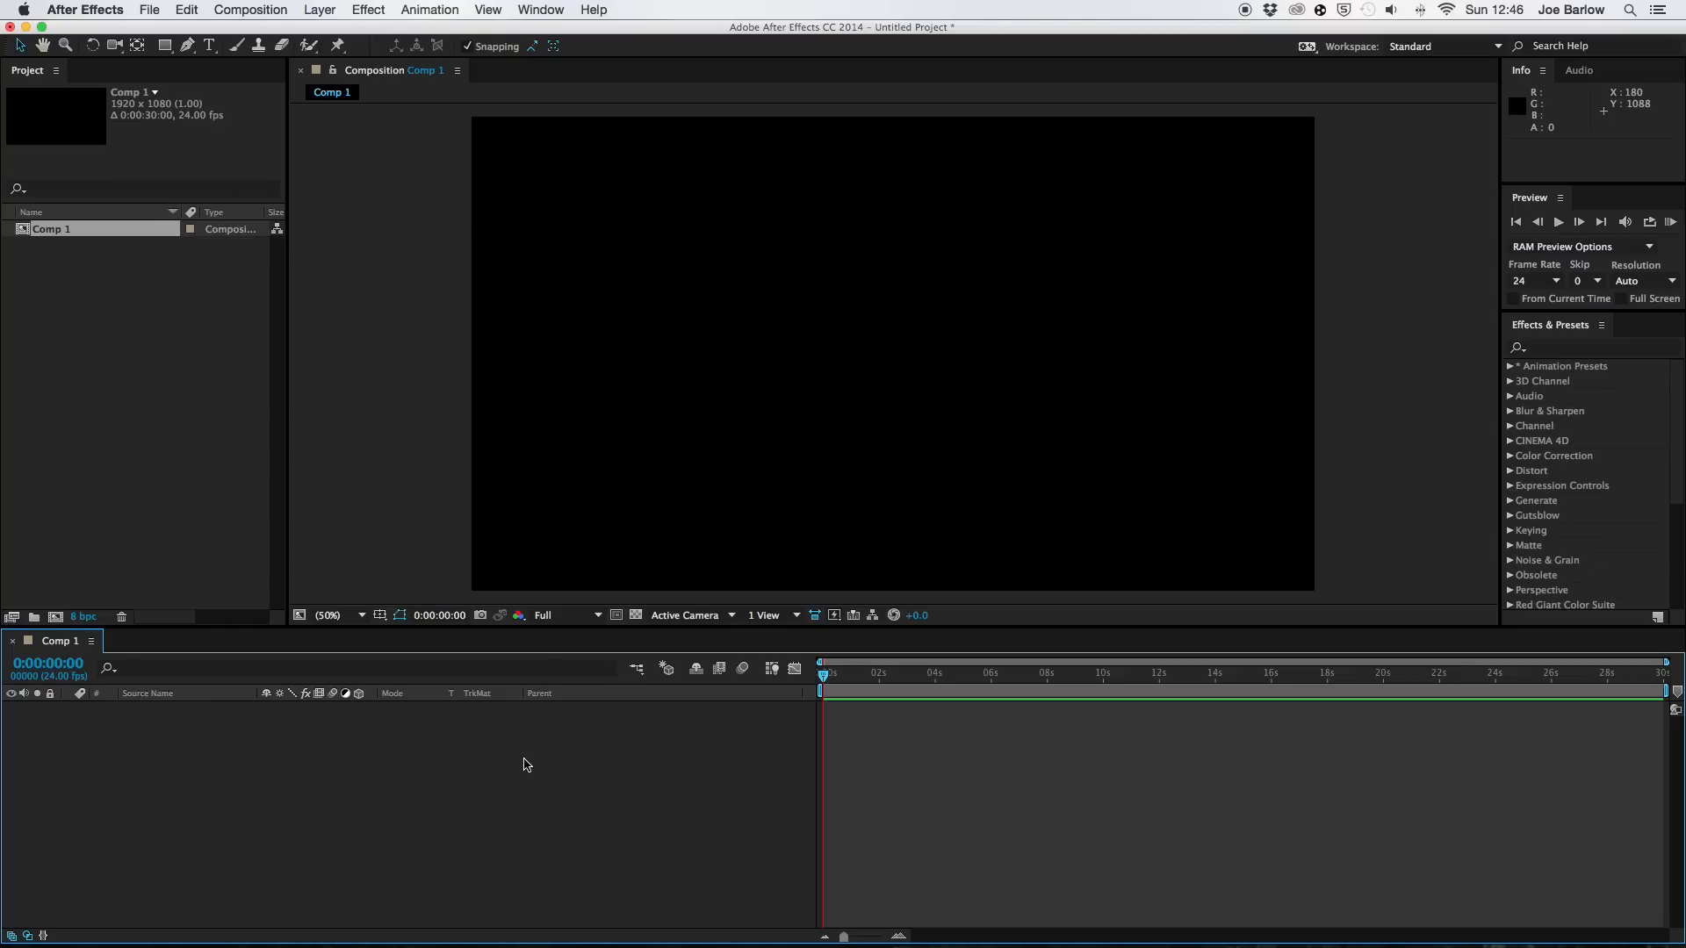
{"action": "mouse_move", "coordinate": [1305, 792]}
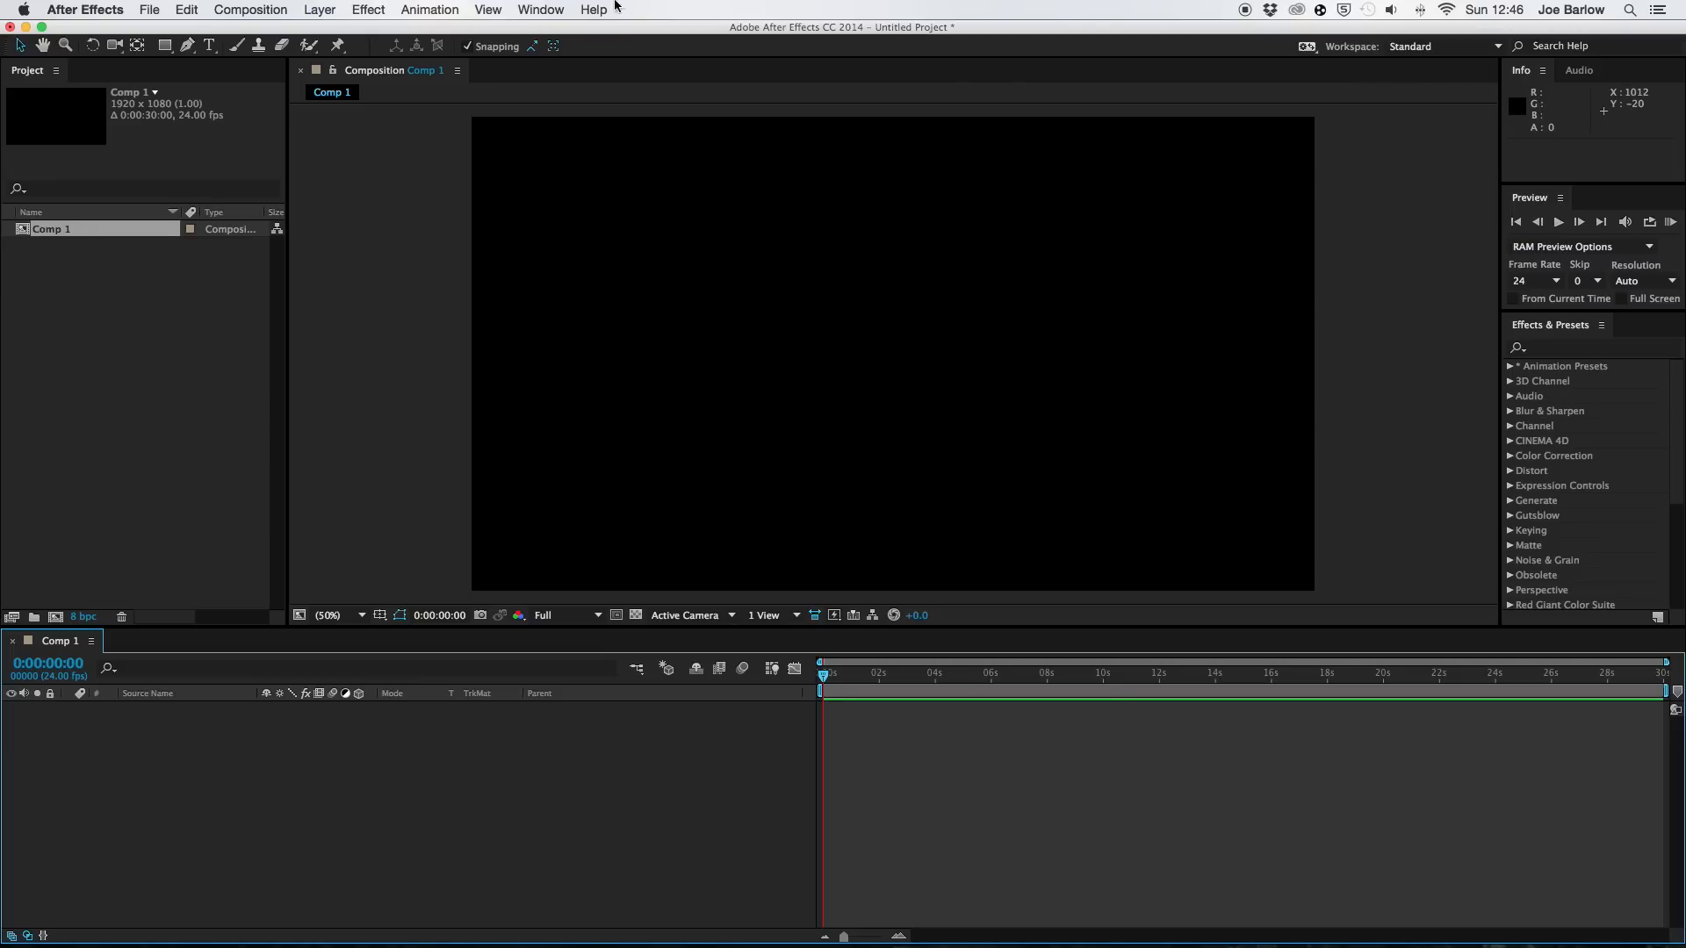
Open the Layer > New menu for Comp 1 in After Effects.
{"action": "left_click", "coordinate": [319, 9]}
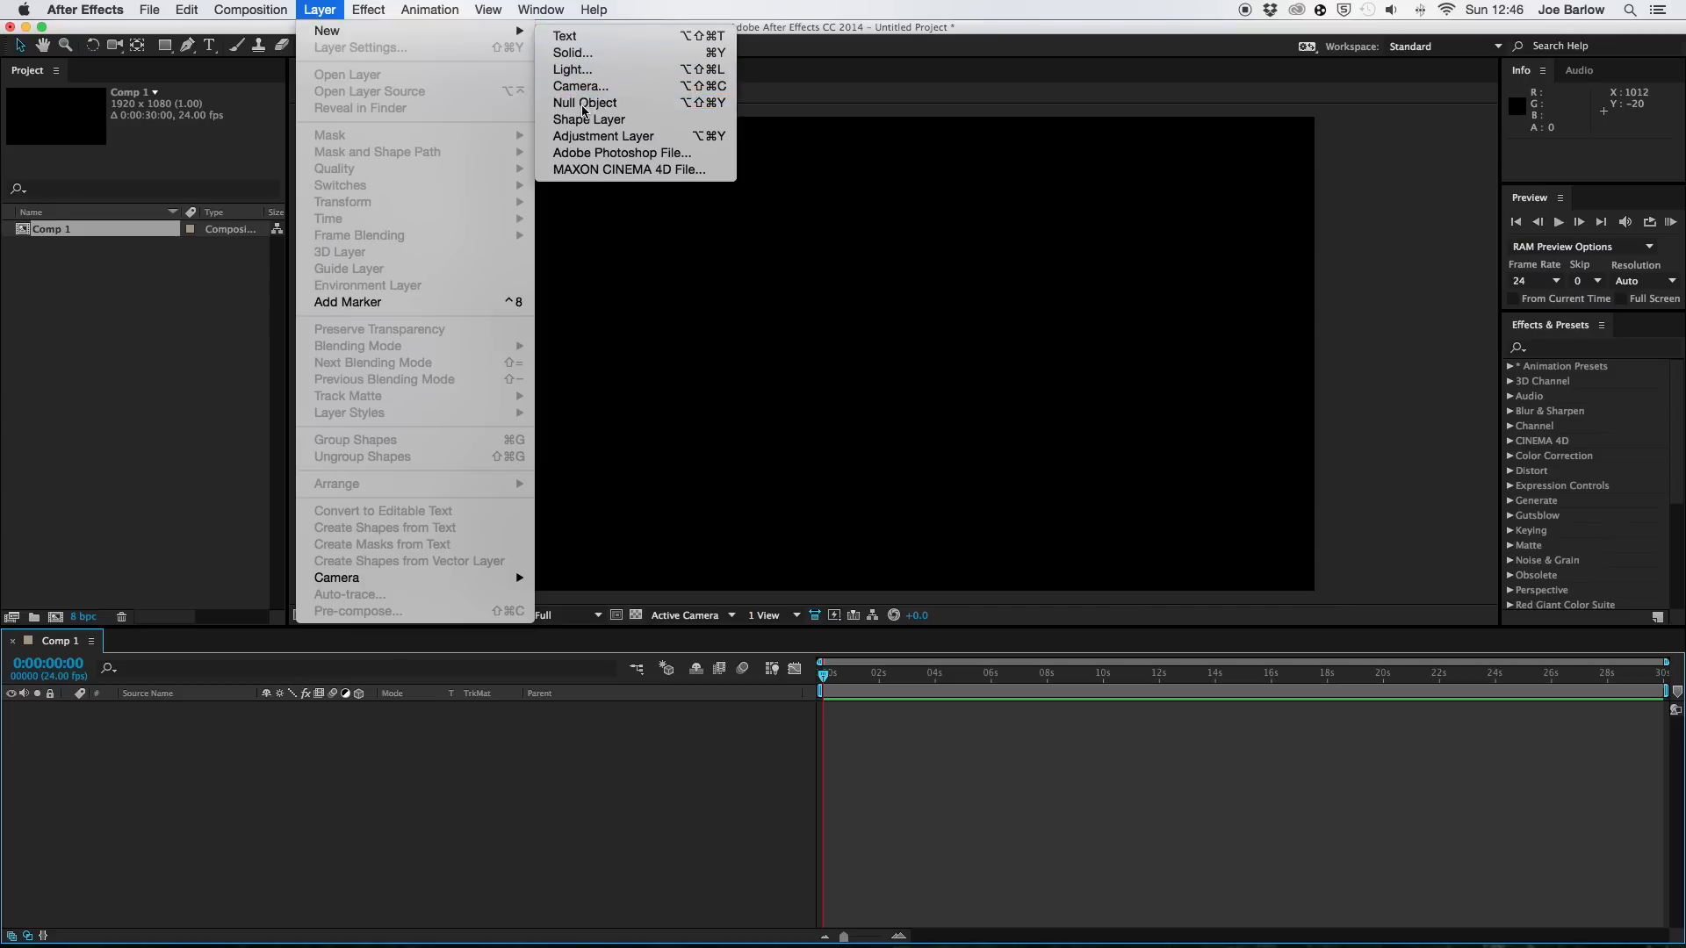
Add a Null Object and a light named 'Emitter', dismissing the 2D-layer warning.
{"action": "left_click", "coordinate": [585, 102]}
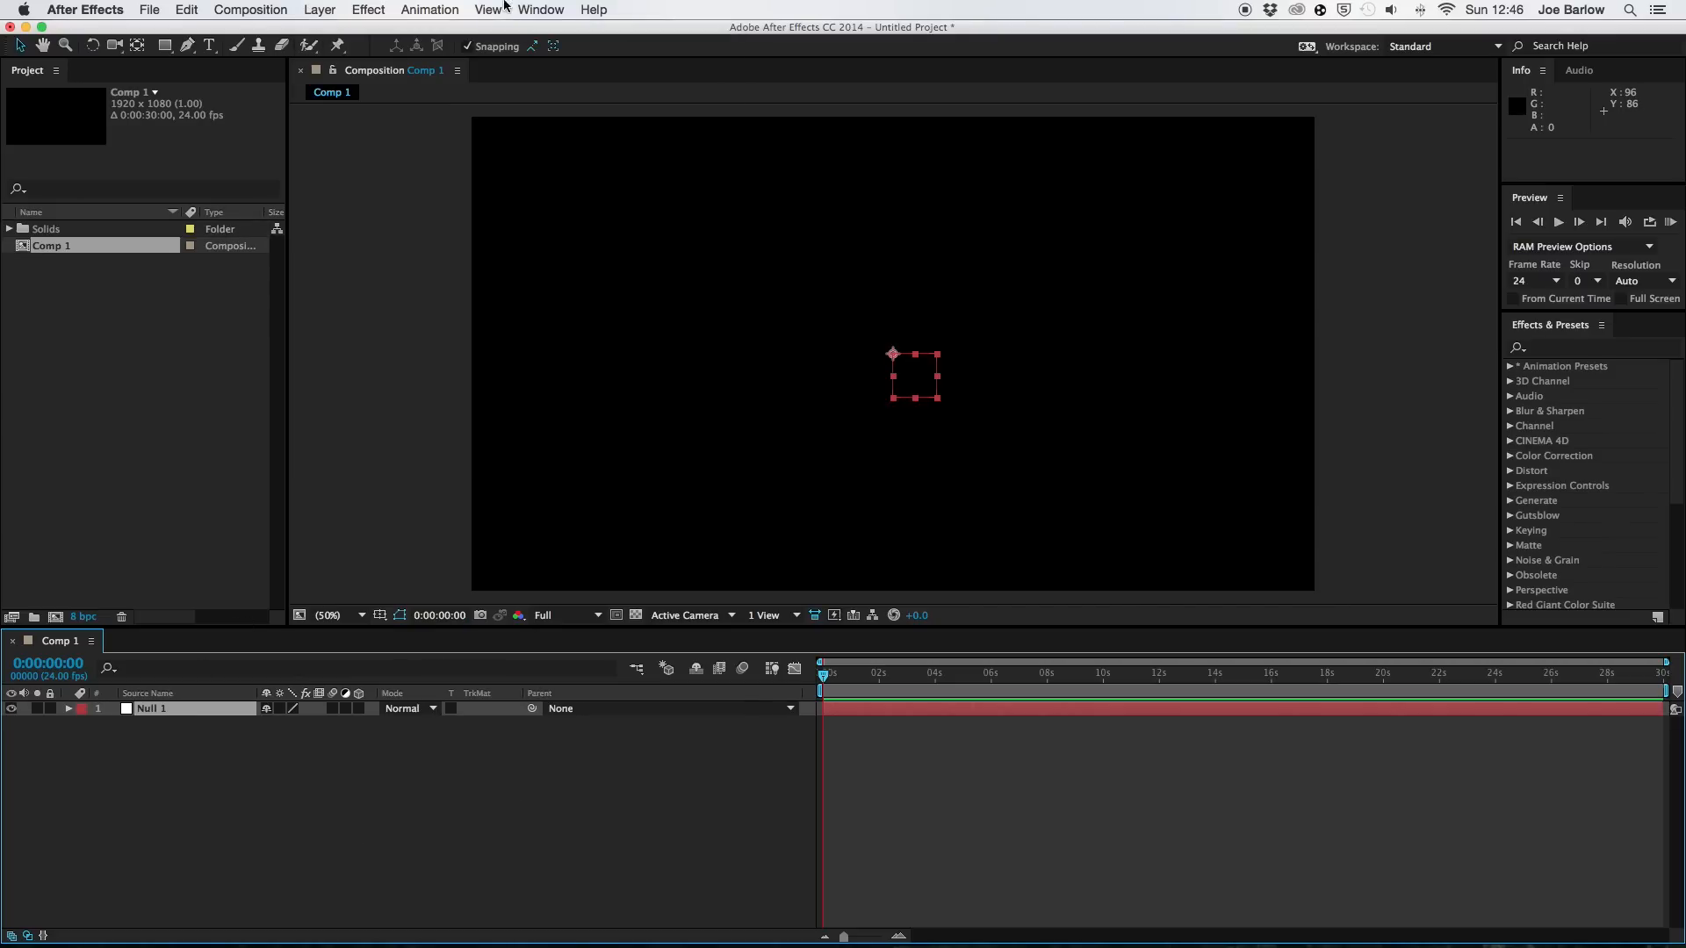
{"action": "left_click", "coordinate": [319, 10]}
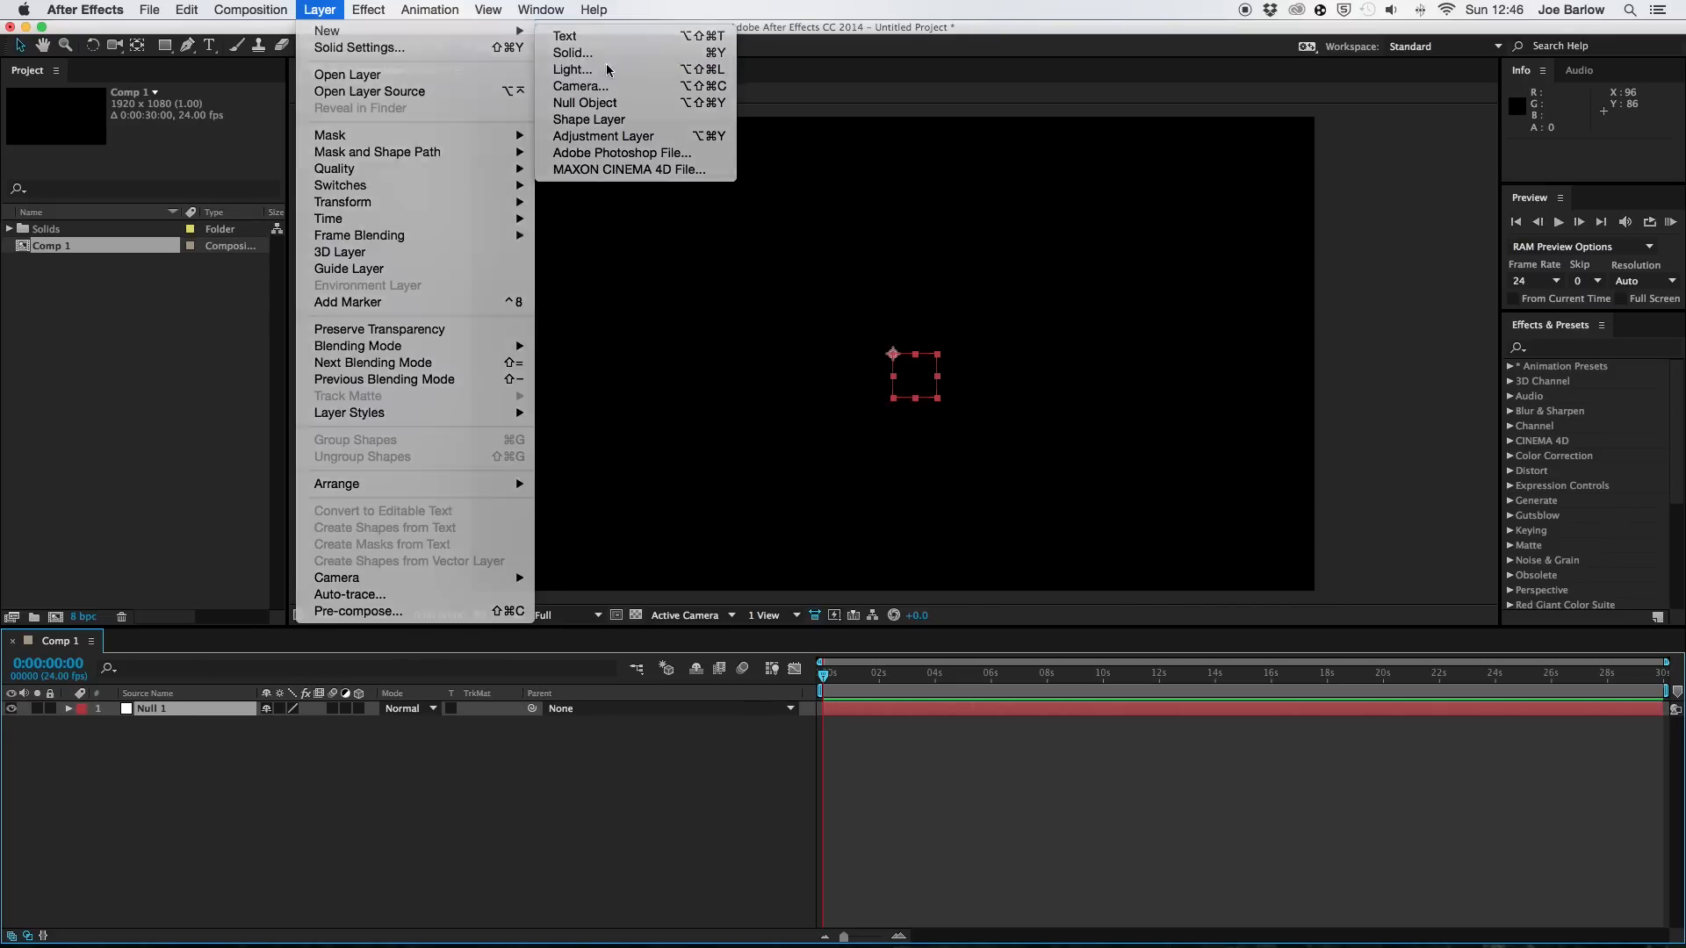
{"action": "left_click", "coordinate": [570, 68]}
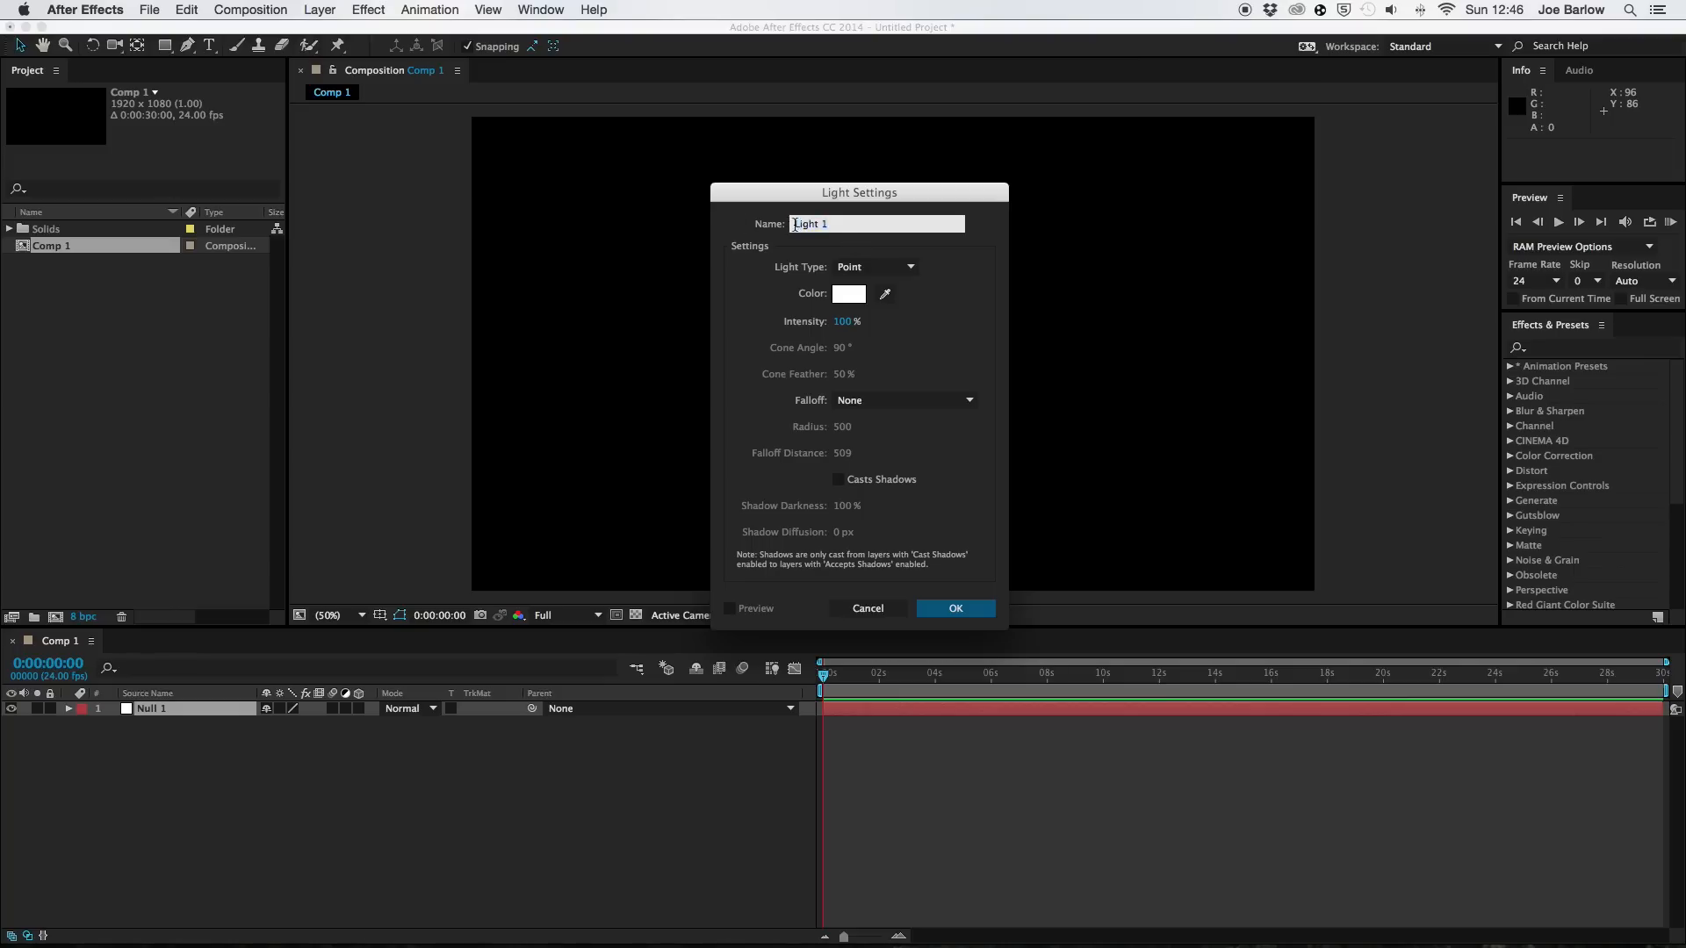
{"action": "type", "text": "Emitter"}
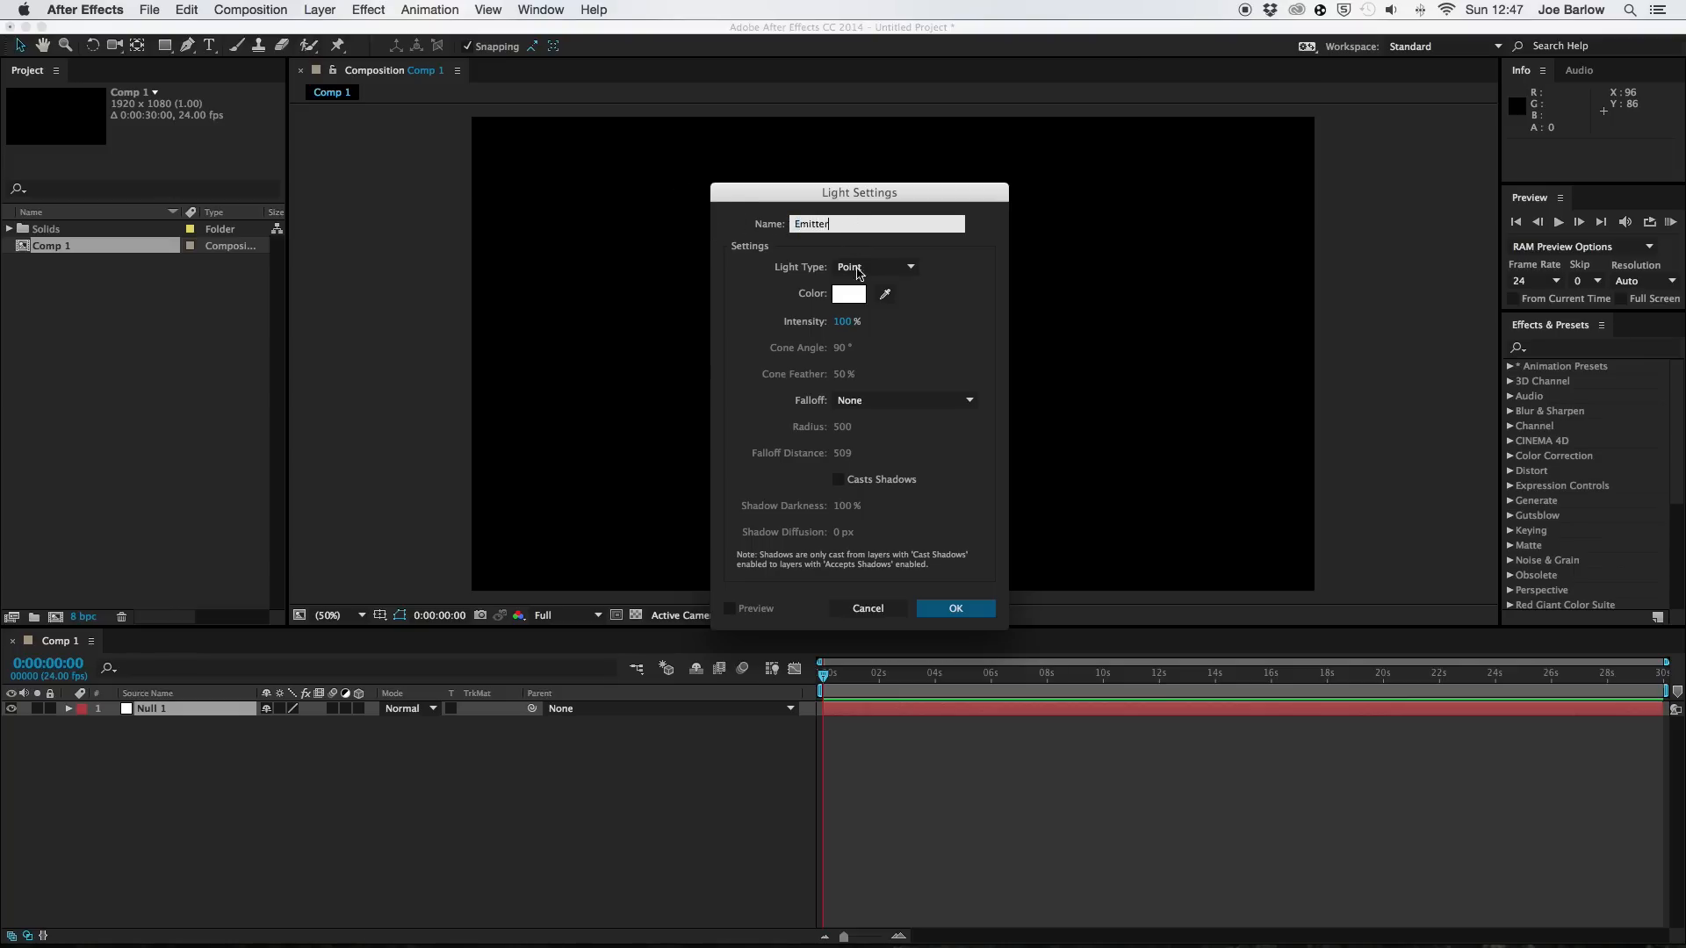
{"action": "left_click", "coordinate": [952, 607]}
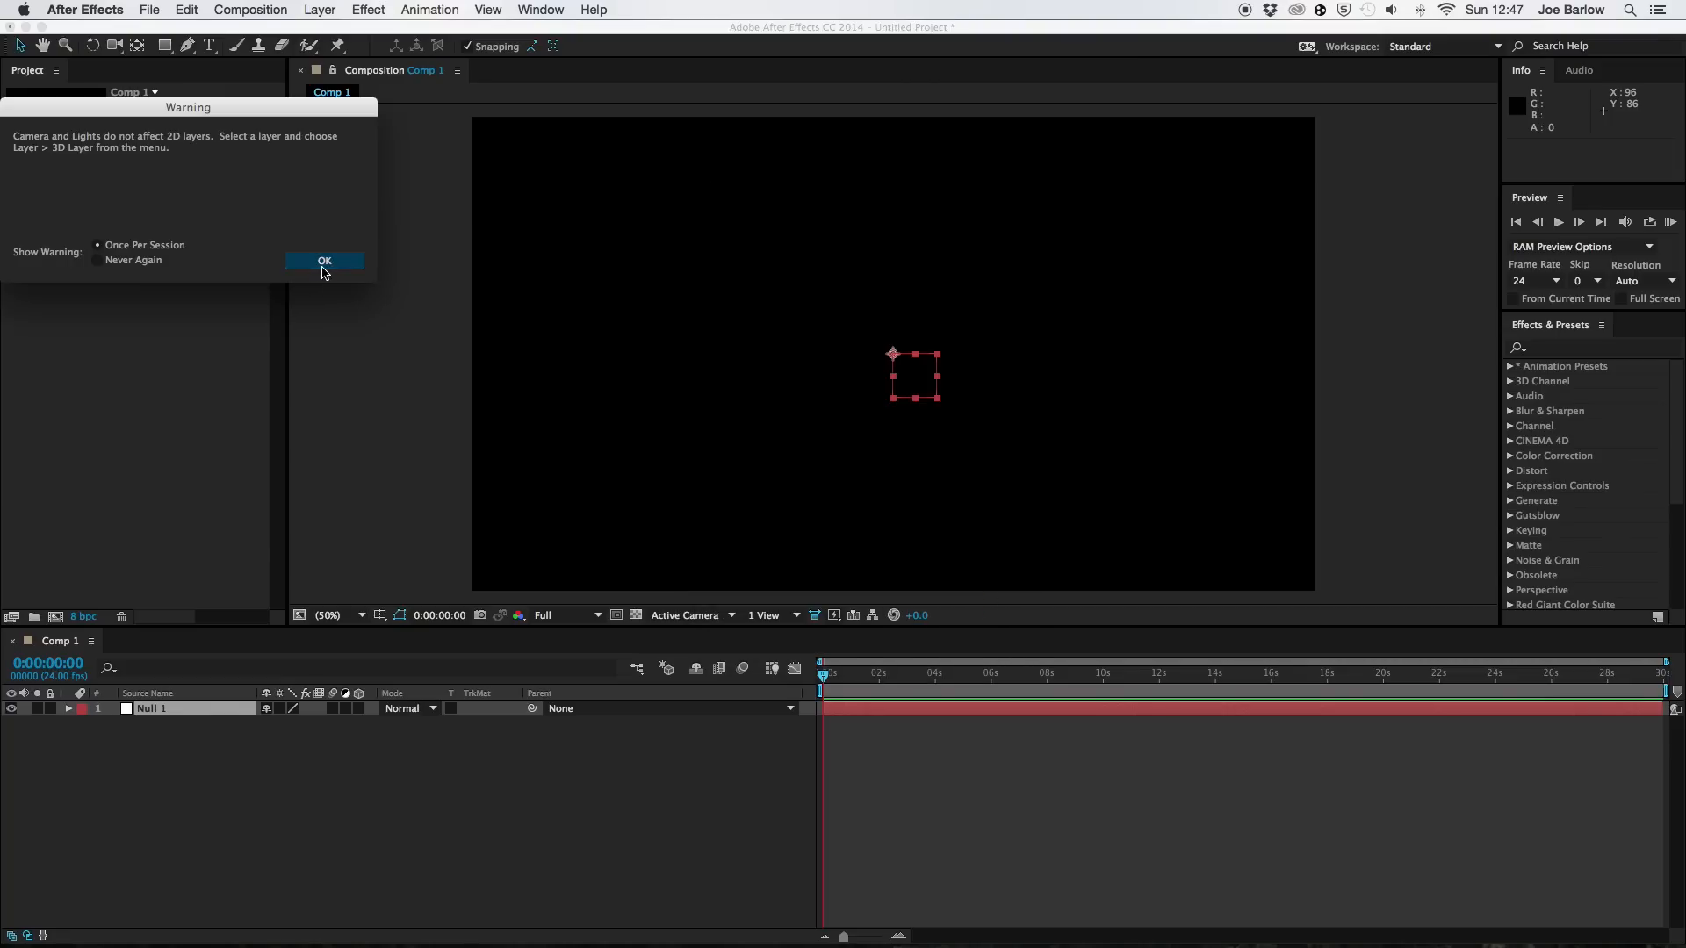
{"action": "left_click", "coordinate": [324, 262]}
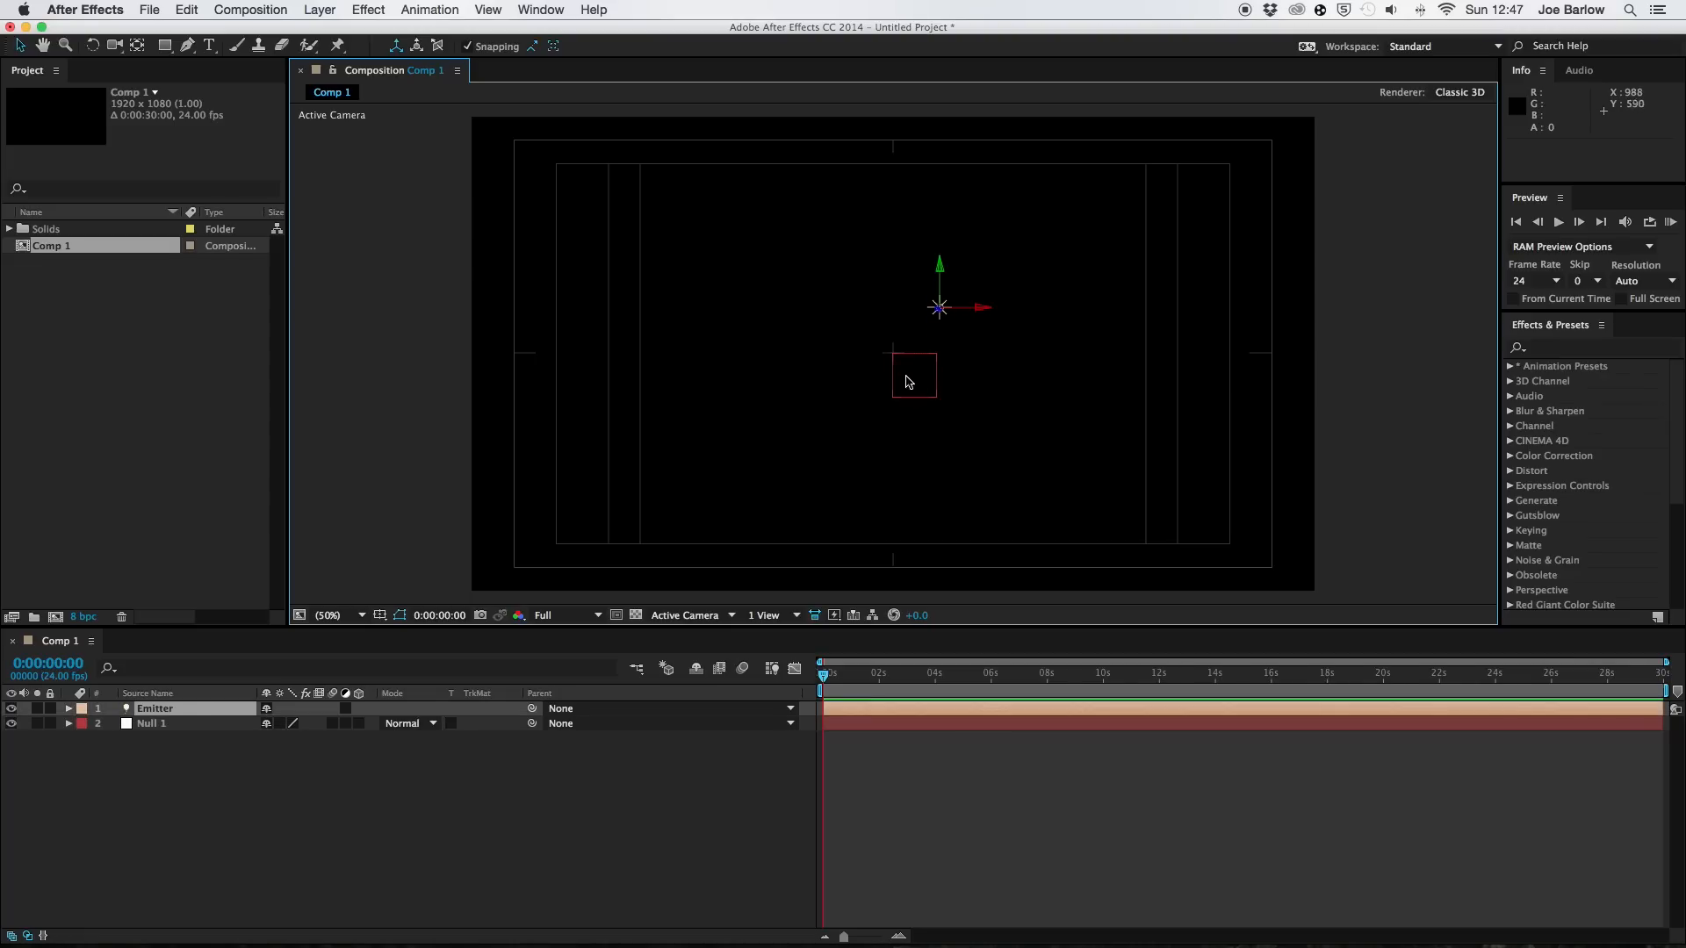
Set Null 1's Parent dropdown to 1. Emitter.
{"action": "left_click", "coordinate": [151, 723]}
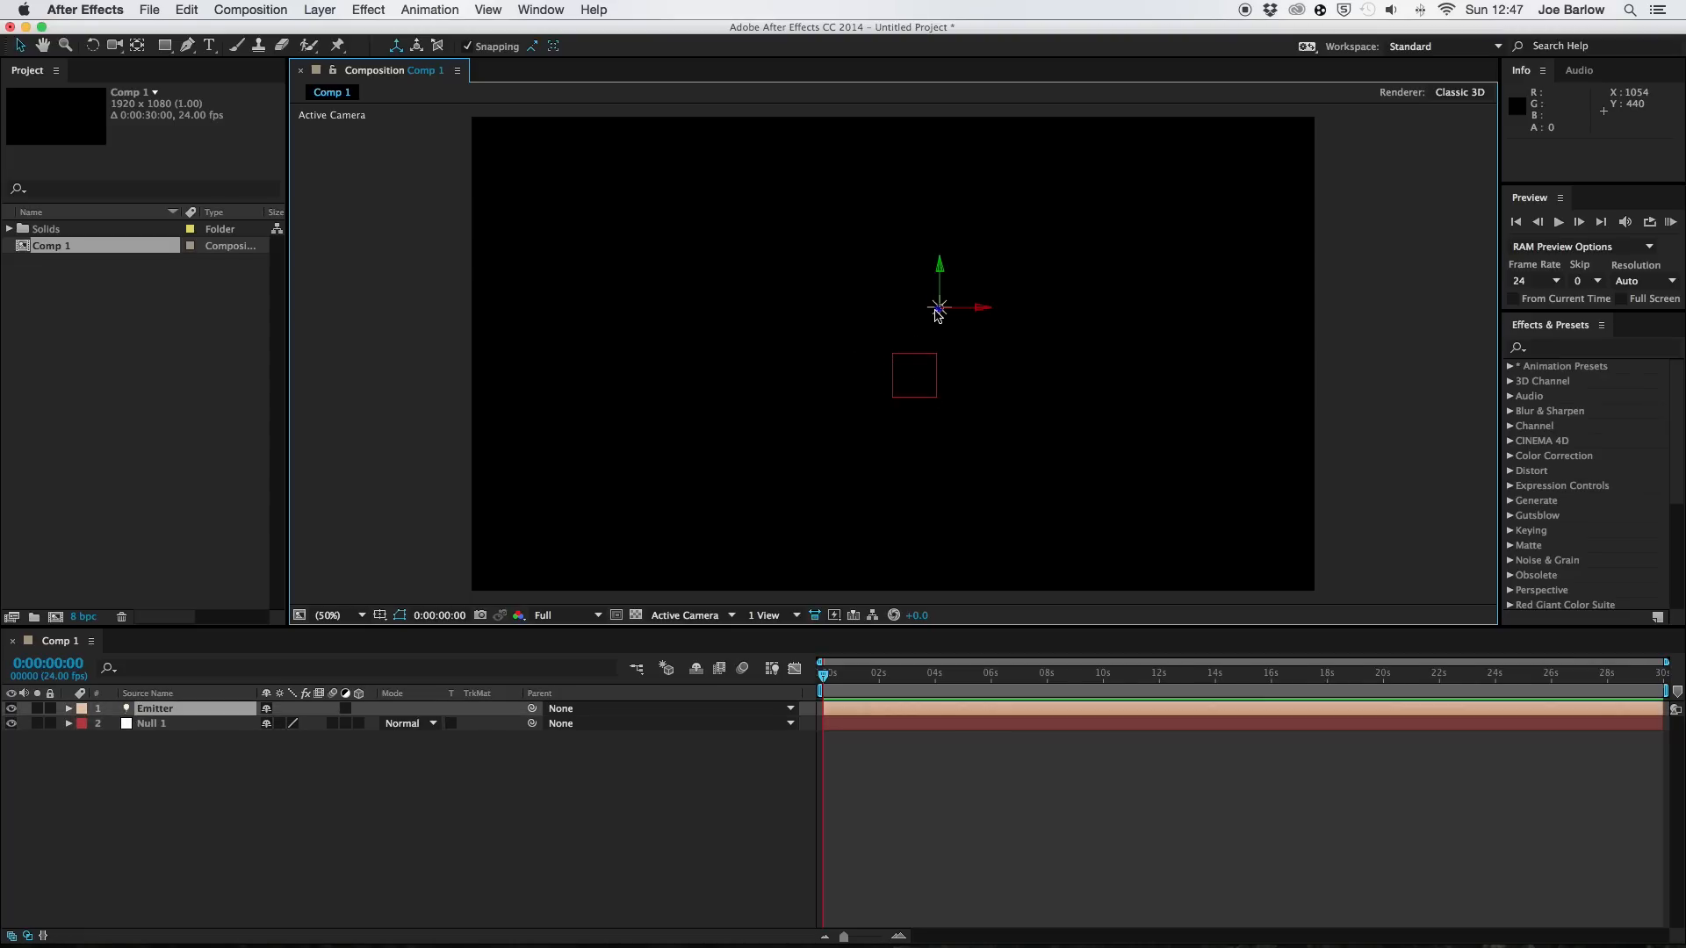
{"action": "left_click", "coordinate": [150, 723]}
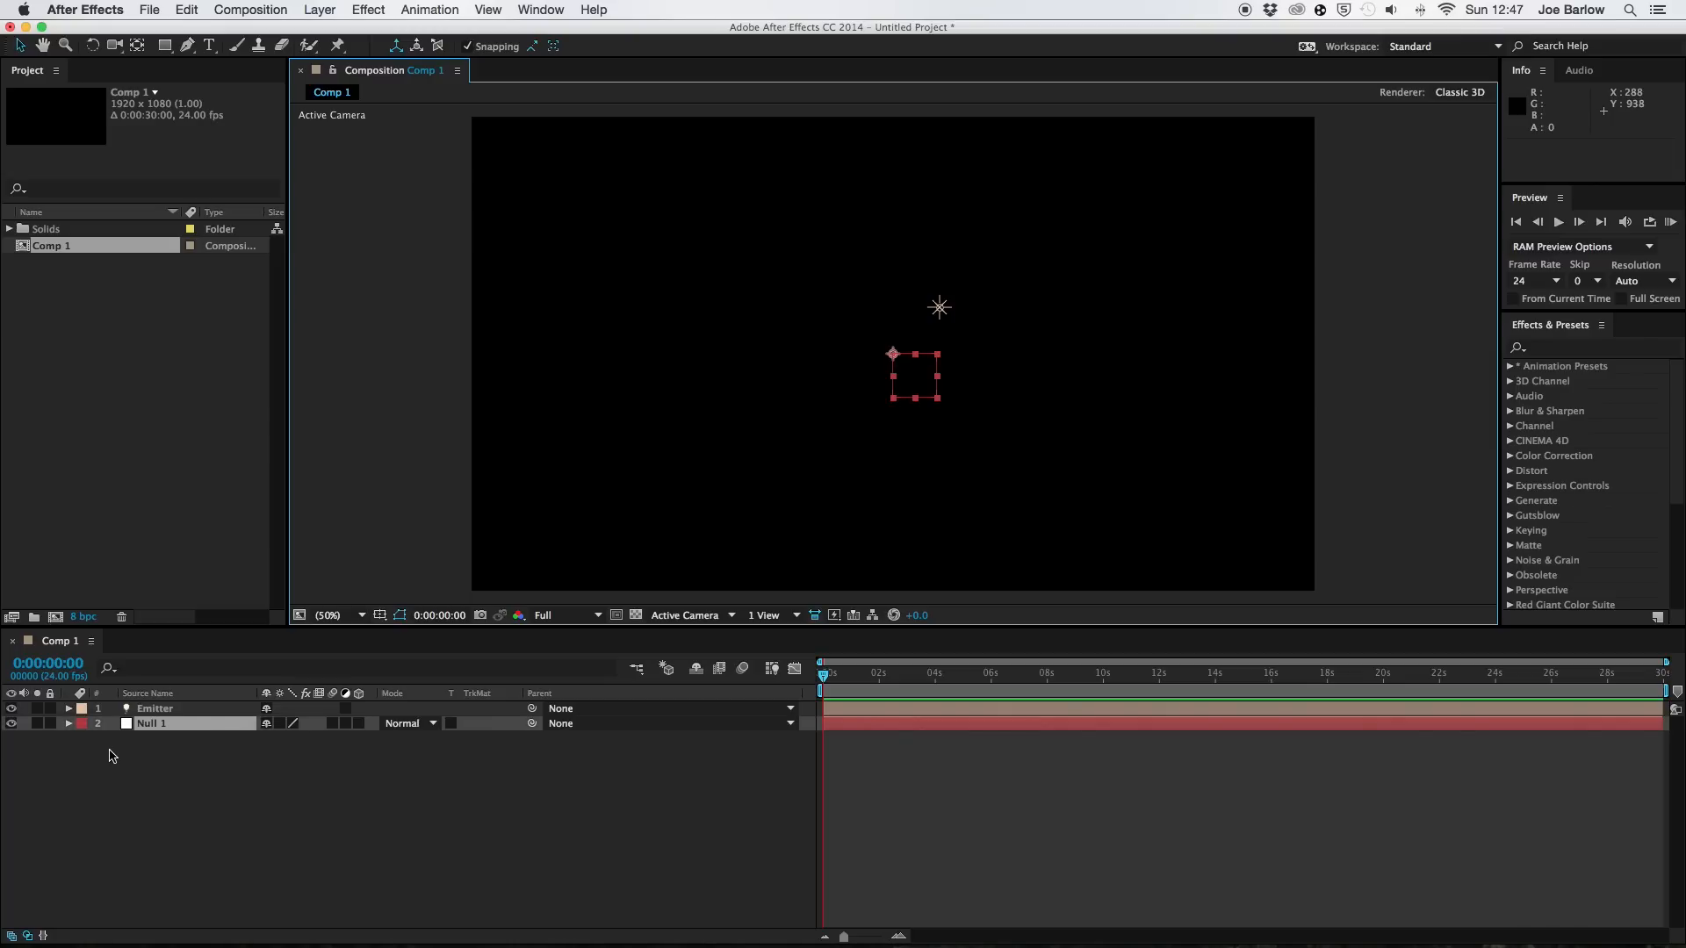
{"action": "left_click", "coordinate": [67, 723]}
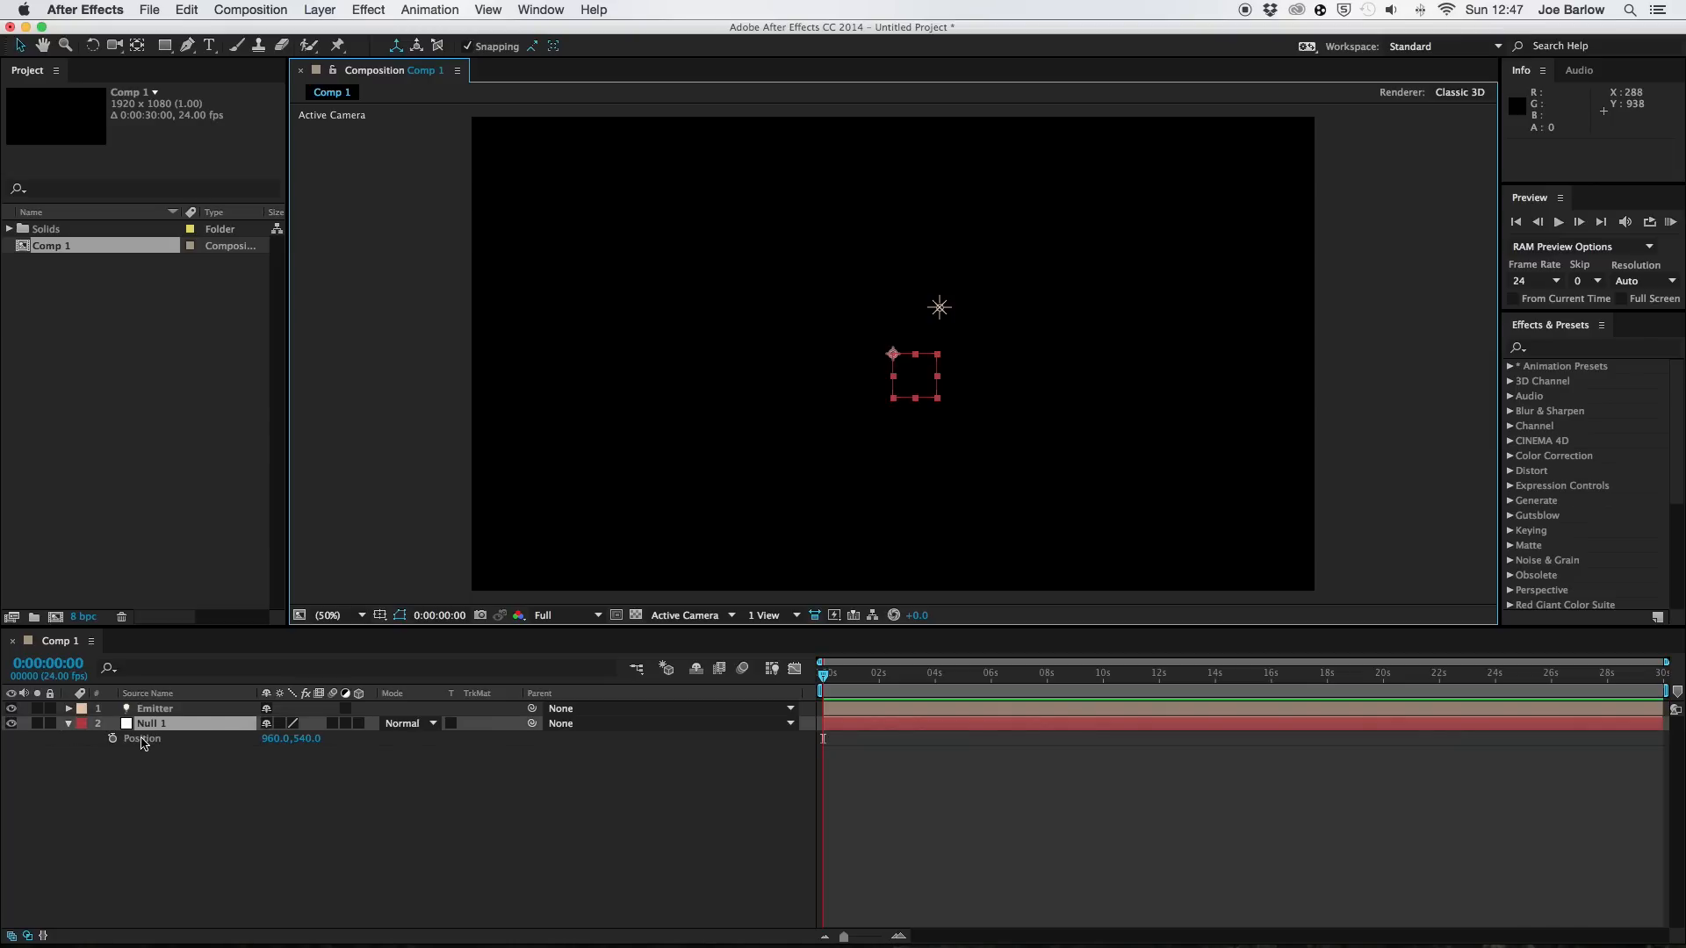
{"action": "double_click", "coordinate": [150, 723]}
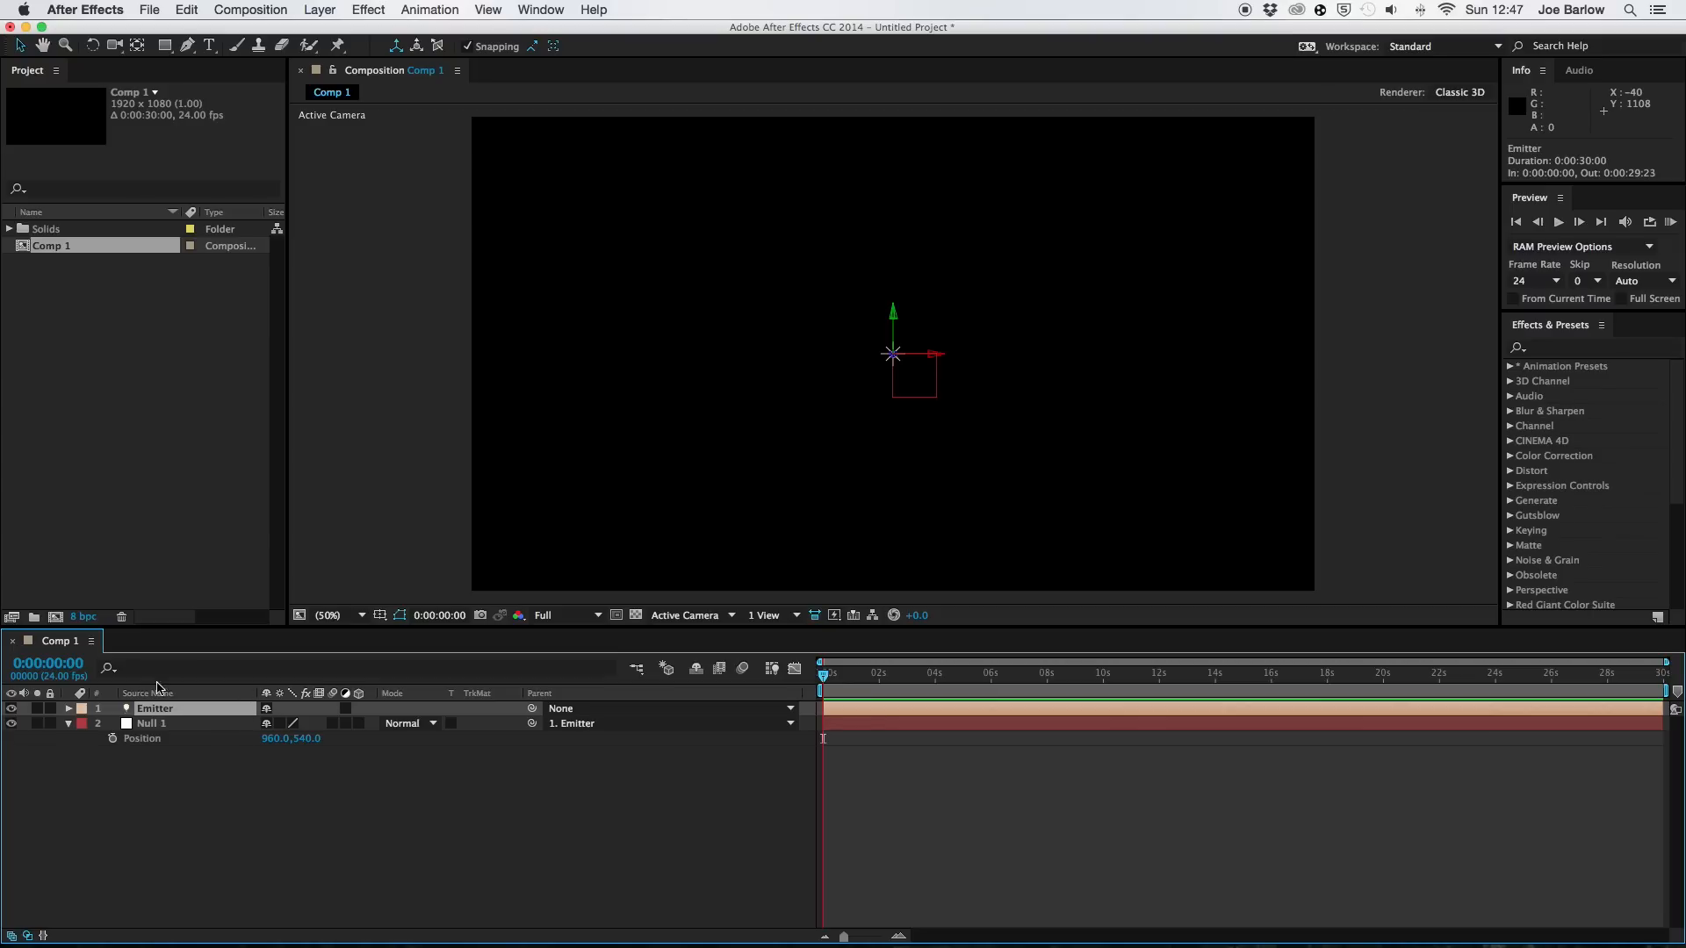
{"action": "left_click", "coordinate": [83, 709]}
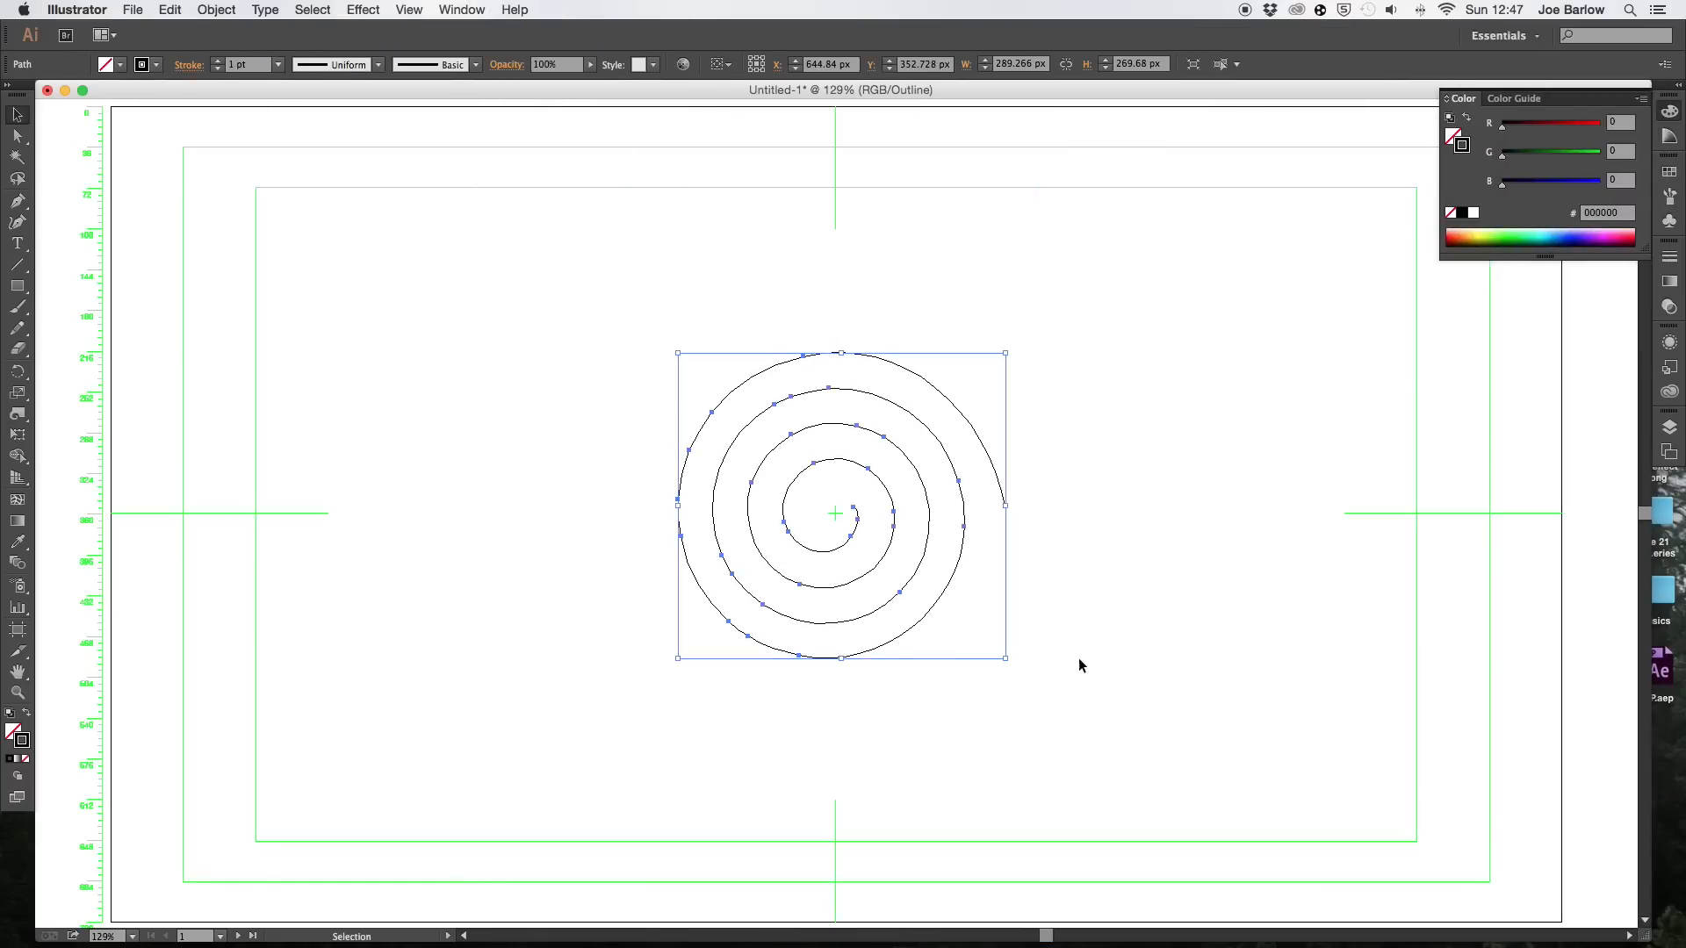
{"action": "mouse_move", "coordinate": [780, 407]}
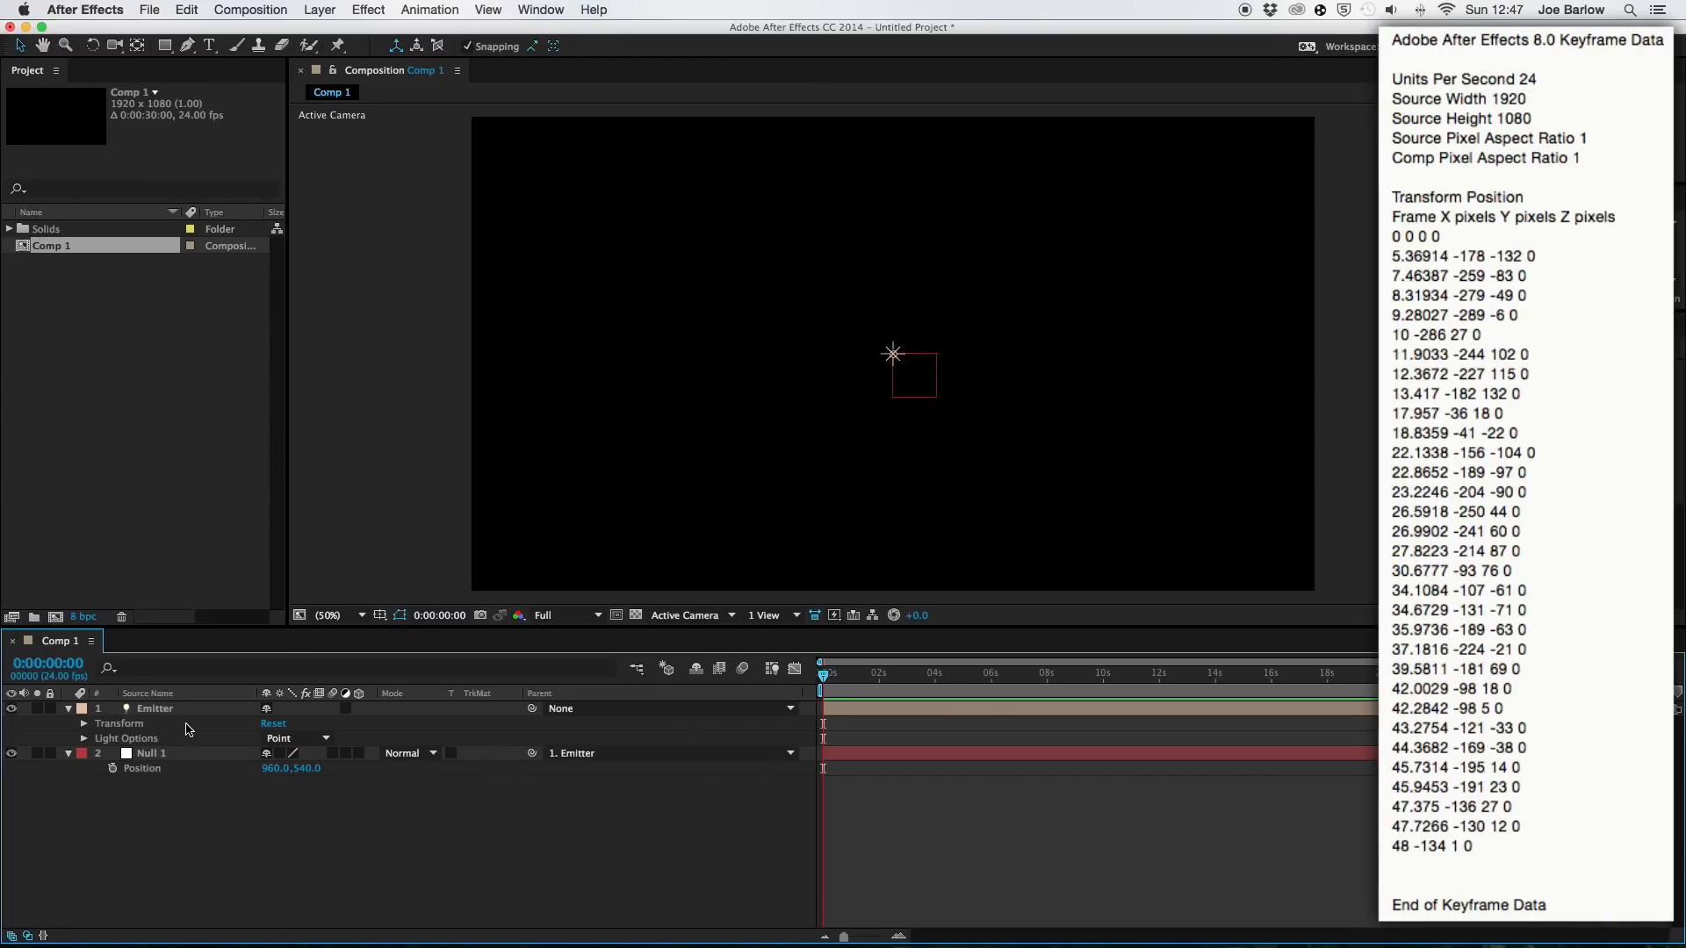
Paste the spiral path into the Emitter's Position and retime the last keyframe to 2:00.
{"action": "left_click", "coordinate": [84, 724]}
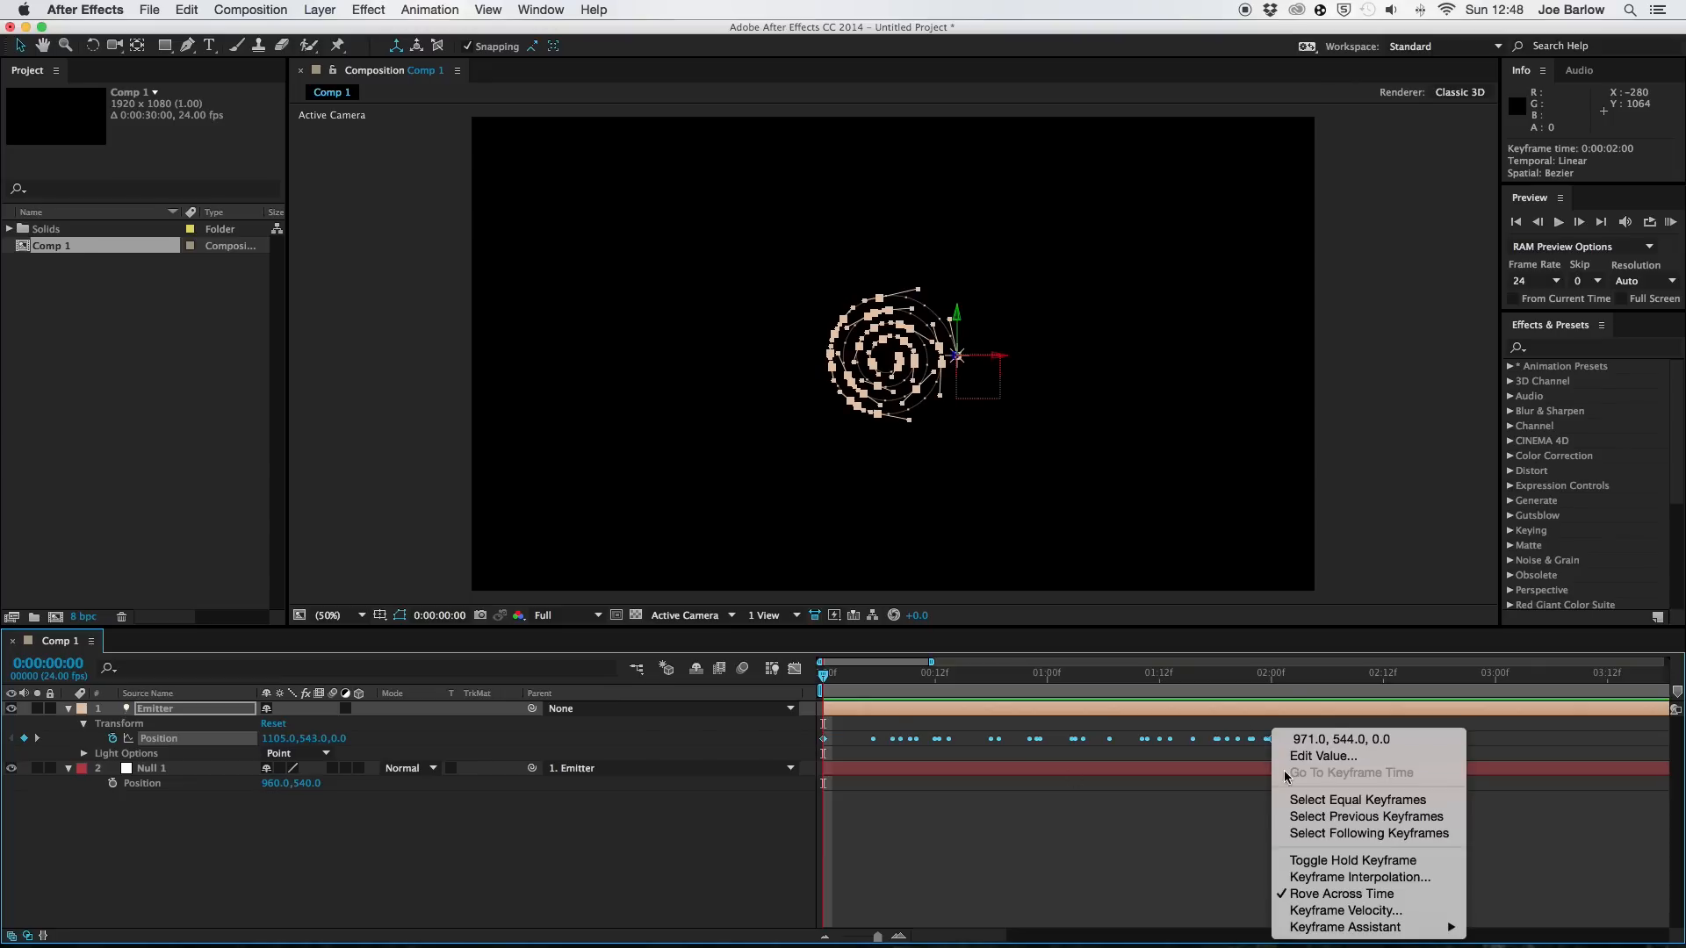
{"action": "mouse_move", "coordinate": [1342, 927]}
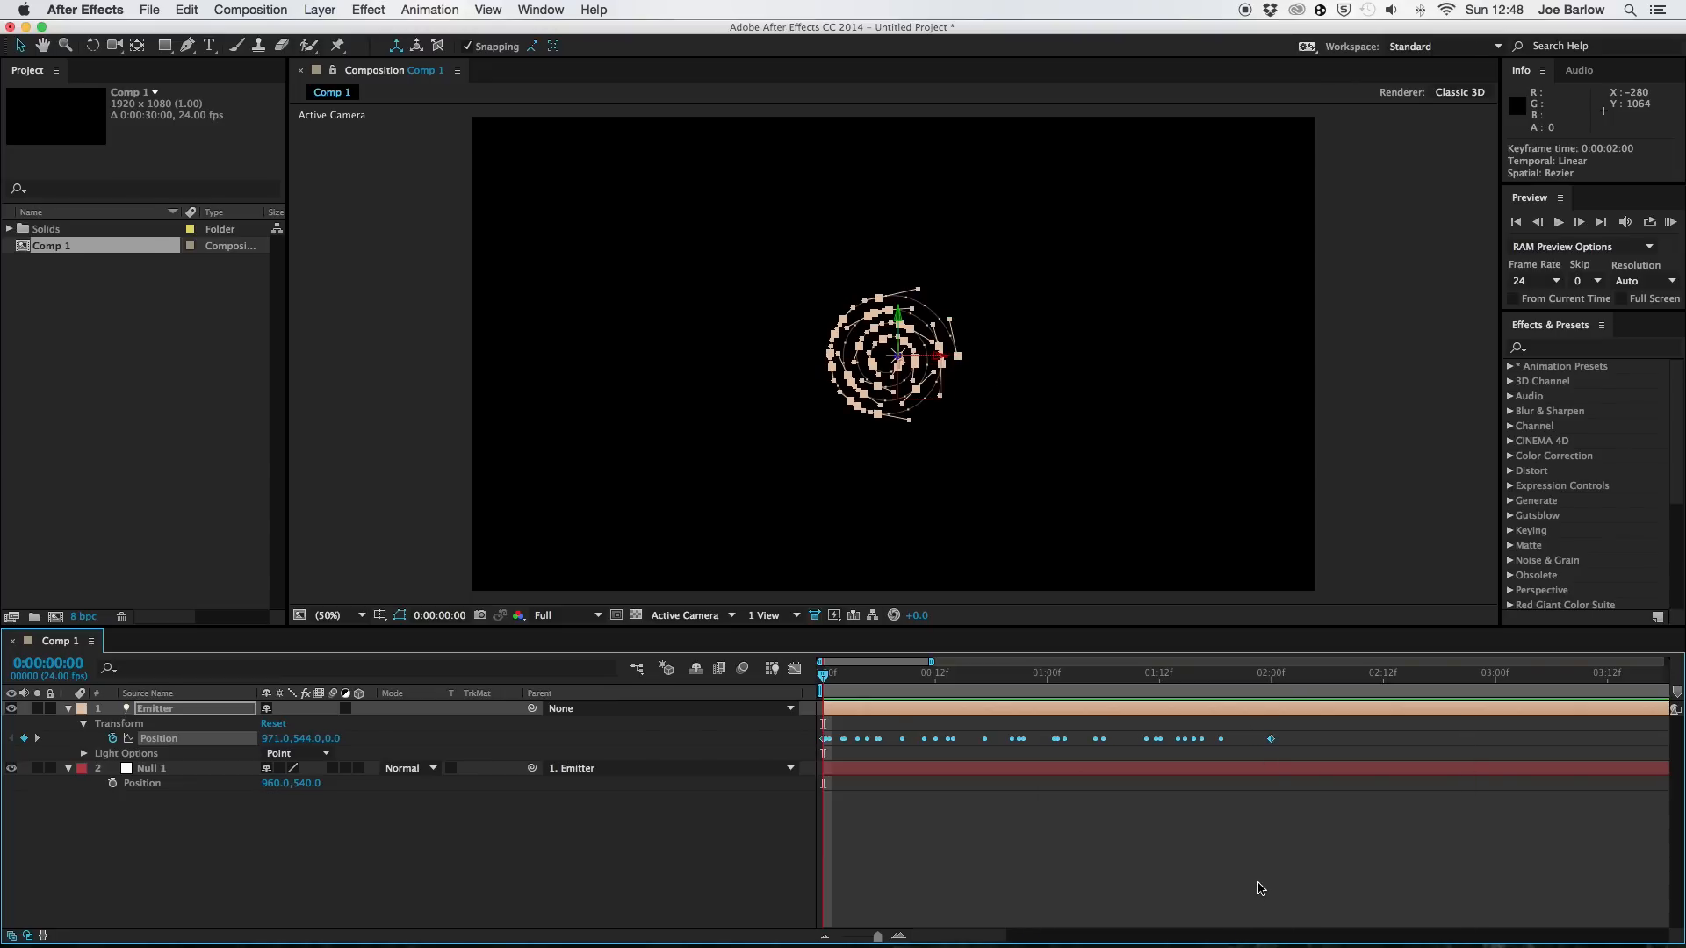
{"action": "left_click", "coordinate": [849, 662]}
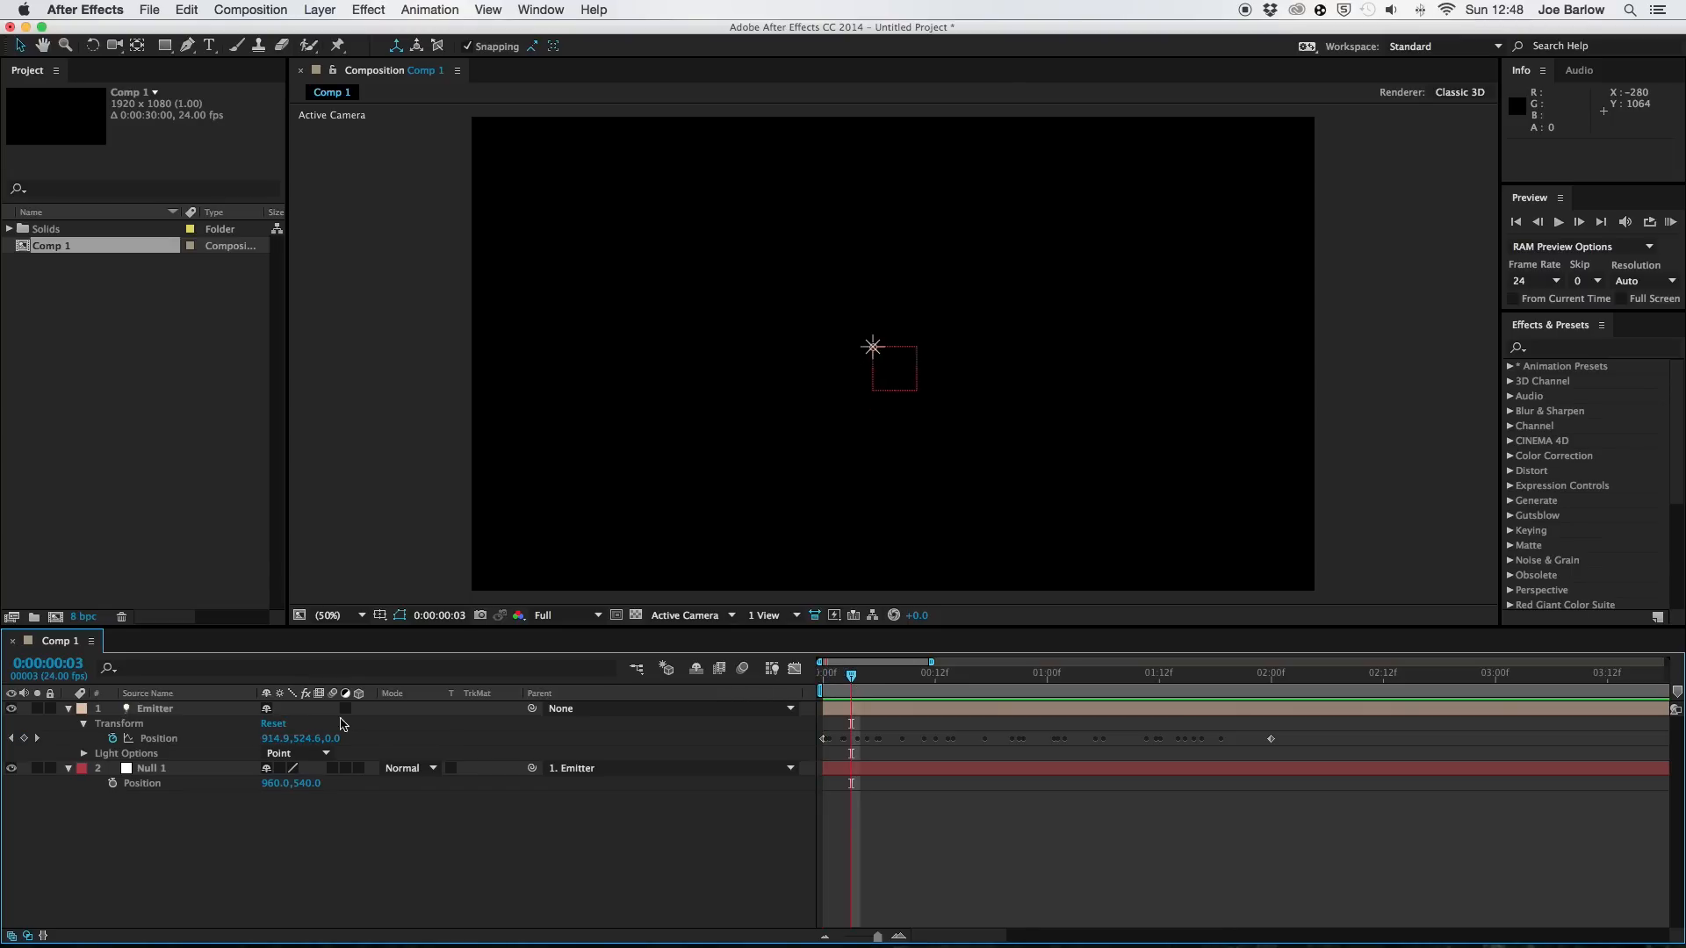
{"action": "left_click", "coordinate": [154, 709]}
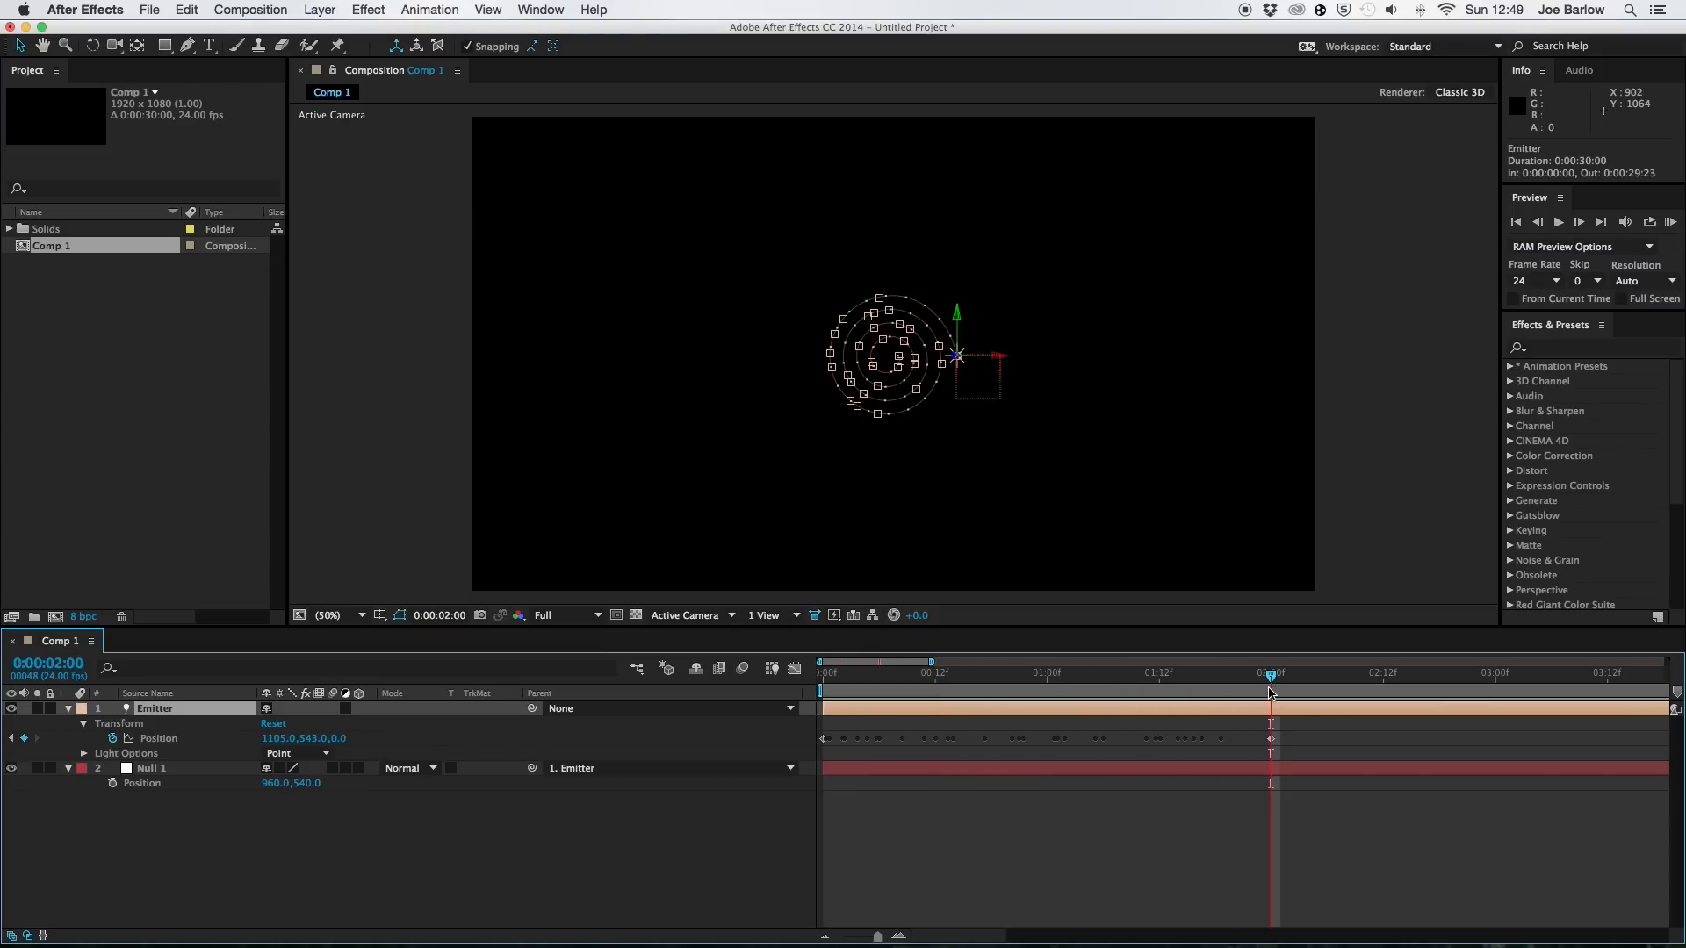
Return to the start and preview the Emitter's spiral motion.
{"action": "left_click", "coordinate": [824, 662]}
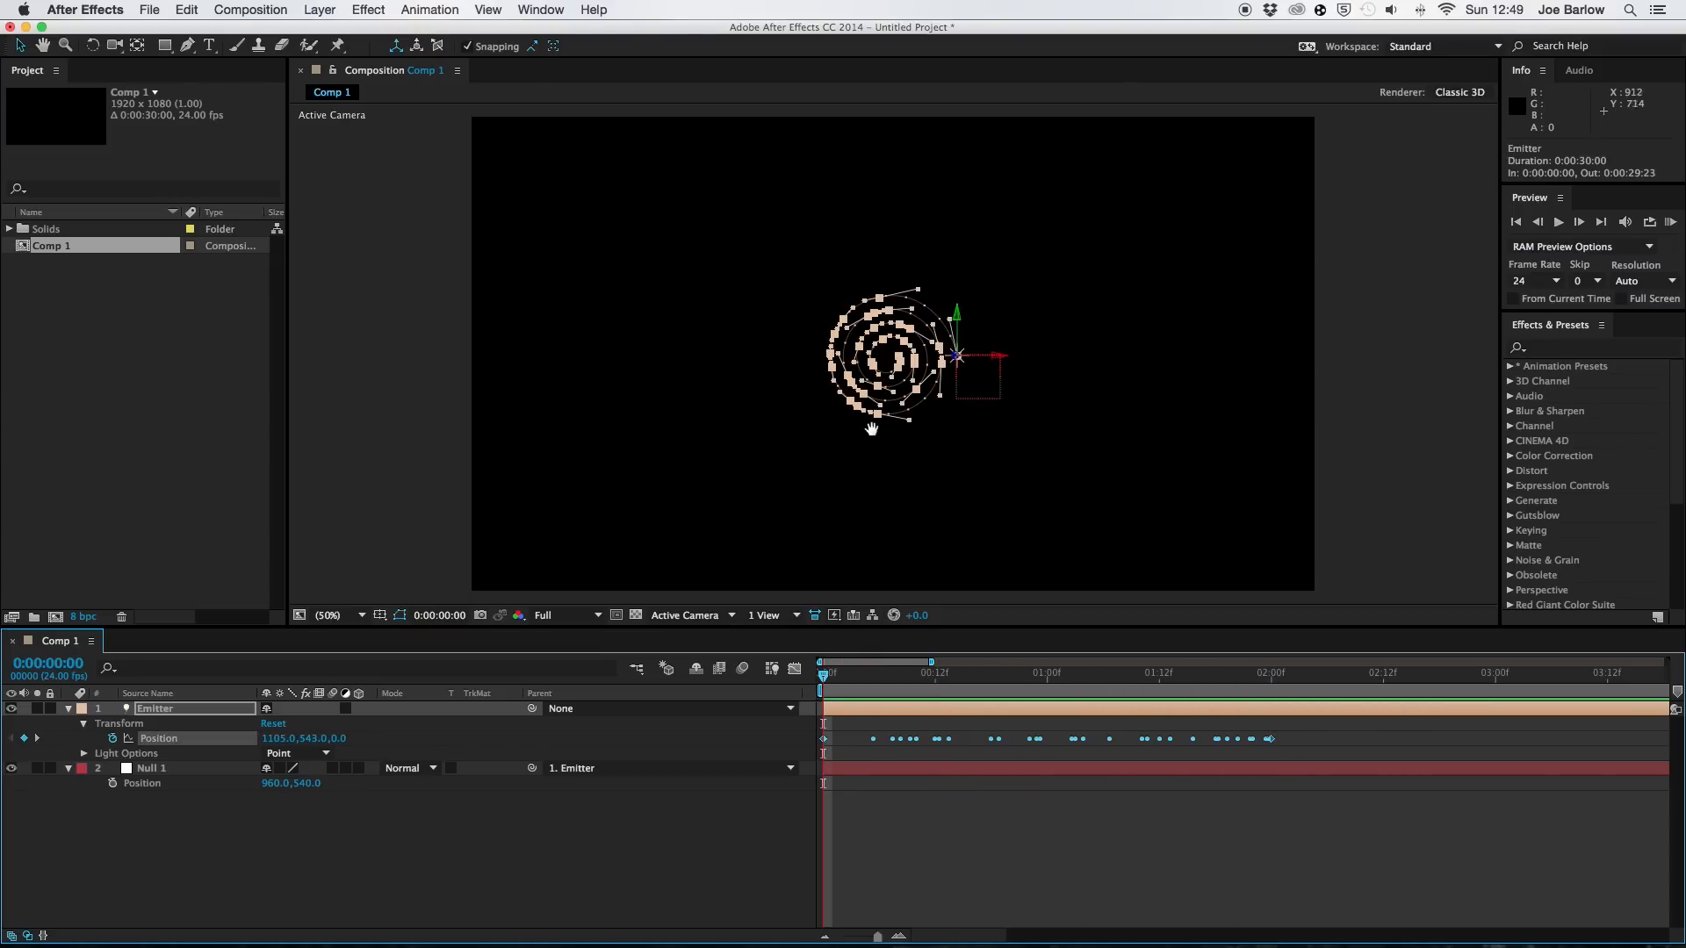
{"action": "left_click", "coordinate": [1558, 221]}
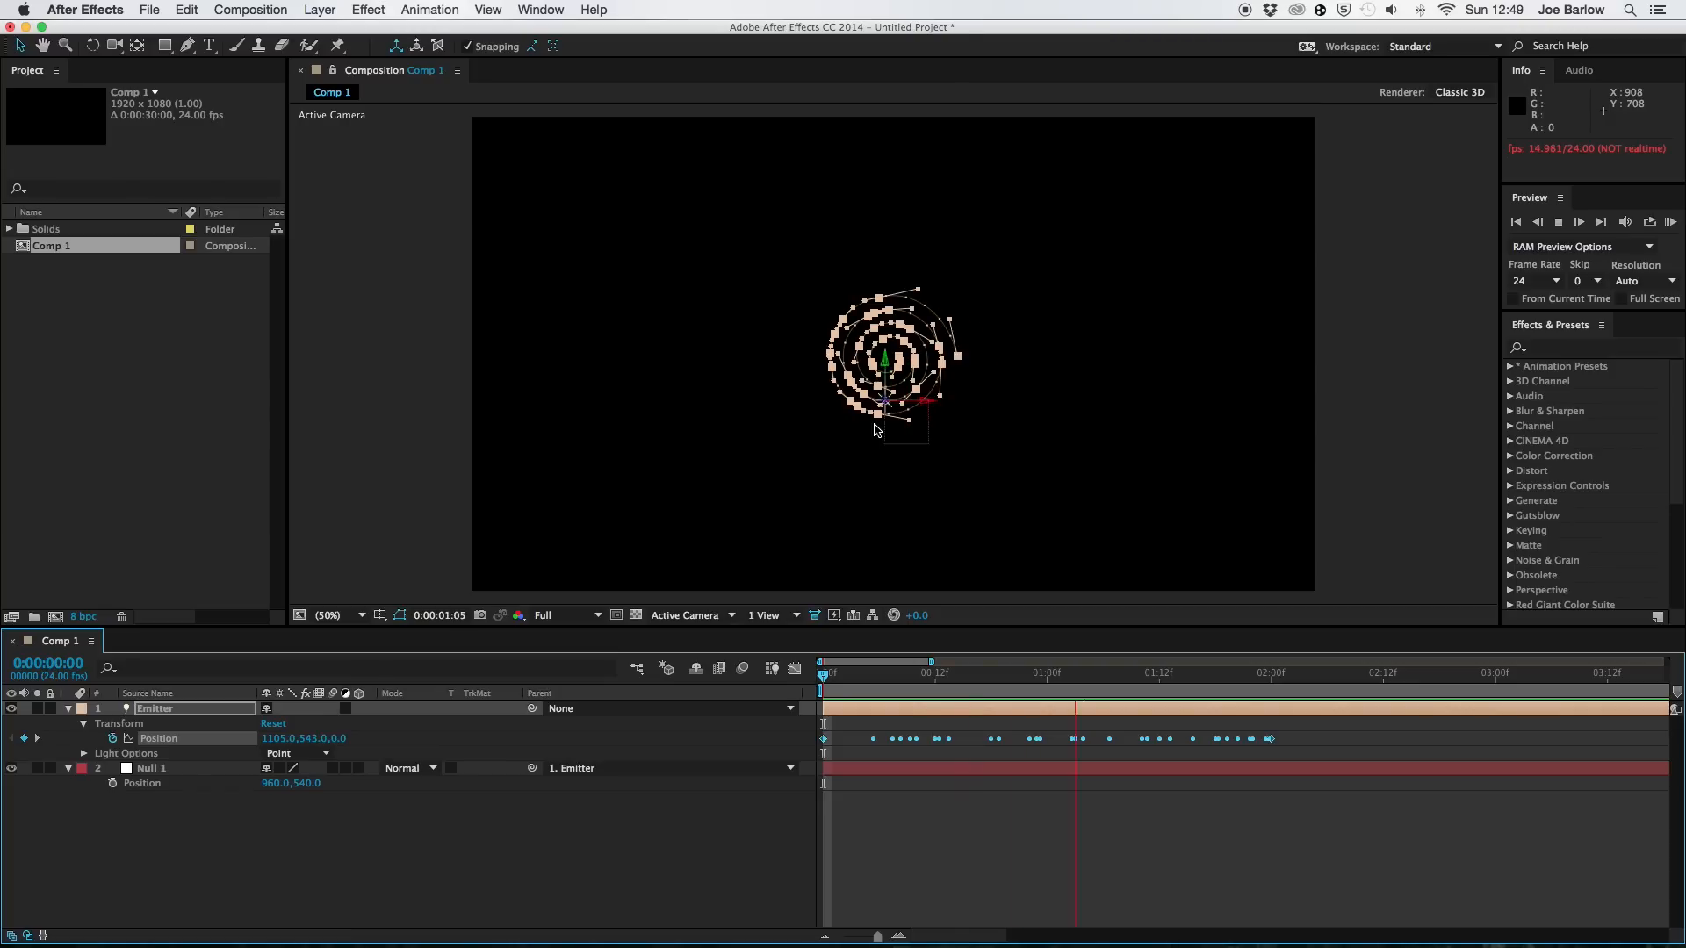
{"action": "left_click", "coordinate": [1297, 673]}
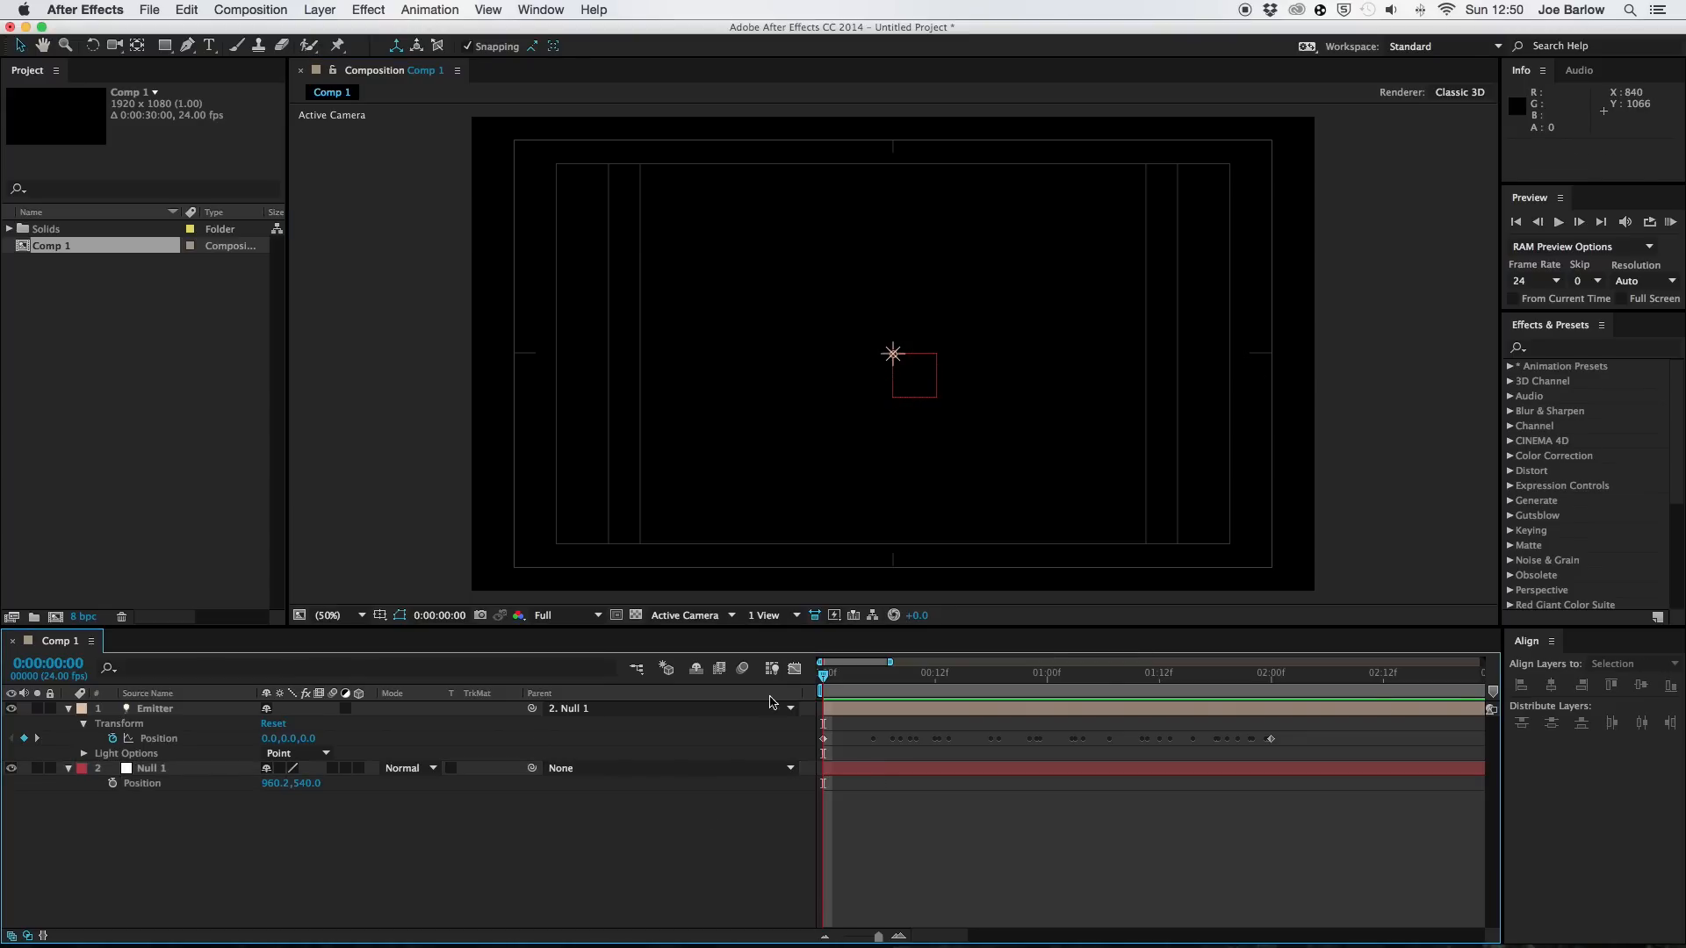
{"action": "mouse_move", "coordinate": [788, 478]}
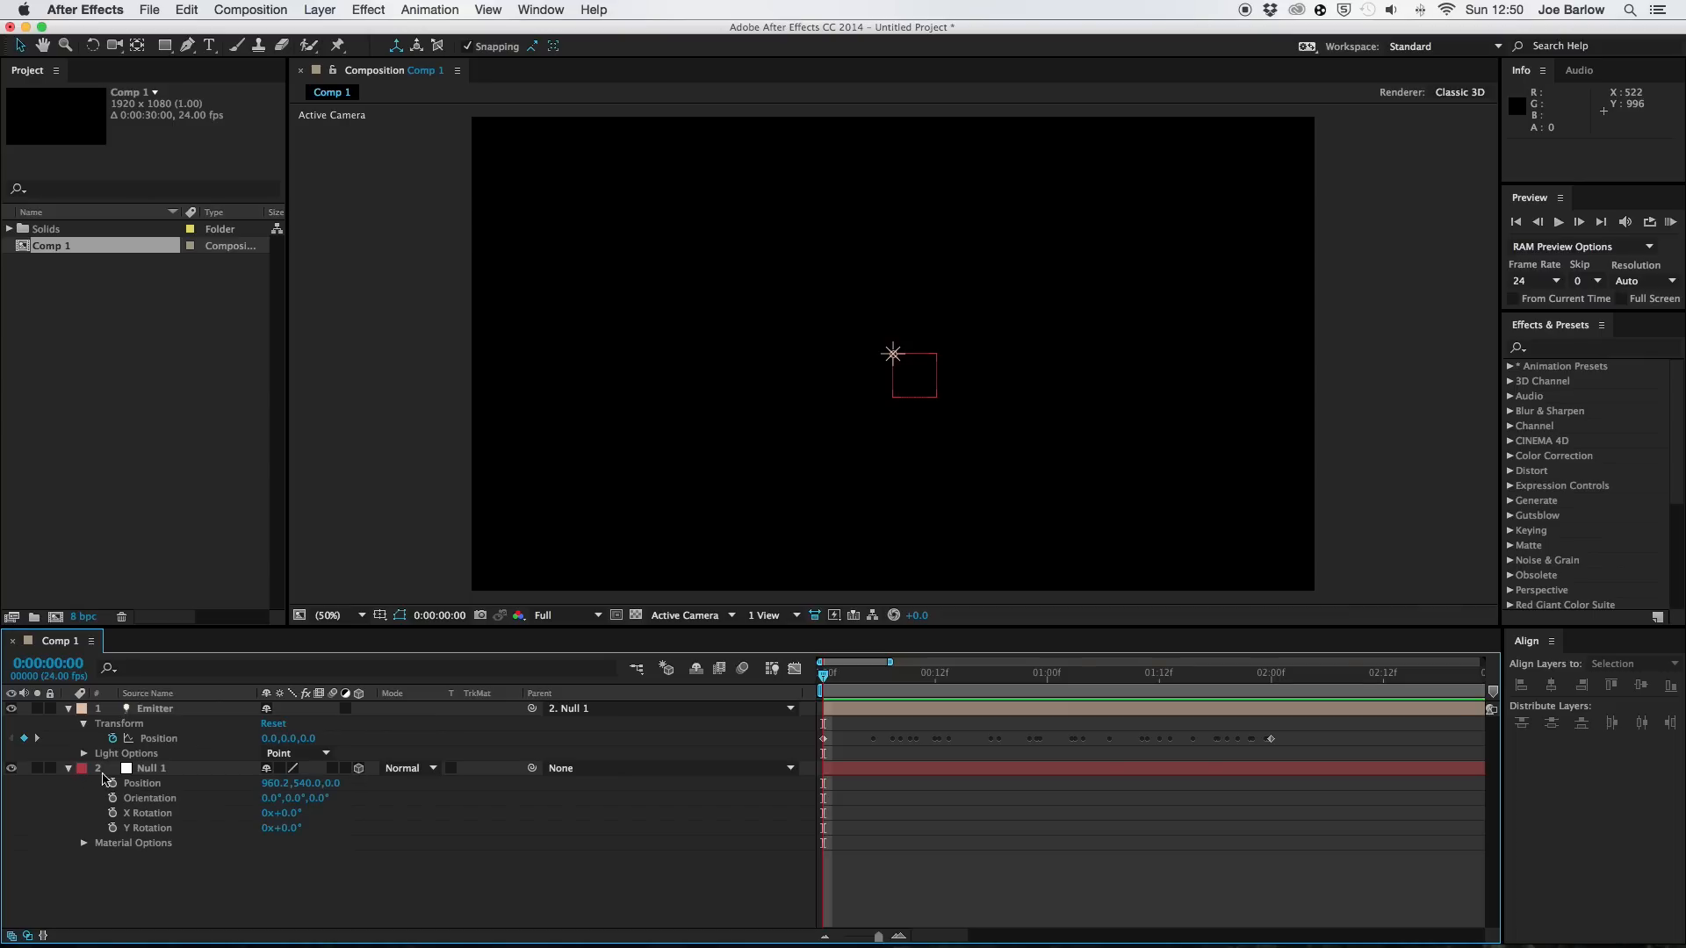
Set Null 1's Orientation X to 270°.
{"action": "left_click", "coordinate": [150, 768]}
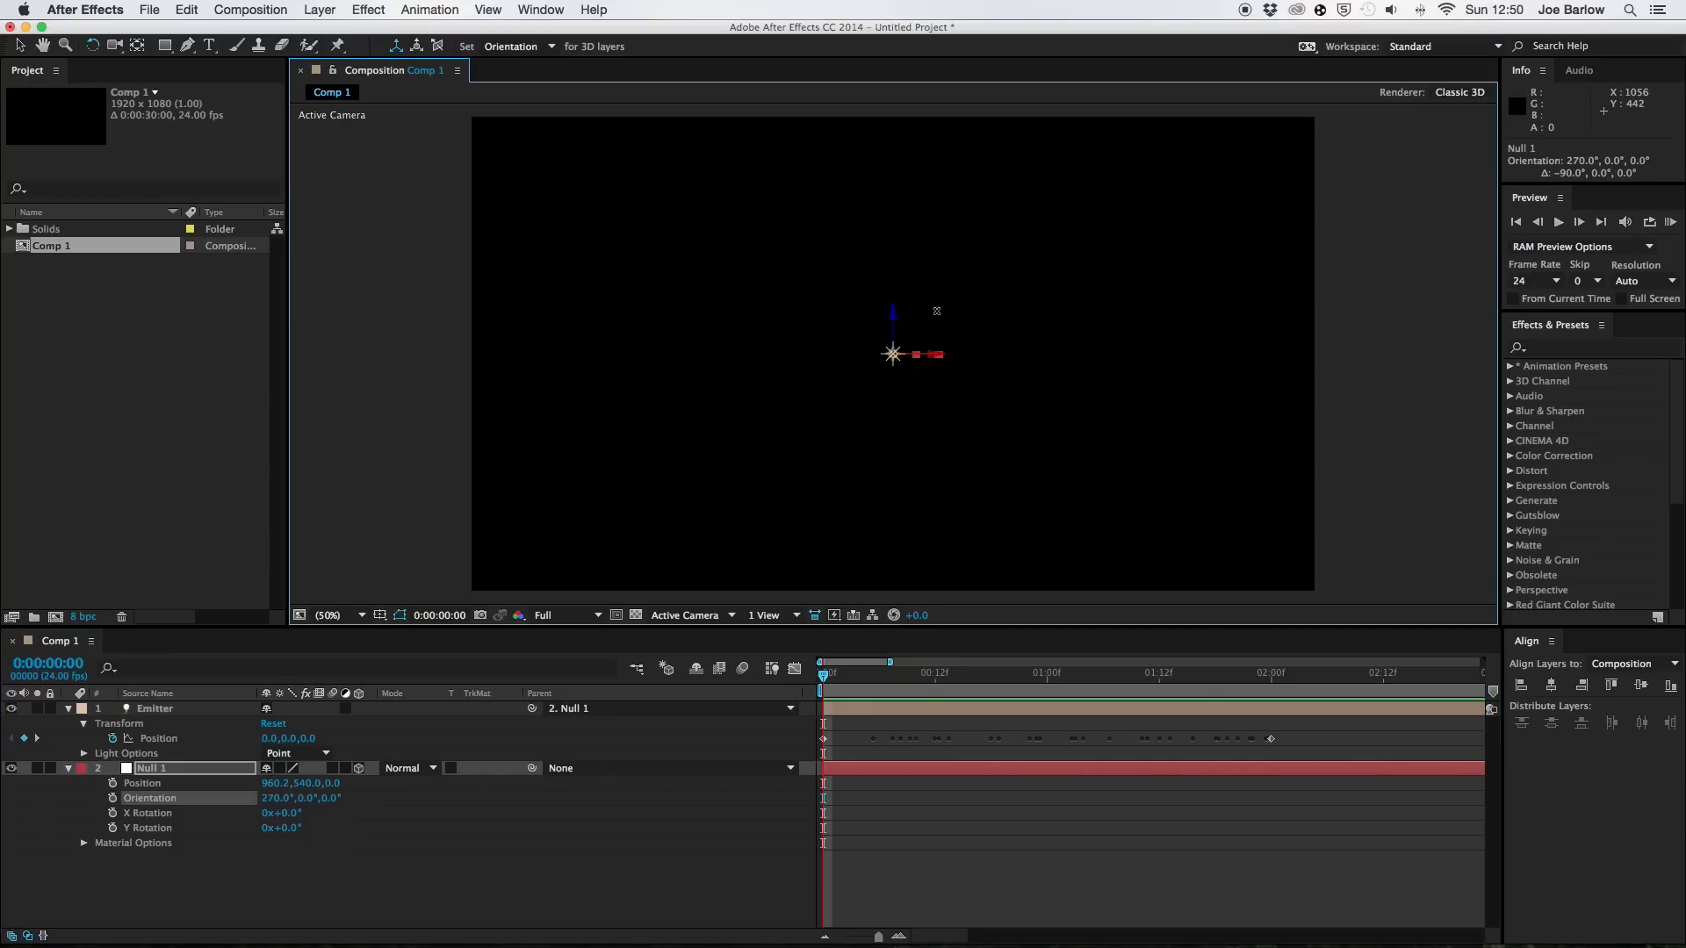
{"action": "mouse_move", "coordinate": [150, 878]}
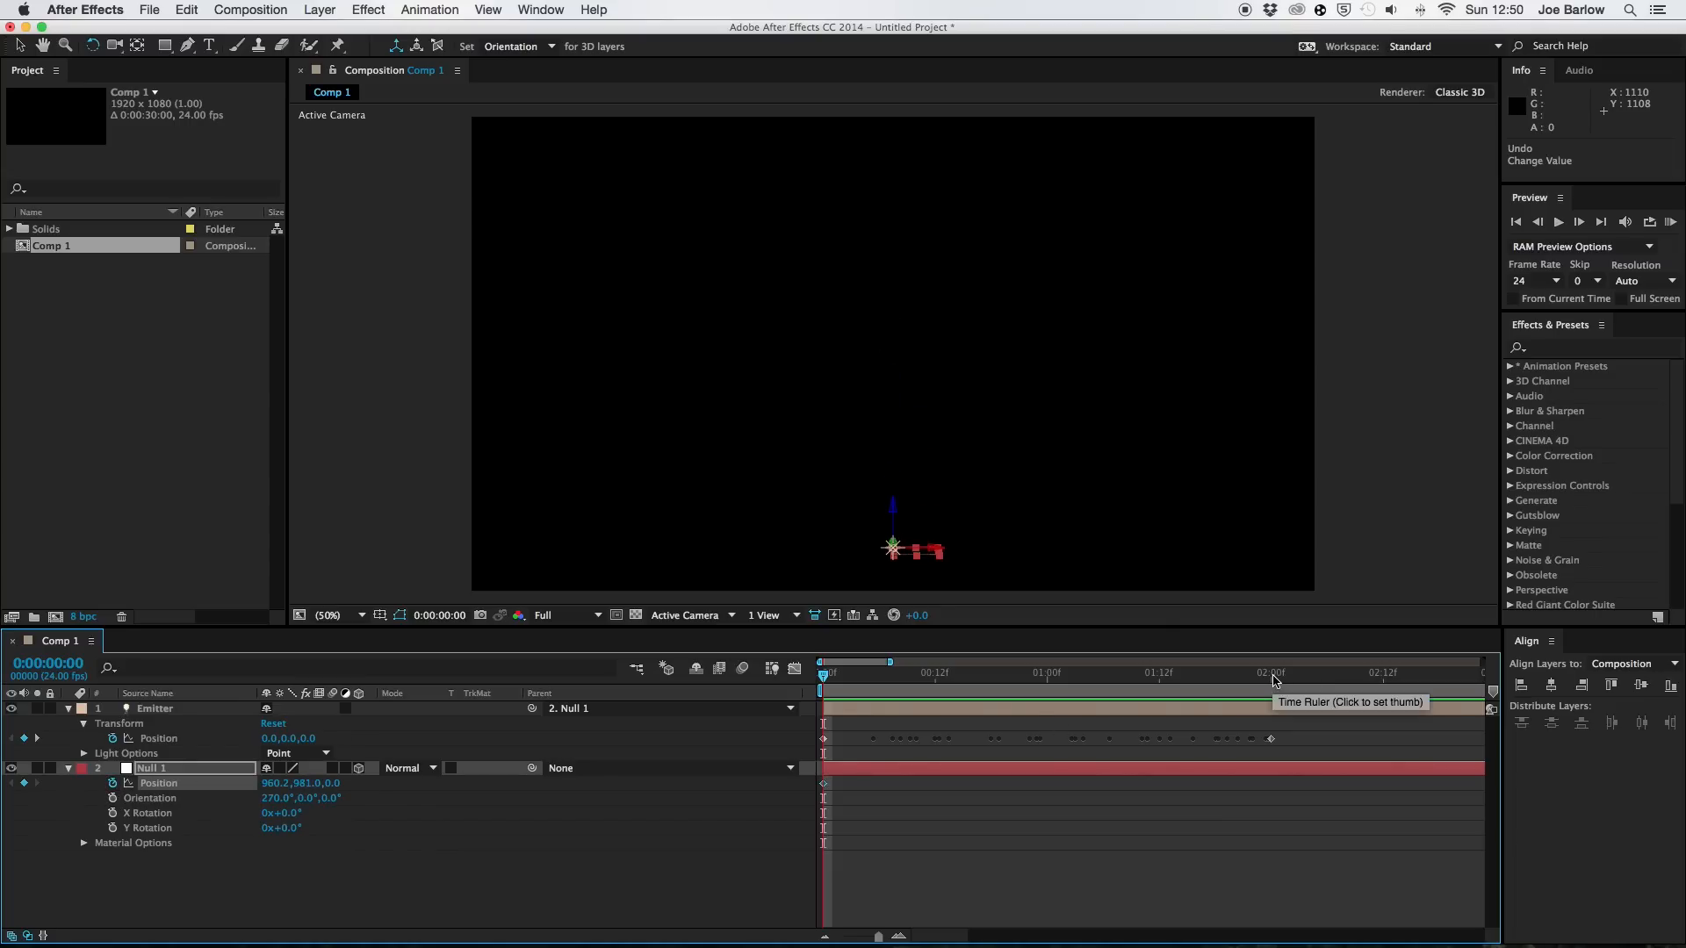
Keyframe Null 1's Position at the start and 2:00, with the start at 1130.2, 981.
{"action": "left_click", "coordinate": [1269, 673]}
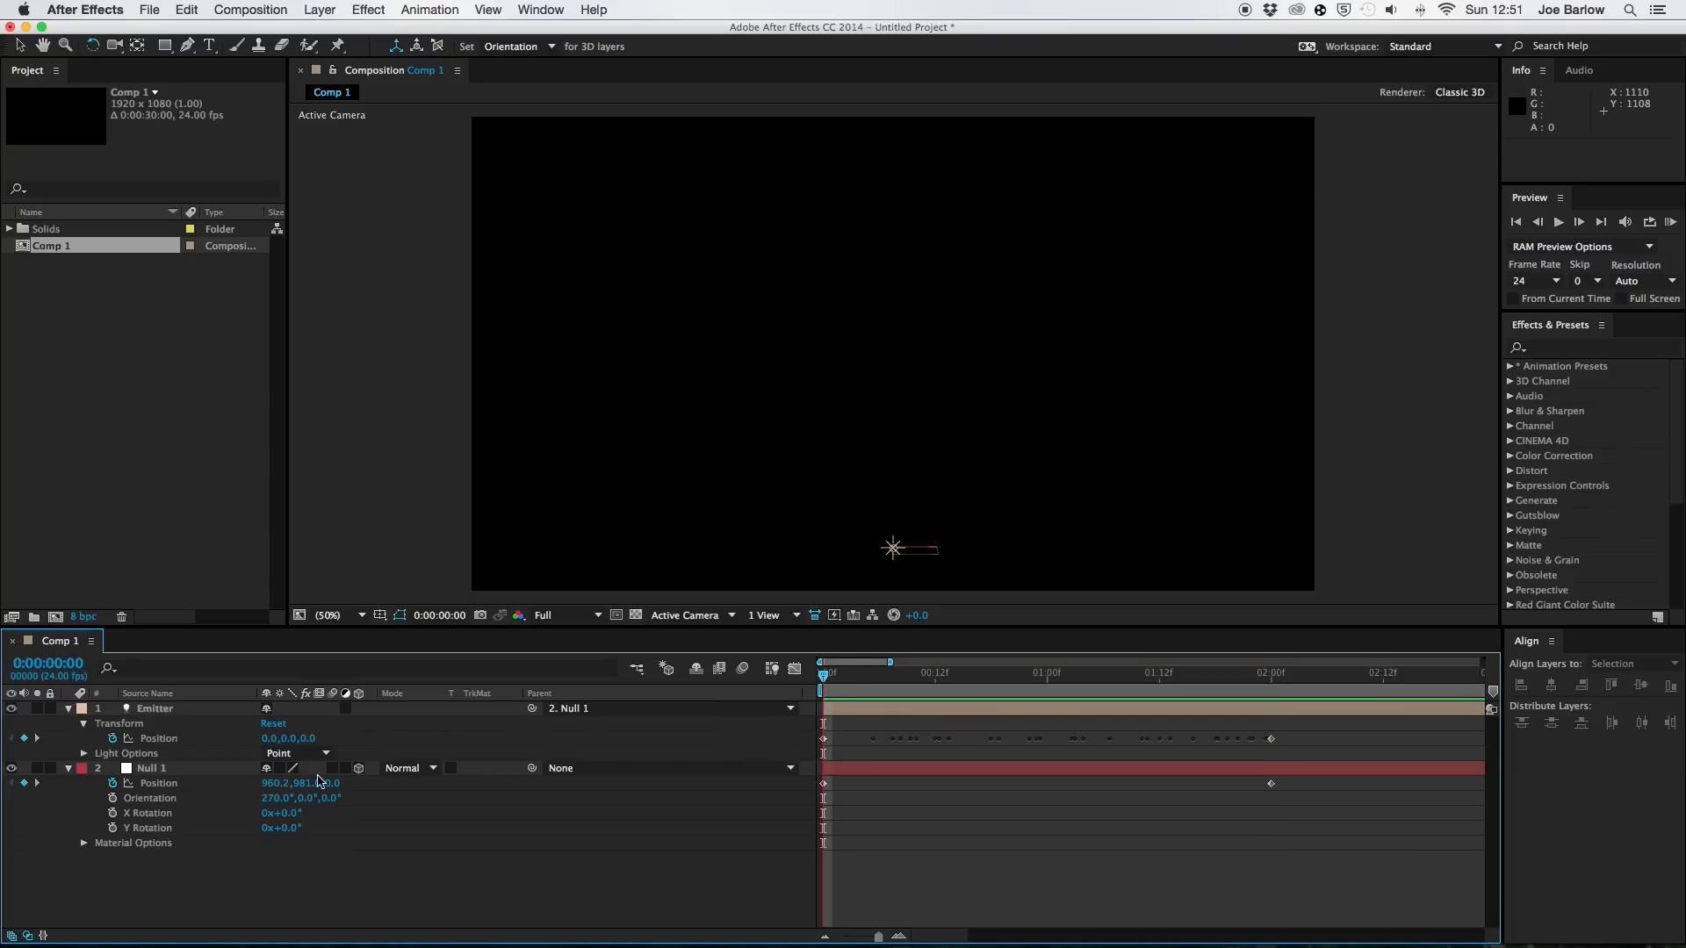
{"action": "left_click", "coordinate": [834, 675]}
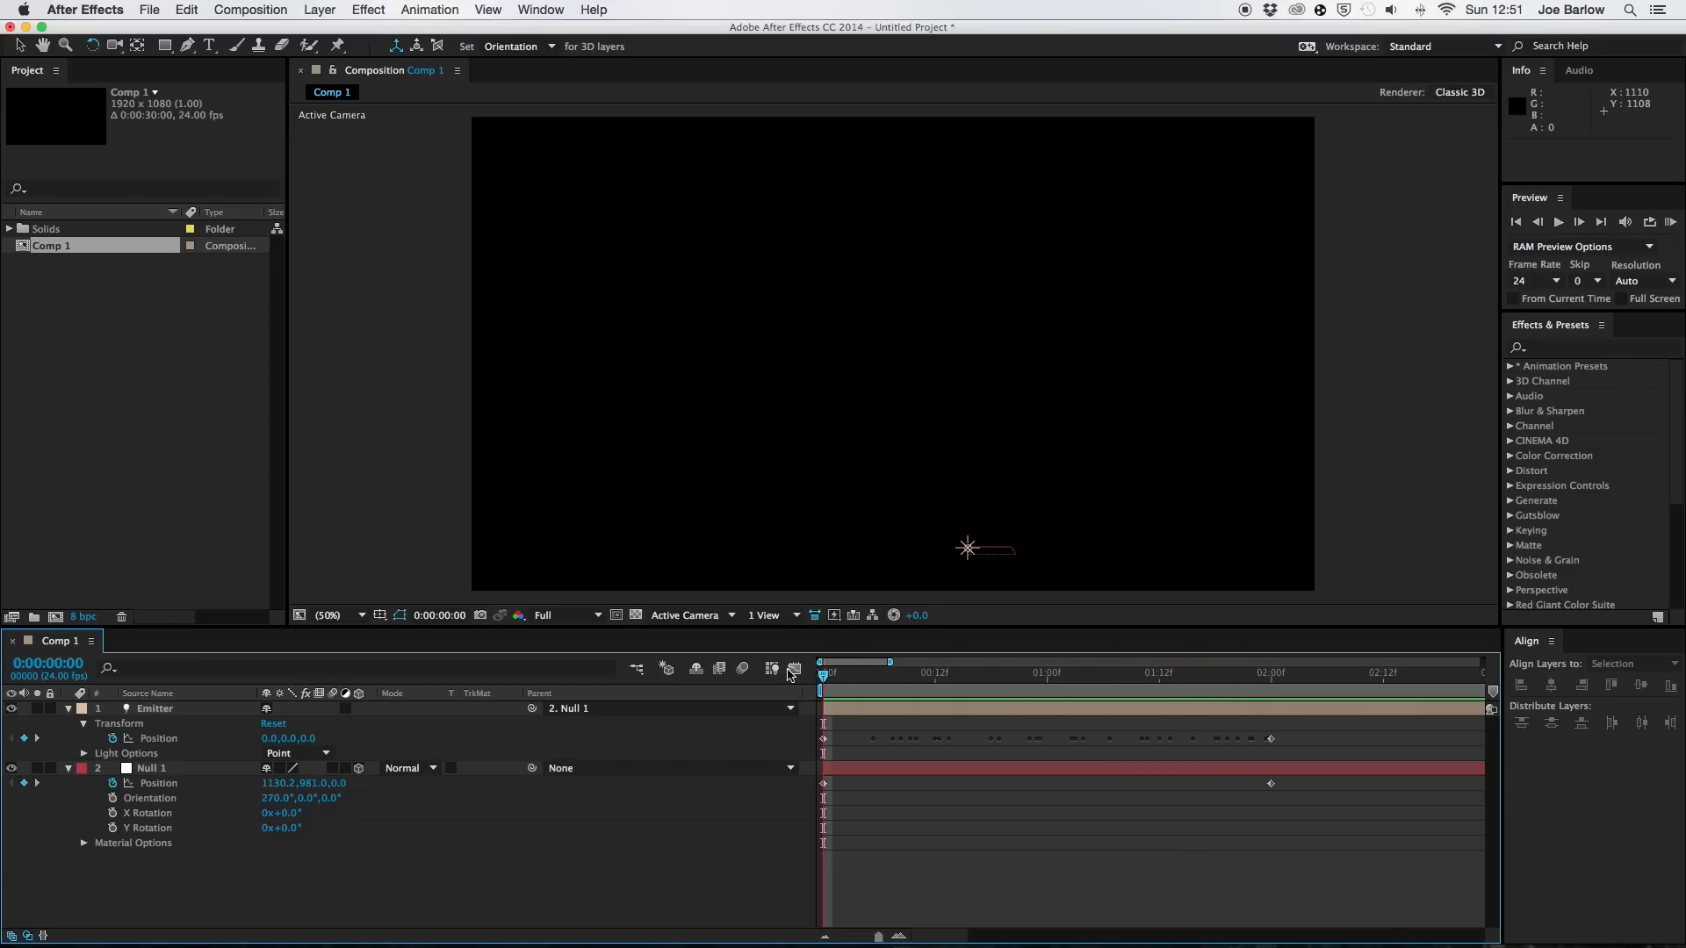
Create a new black solid and apply Trapcode Particular to it.
{"action": "left_click", "coordinate": [320, 9]}
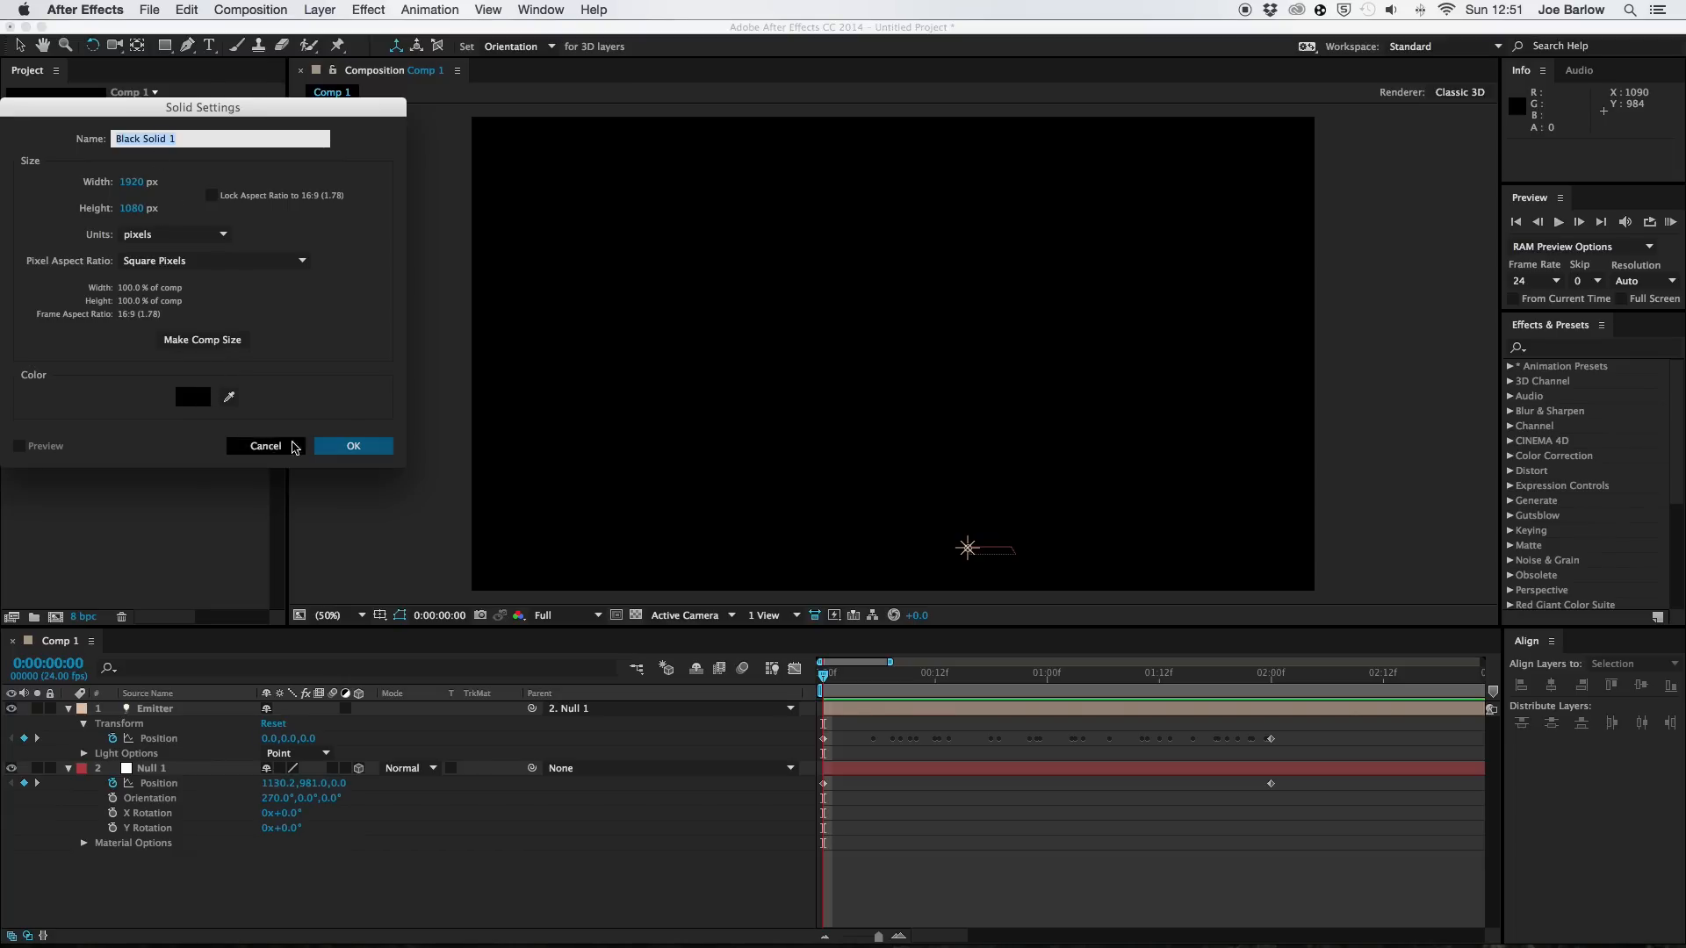
{"action": "left_click", "coordinate": [353, 445]}
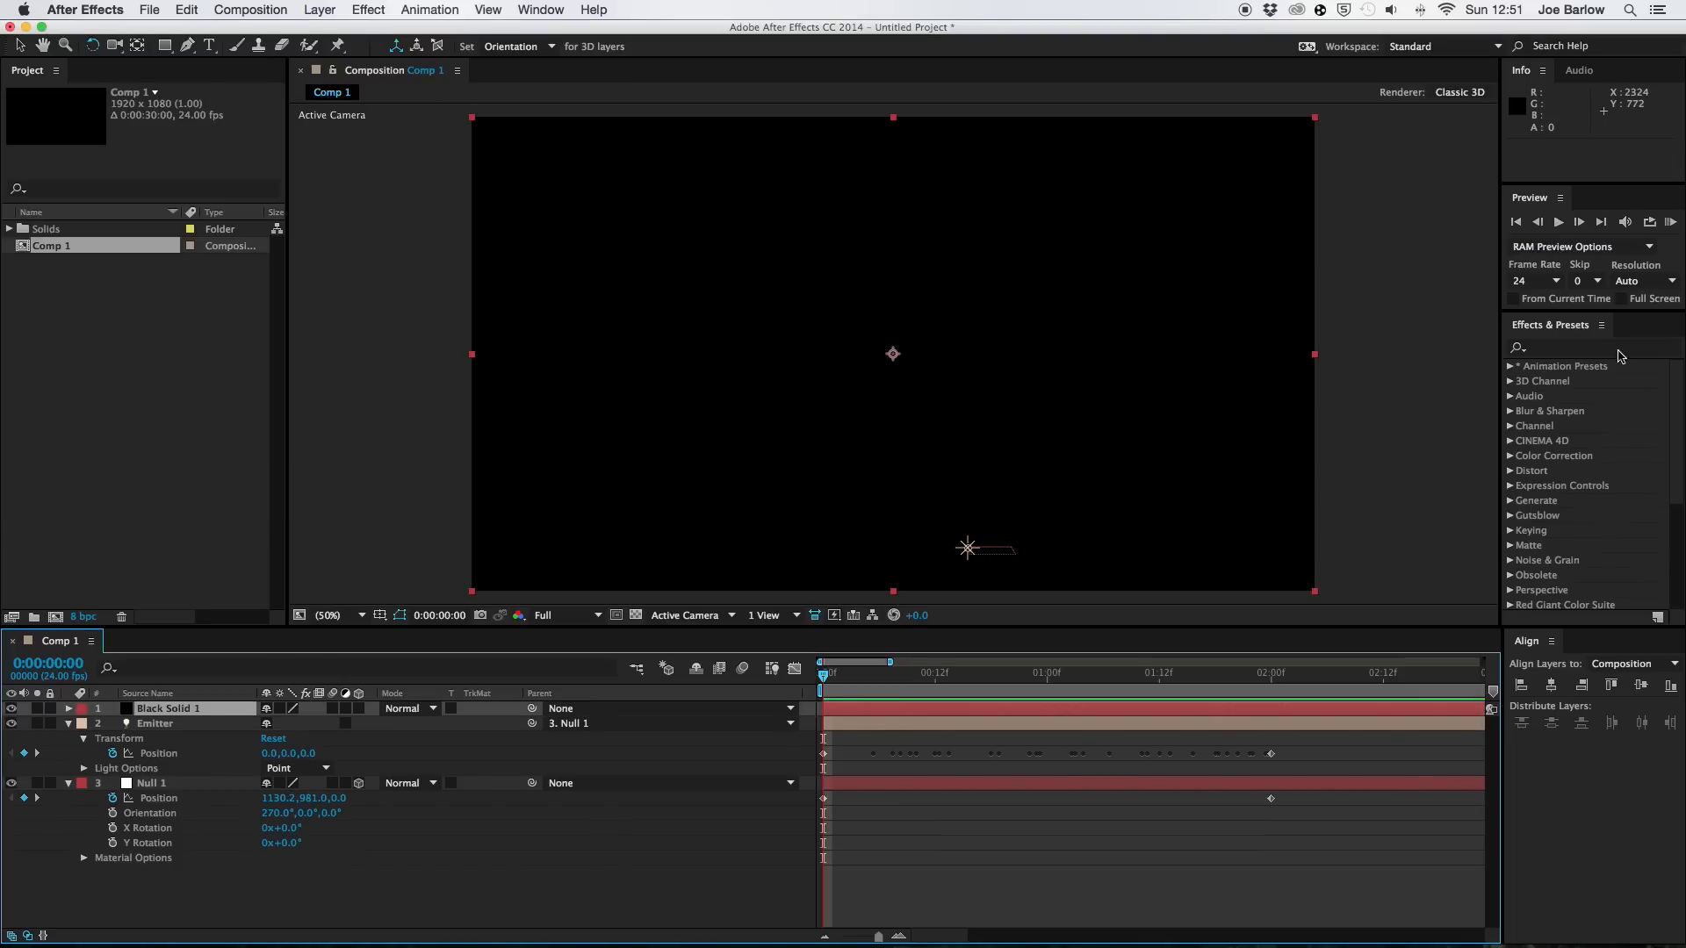
{"action": "type", "text": "partic"}
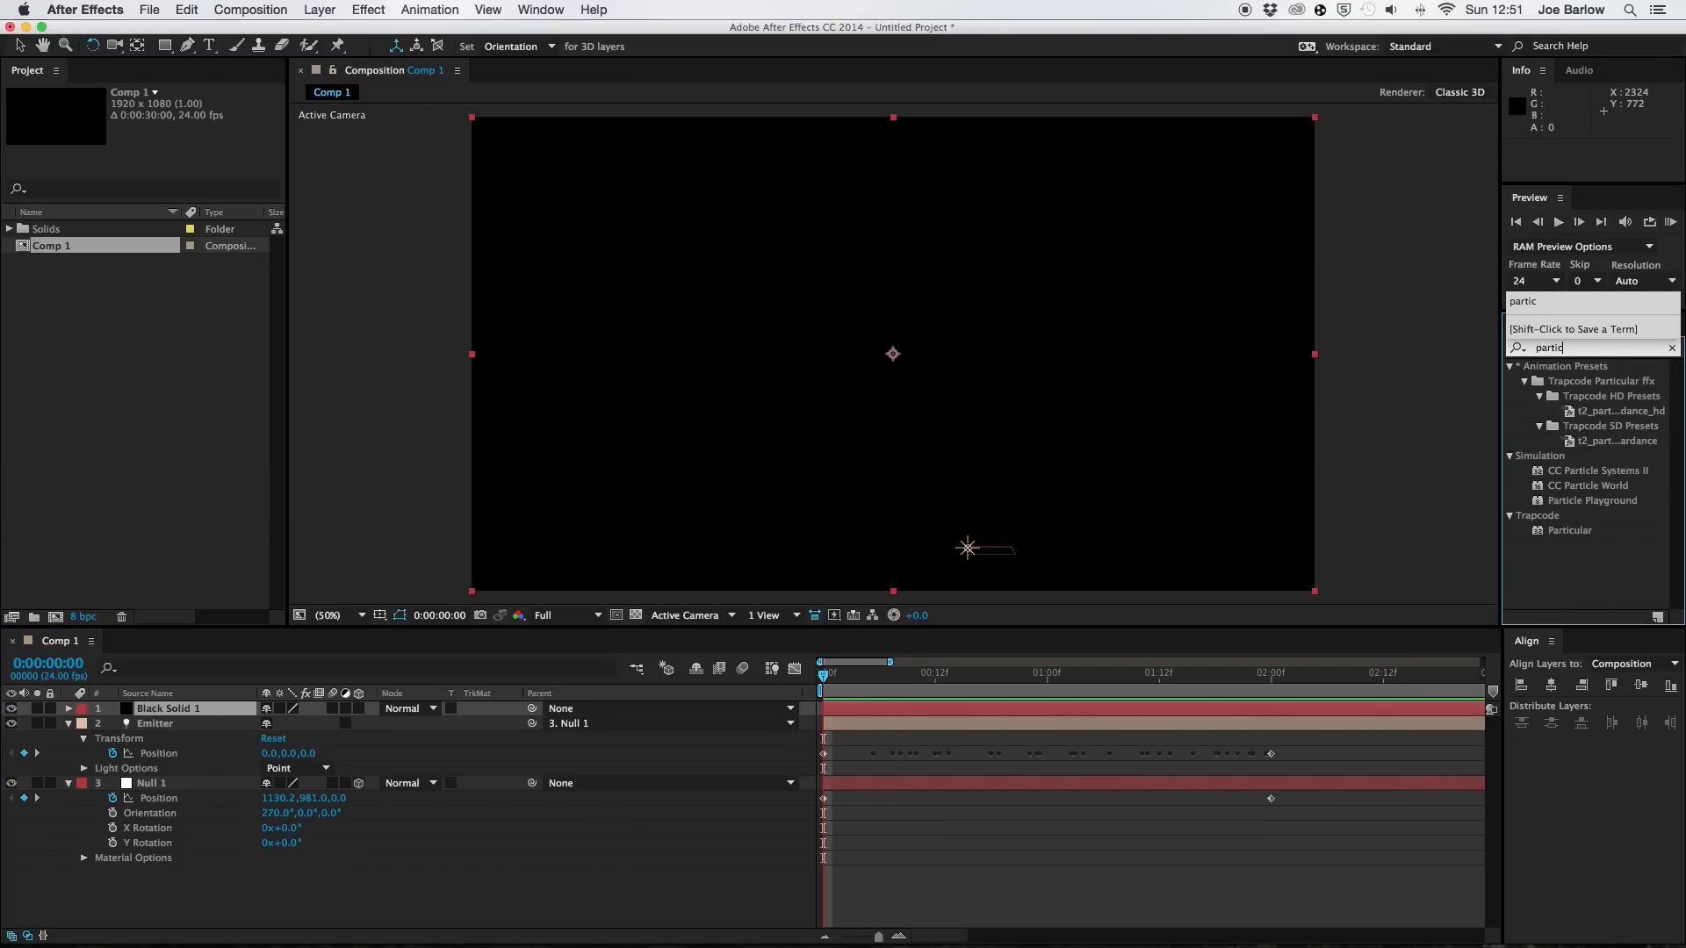
{"action": "left_click_drag", "start_coordinate": [1569, 530], "coordinate": [1091, 574]}
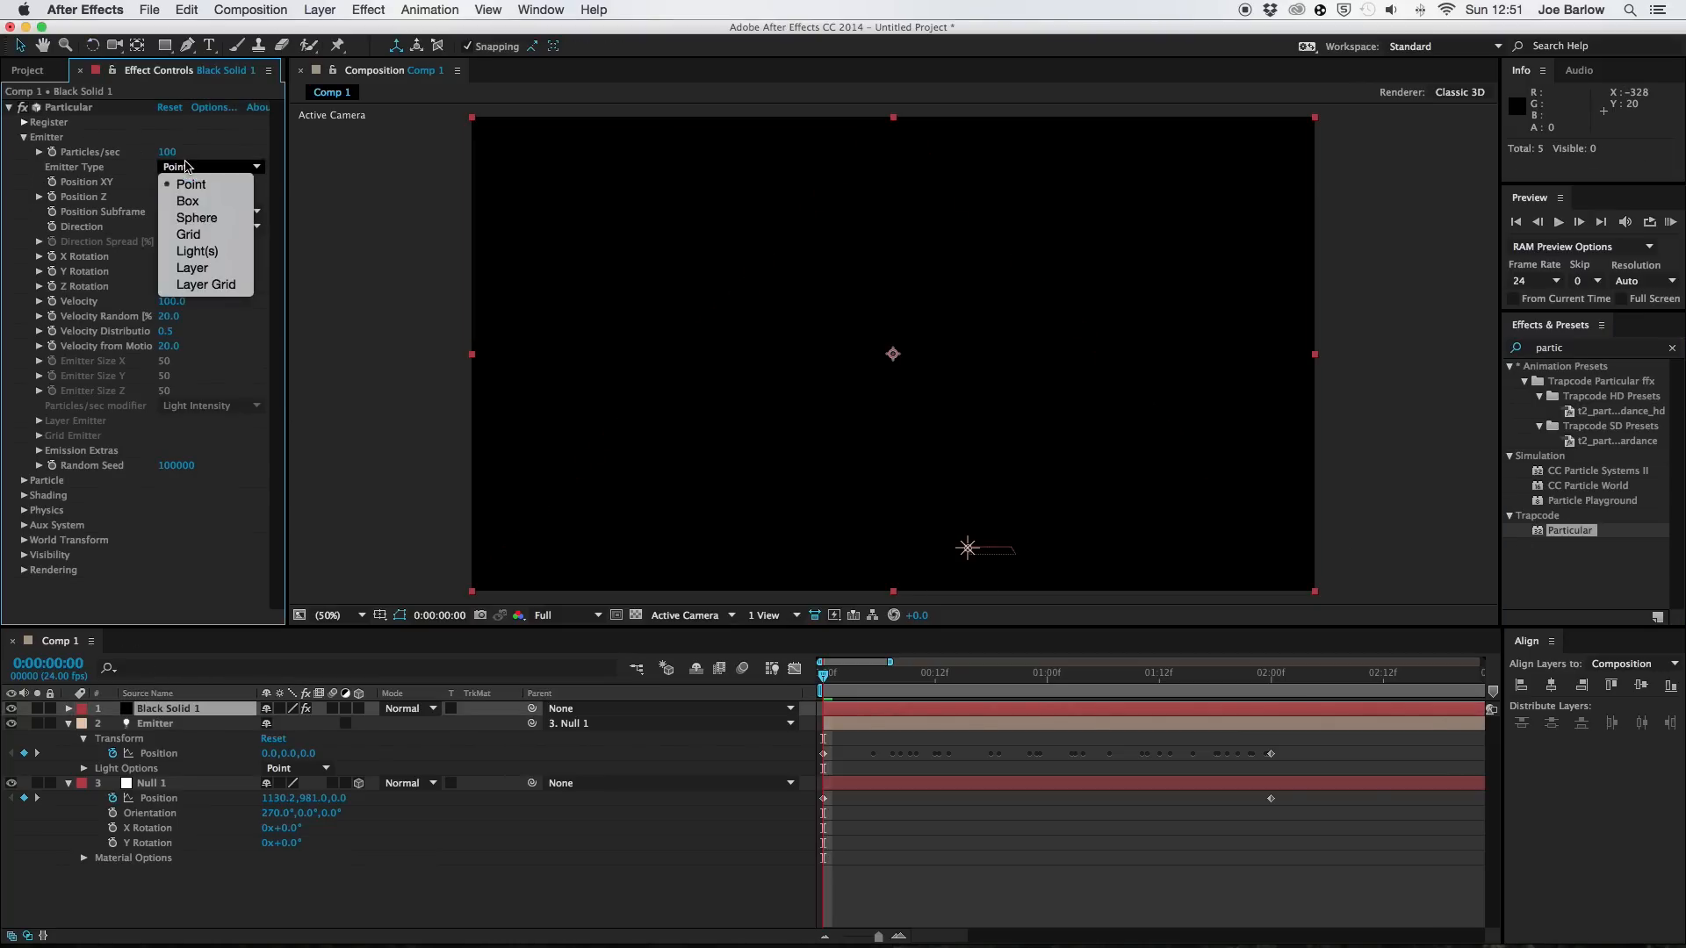
Set Particular's Emitter Type to Light(s).
{"action": "left_click", "coordinate": [196, 250]}
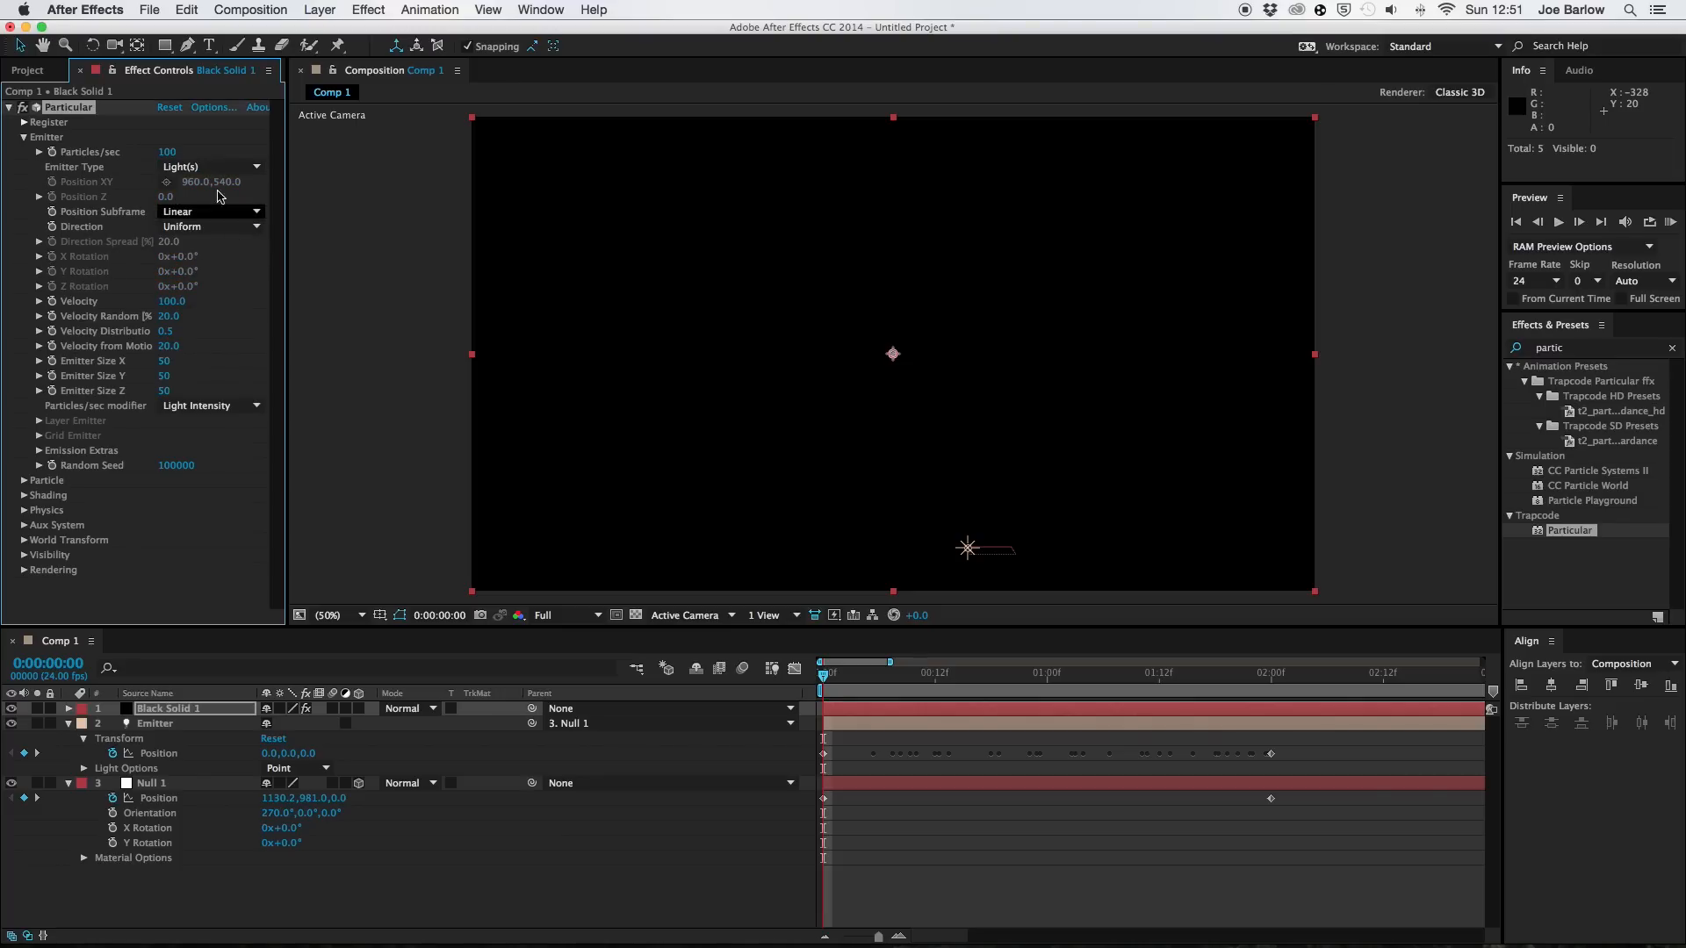
{"action": "mouse_move", "coordinate": [177, 725]}
{"action": "type", "text": "10"}
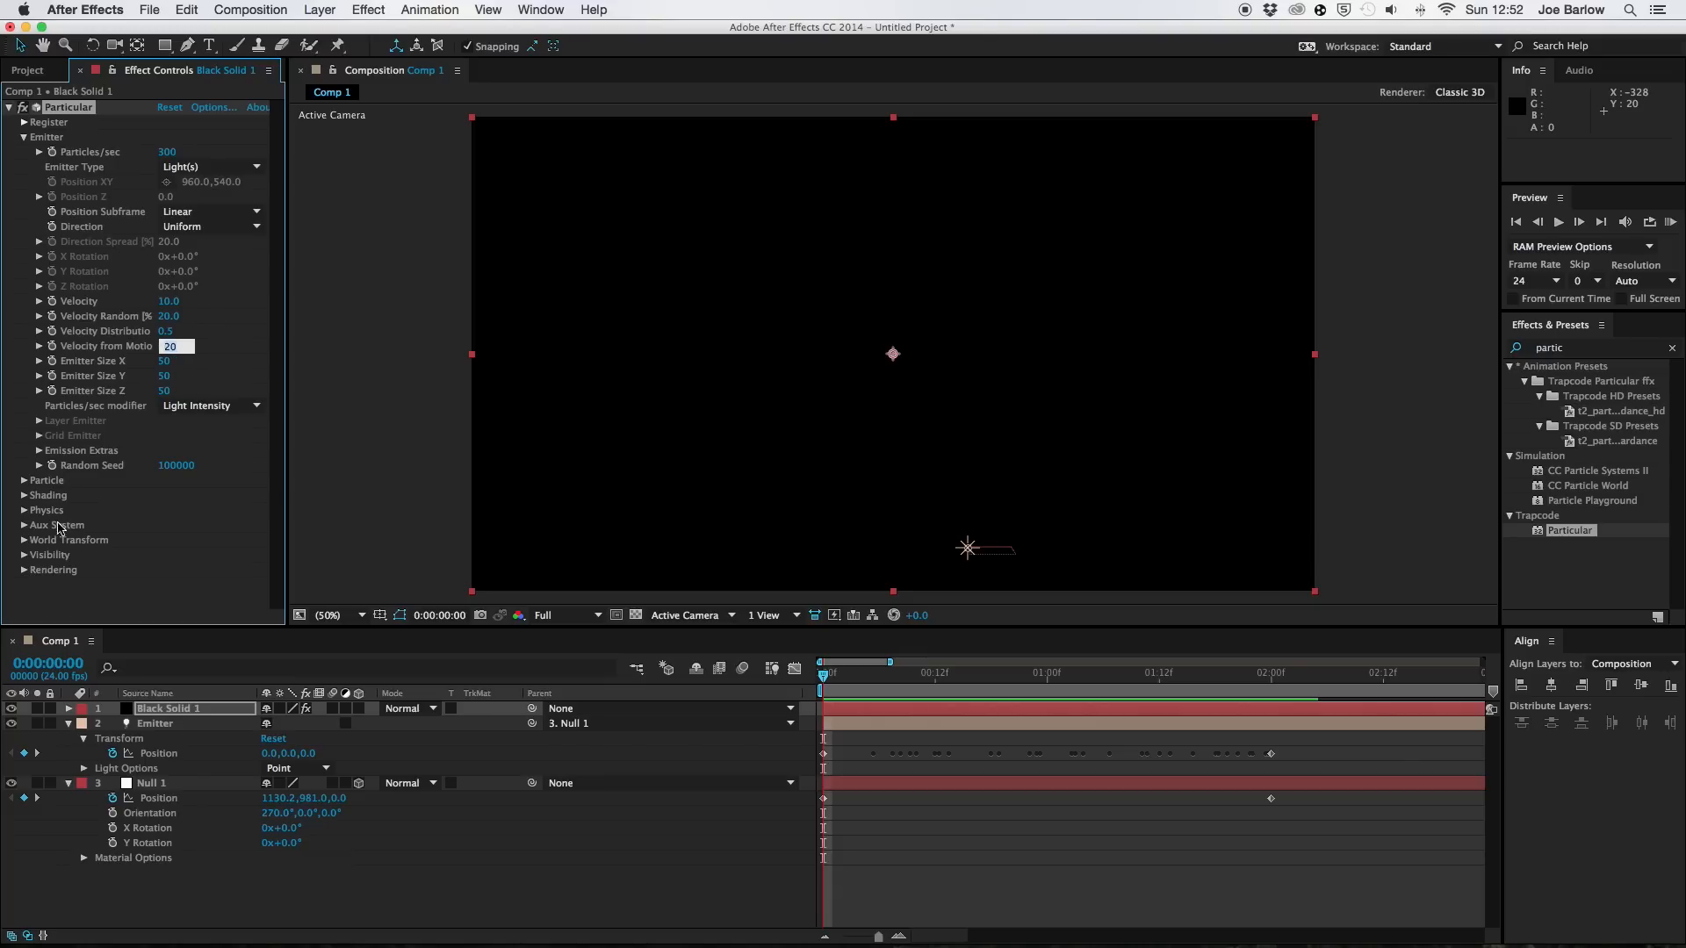
Set the particle size randomness and opacity randomness to 50.
{"action": "scroll", "scroll_direction": "down", "scroll_amount": 3}
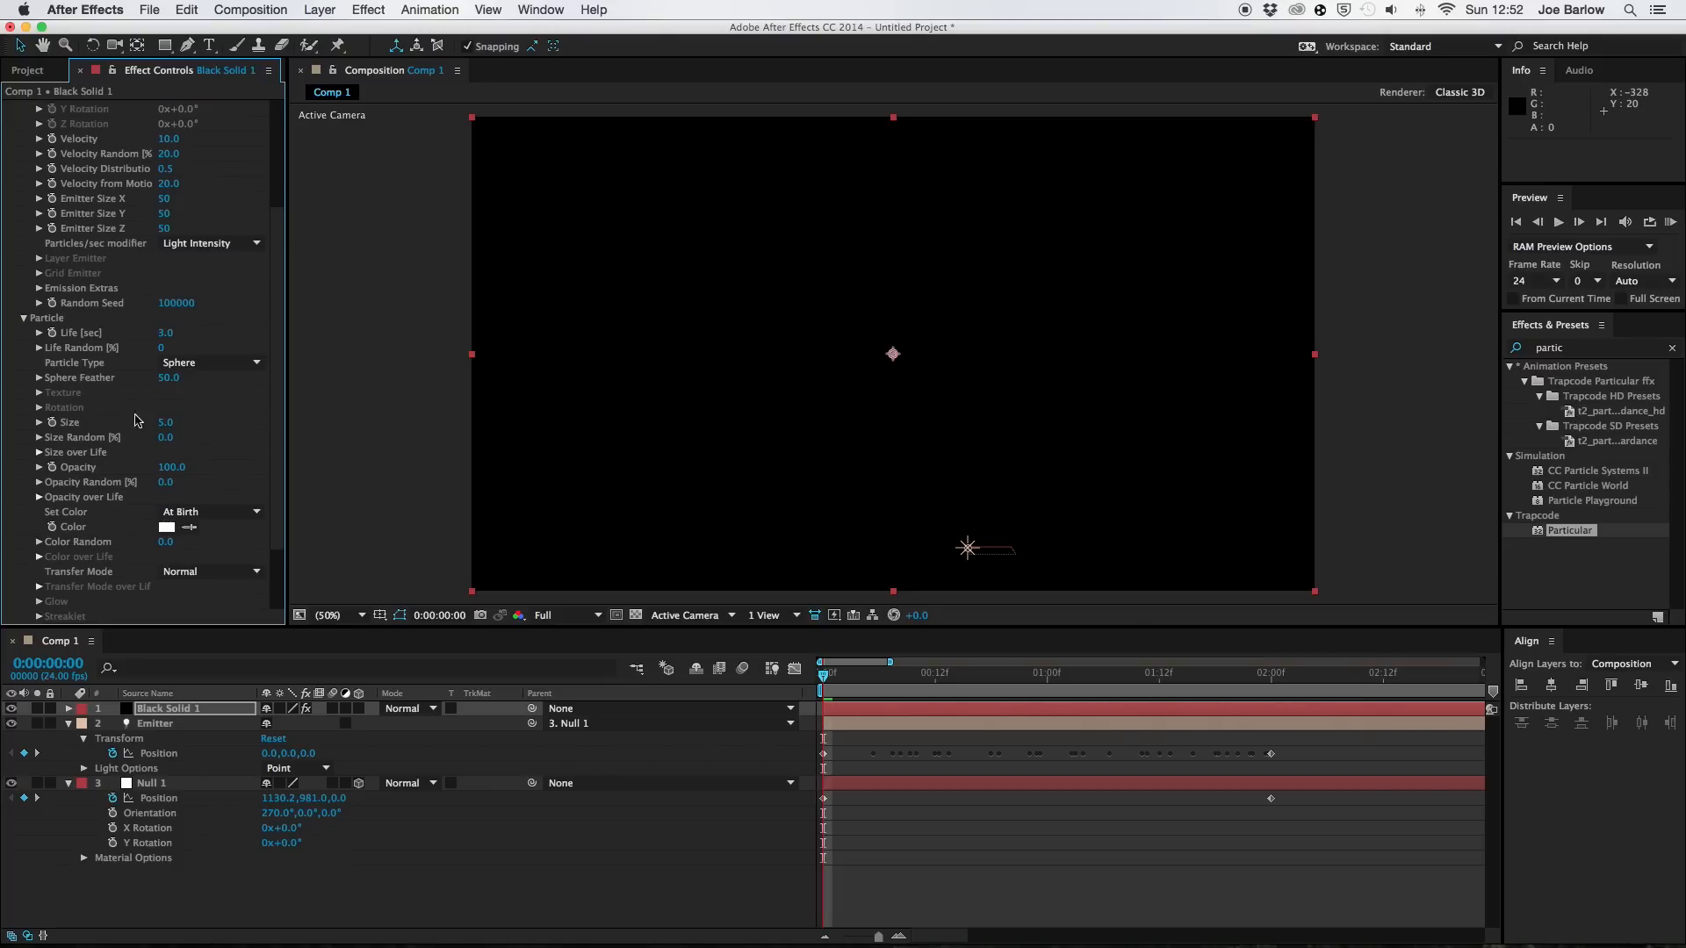
{"action": "mouse_move", "coordinate": [73, 344]}
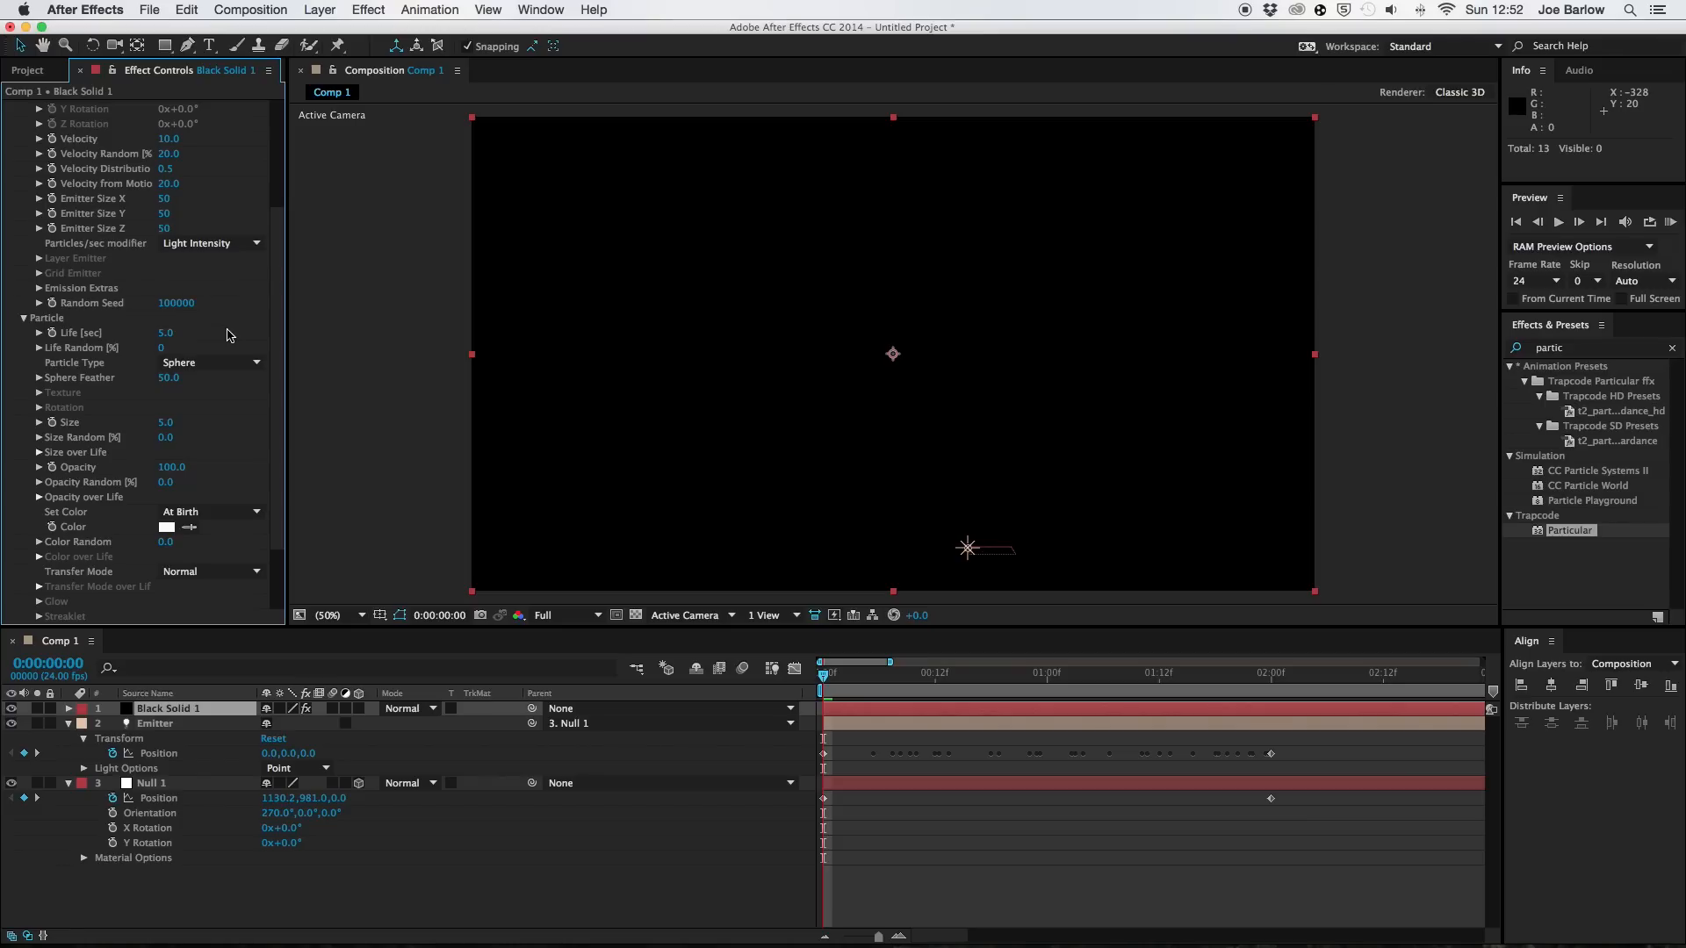
{"action": "mouse_move", "coordinate": [179, 421]}
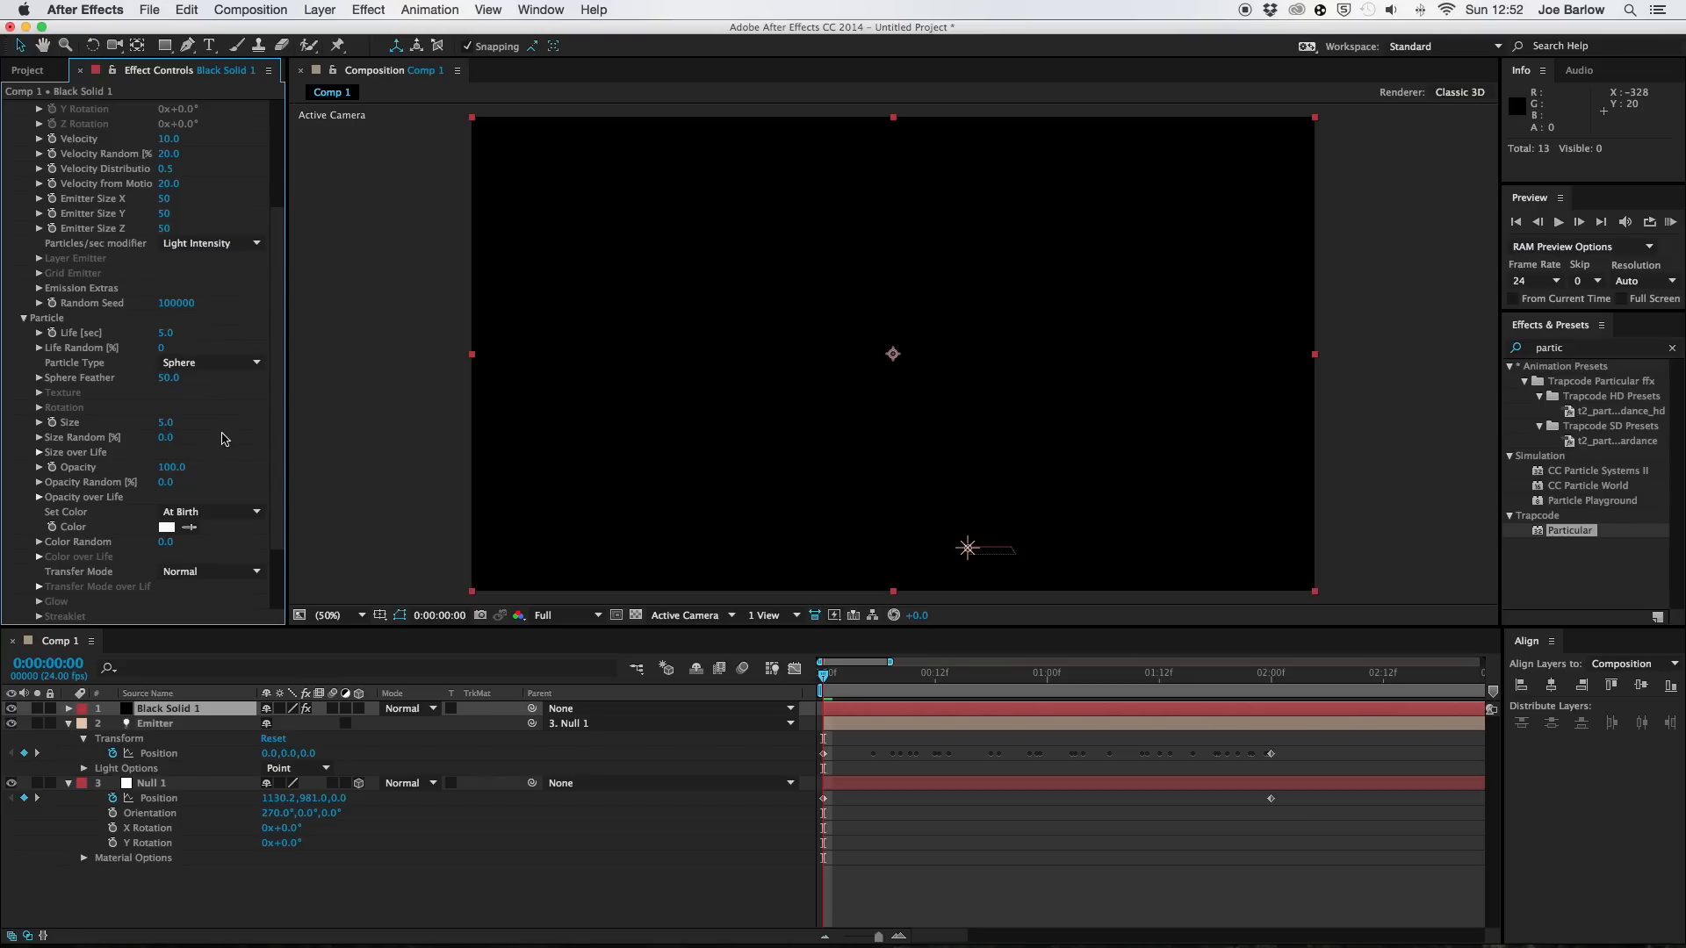
{"action": "left_click", "coordinate": [177, 436]}
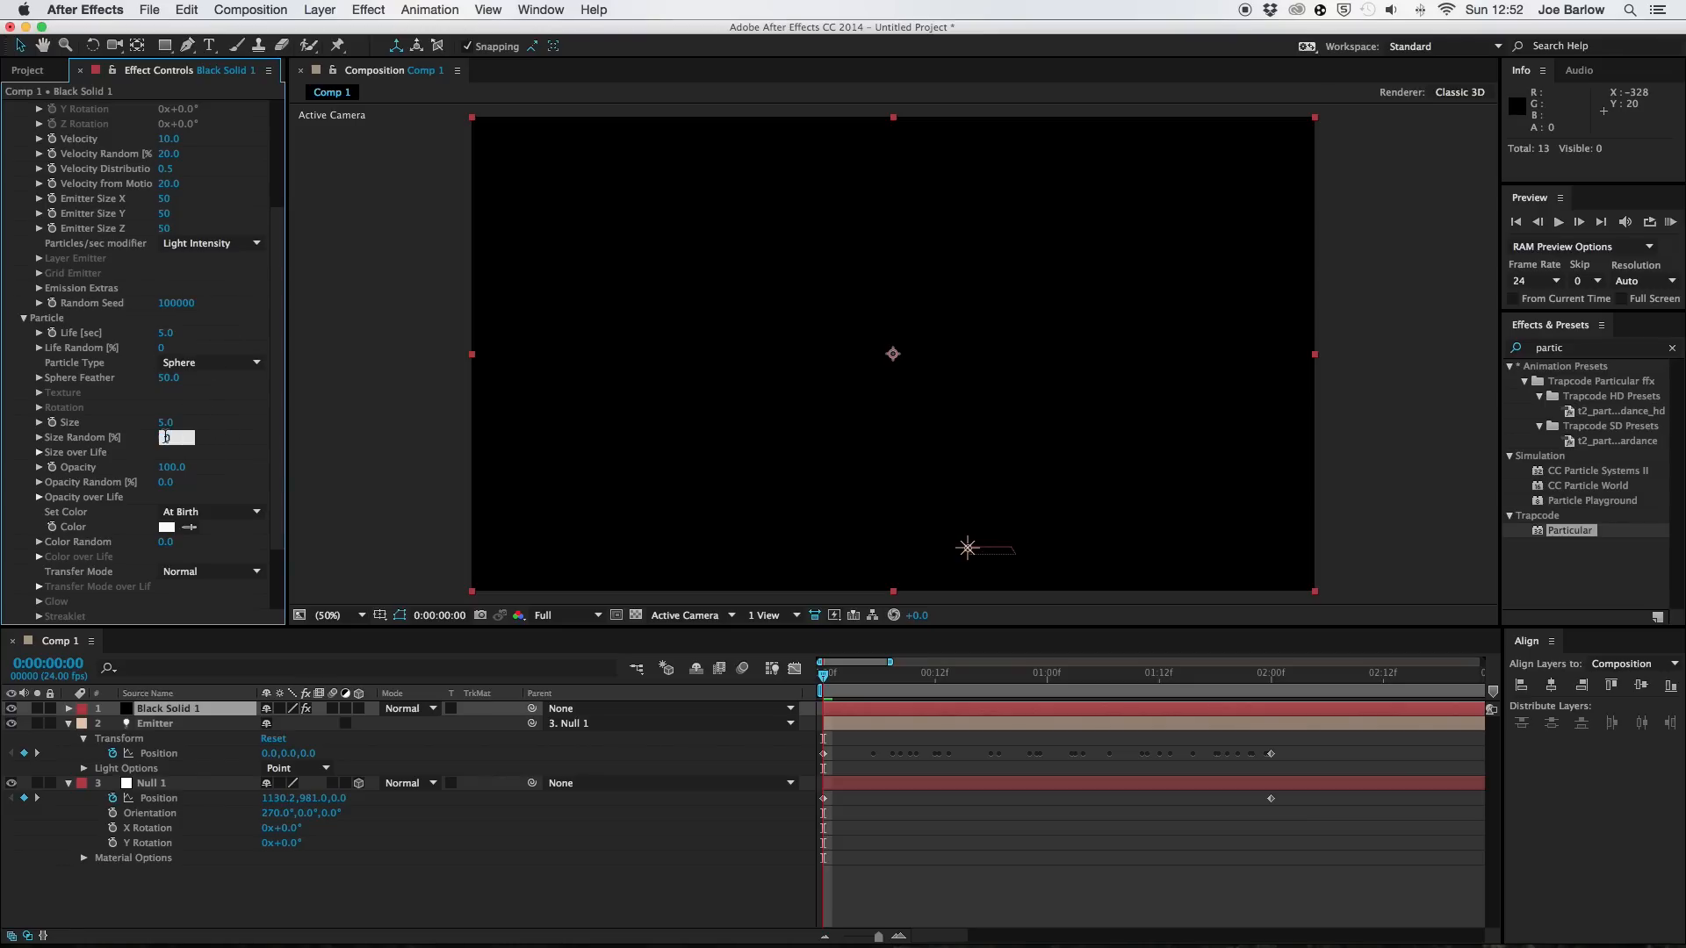
{"action": "type", "text": "50.0"}
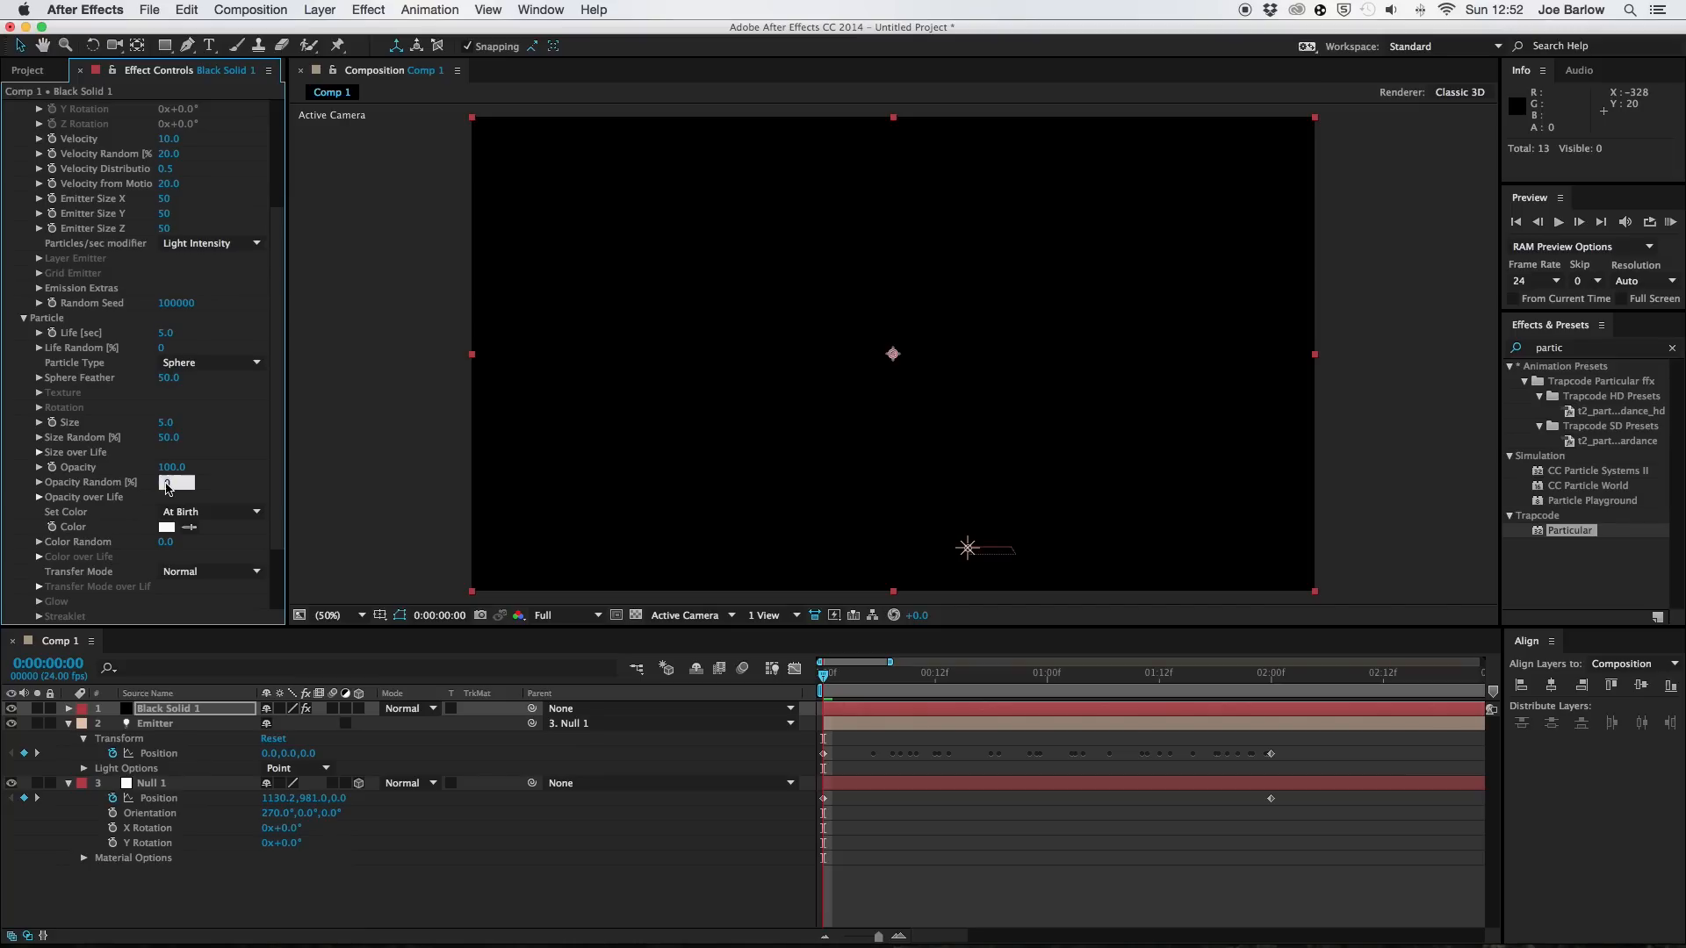
{"action": "type", "text": "50.0"}
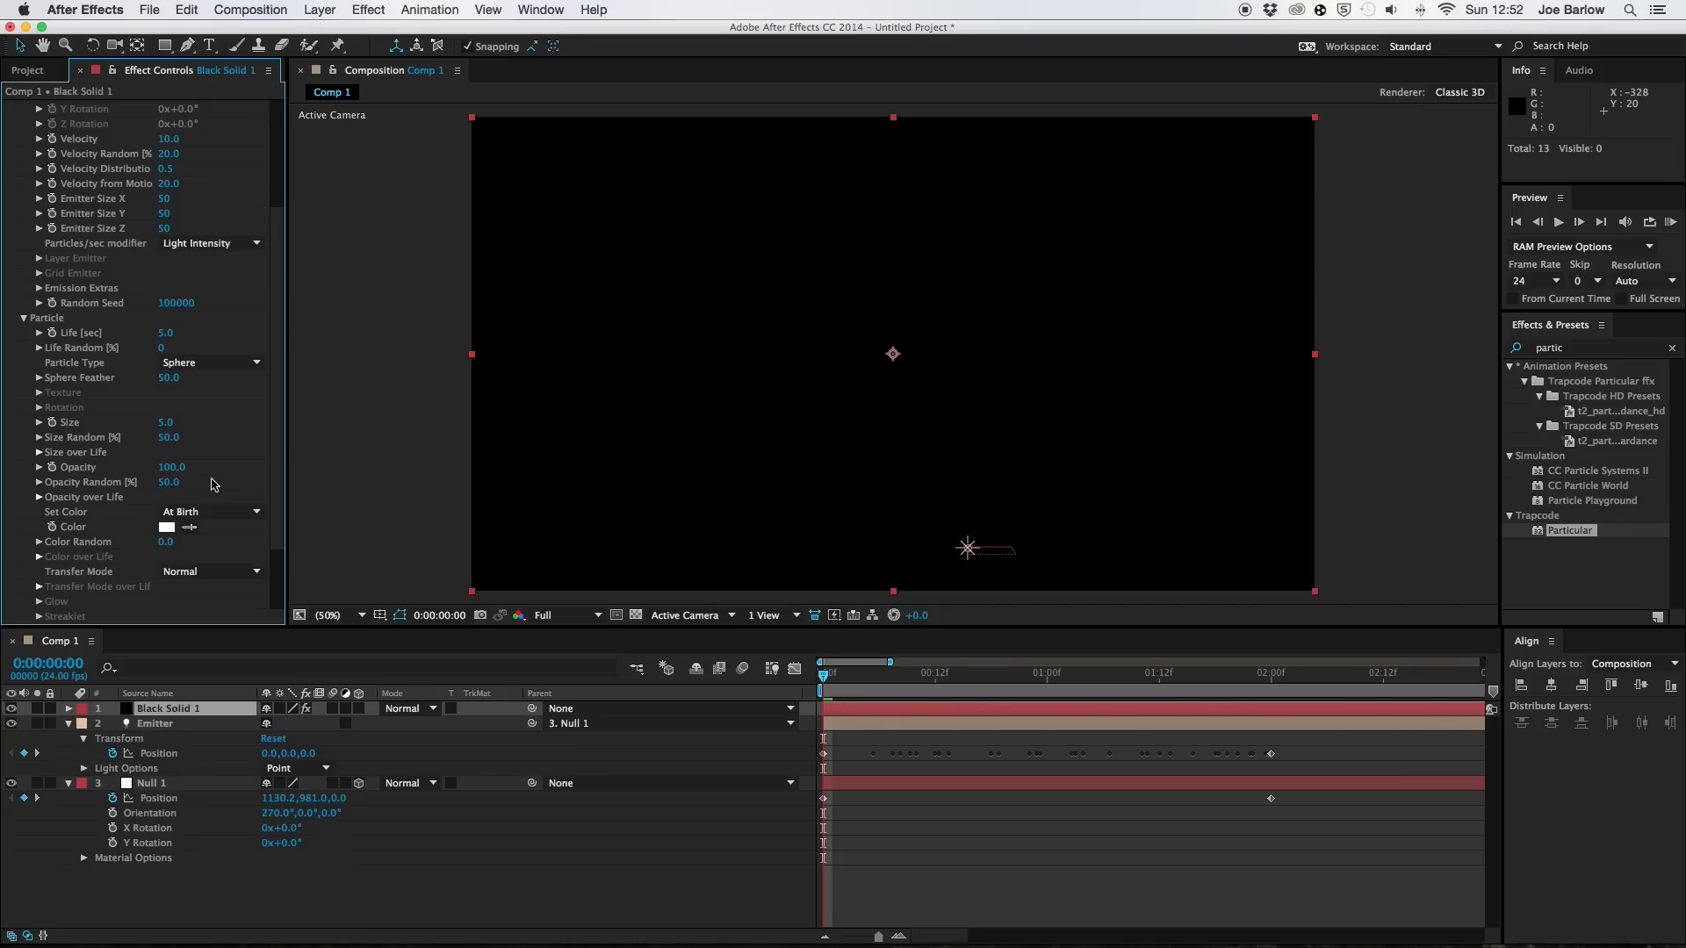
{"action": "mouse_move", "coordinate": [277, 460]}
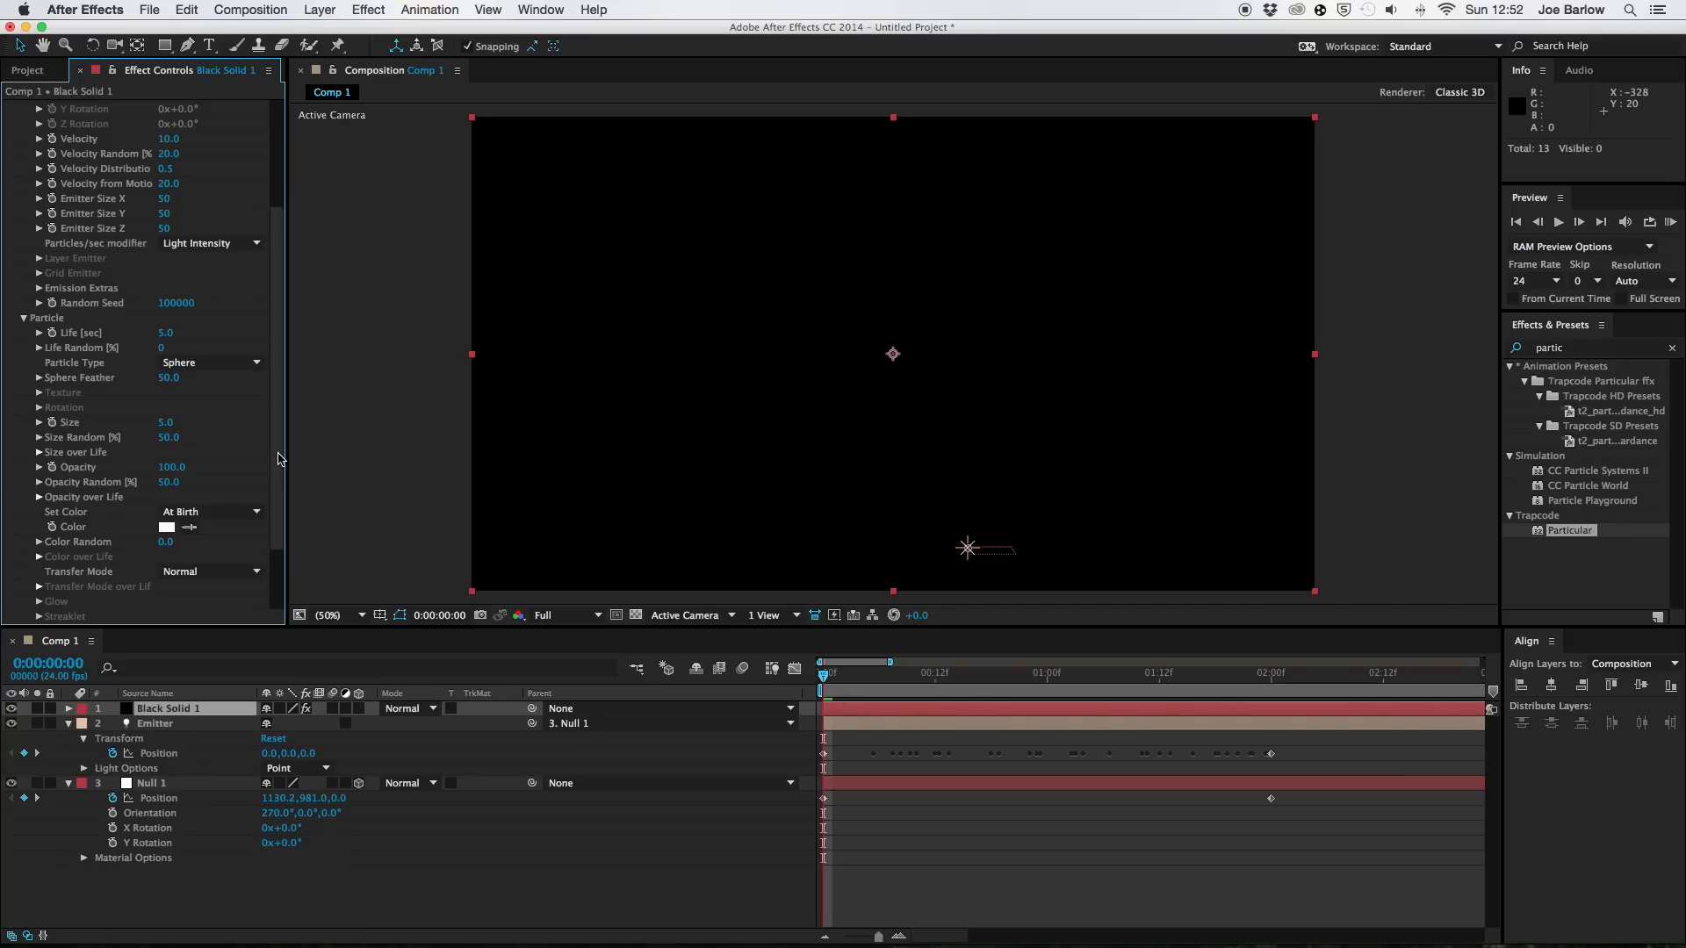
Expand Physics and set Air Resistance to 0.5.
{"action": "scroll", "scroll_direction": "down", "scroll_amount": 3}
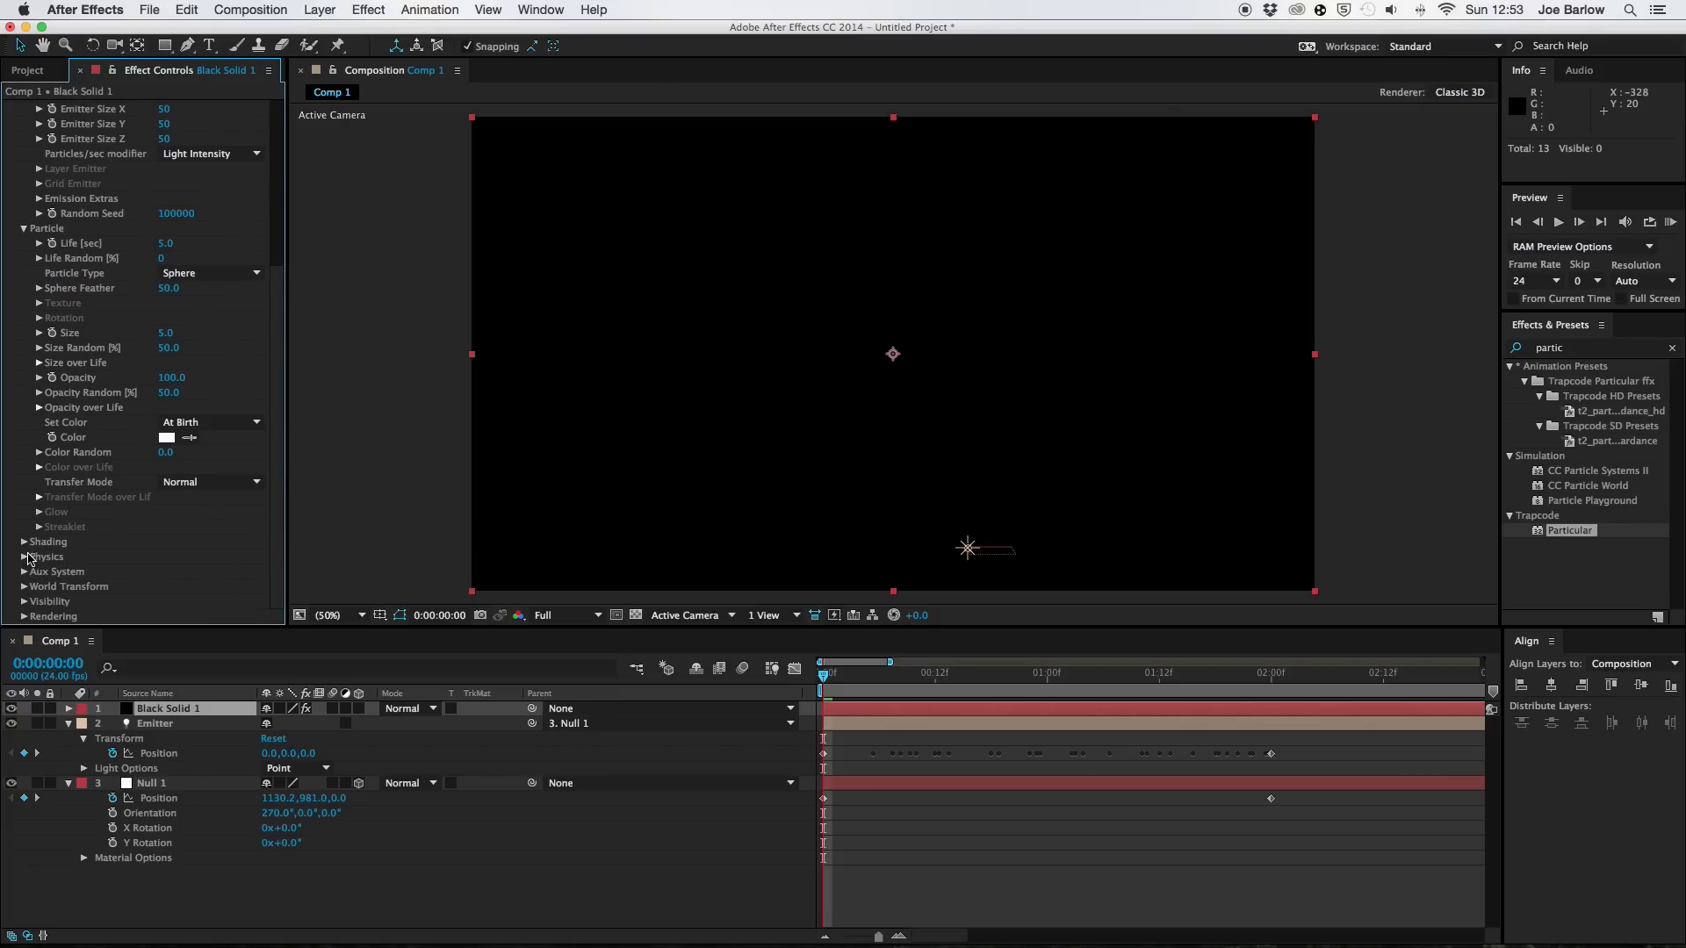
{"action": "left_click", "coordinate": [26, 542]}
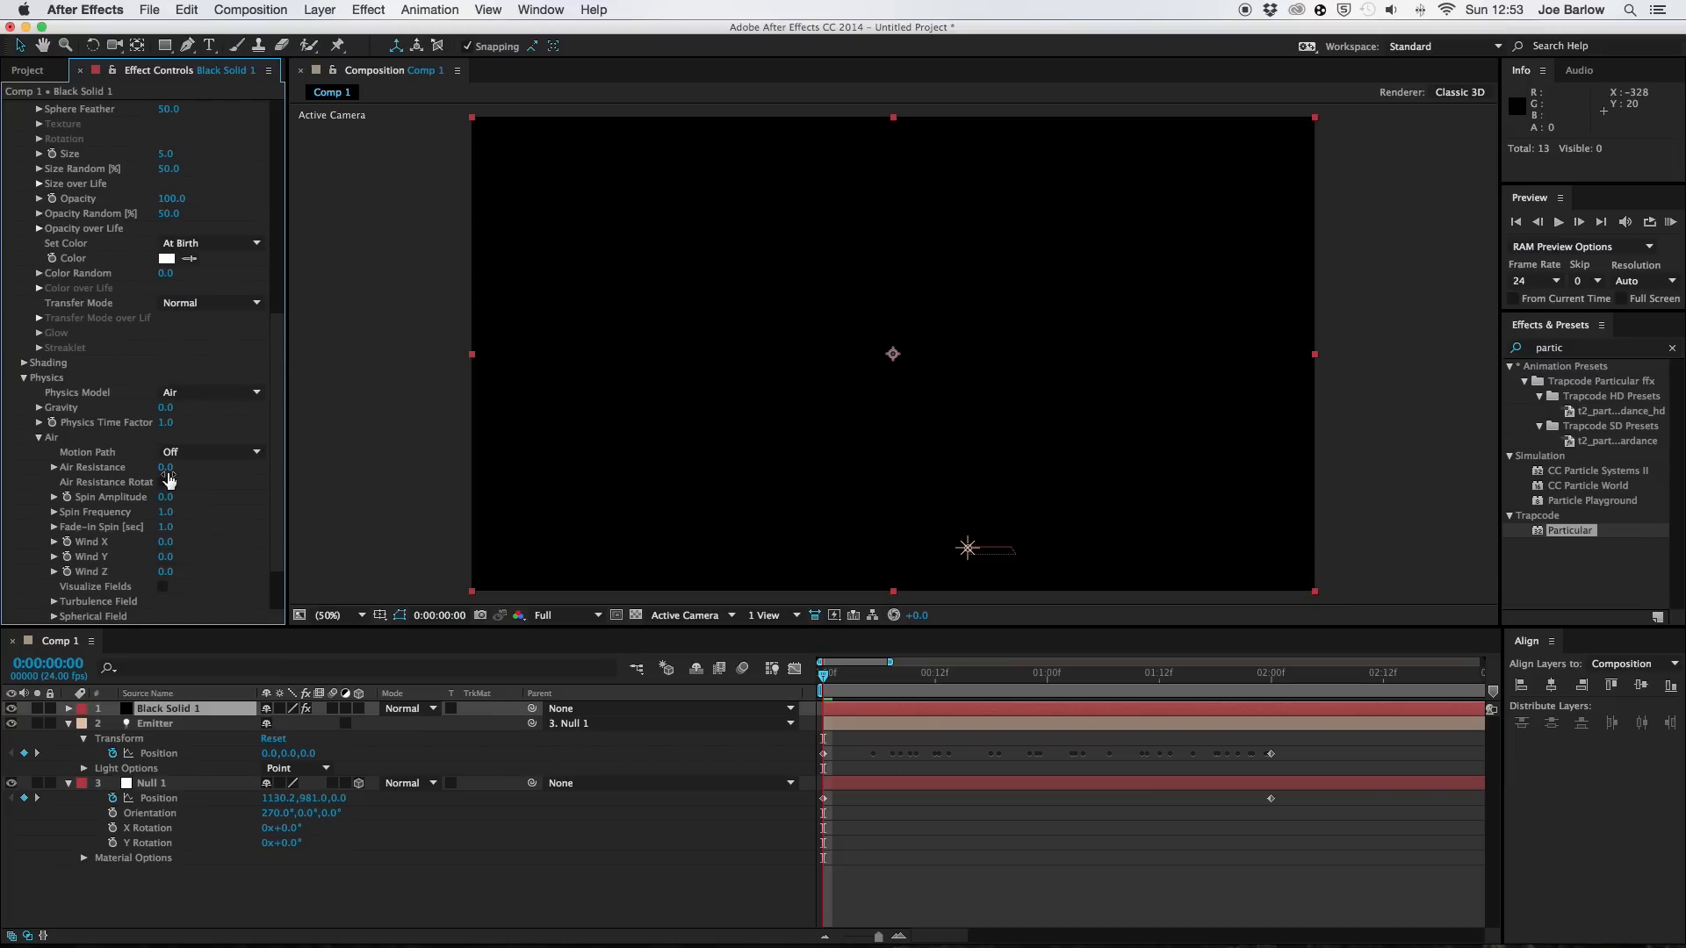
{"action": "left_click", "coordinate": [167, 466]}
{"action": "type", "text": "0.5"}
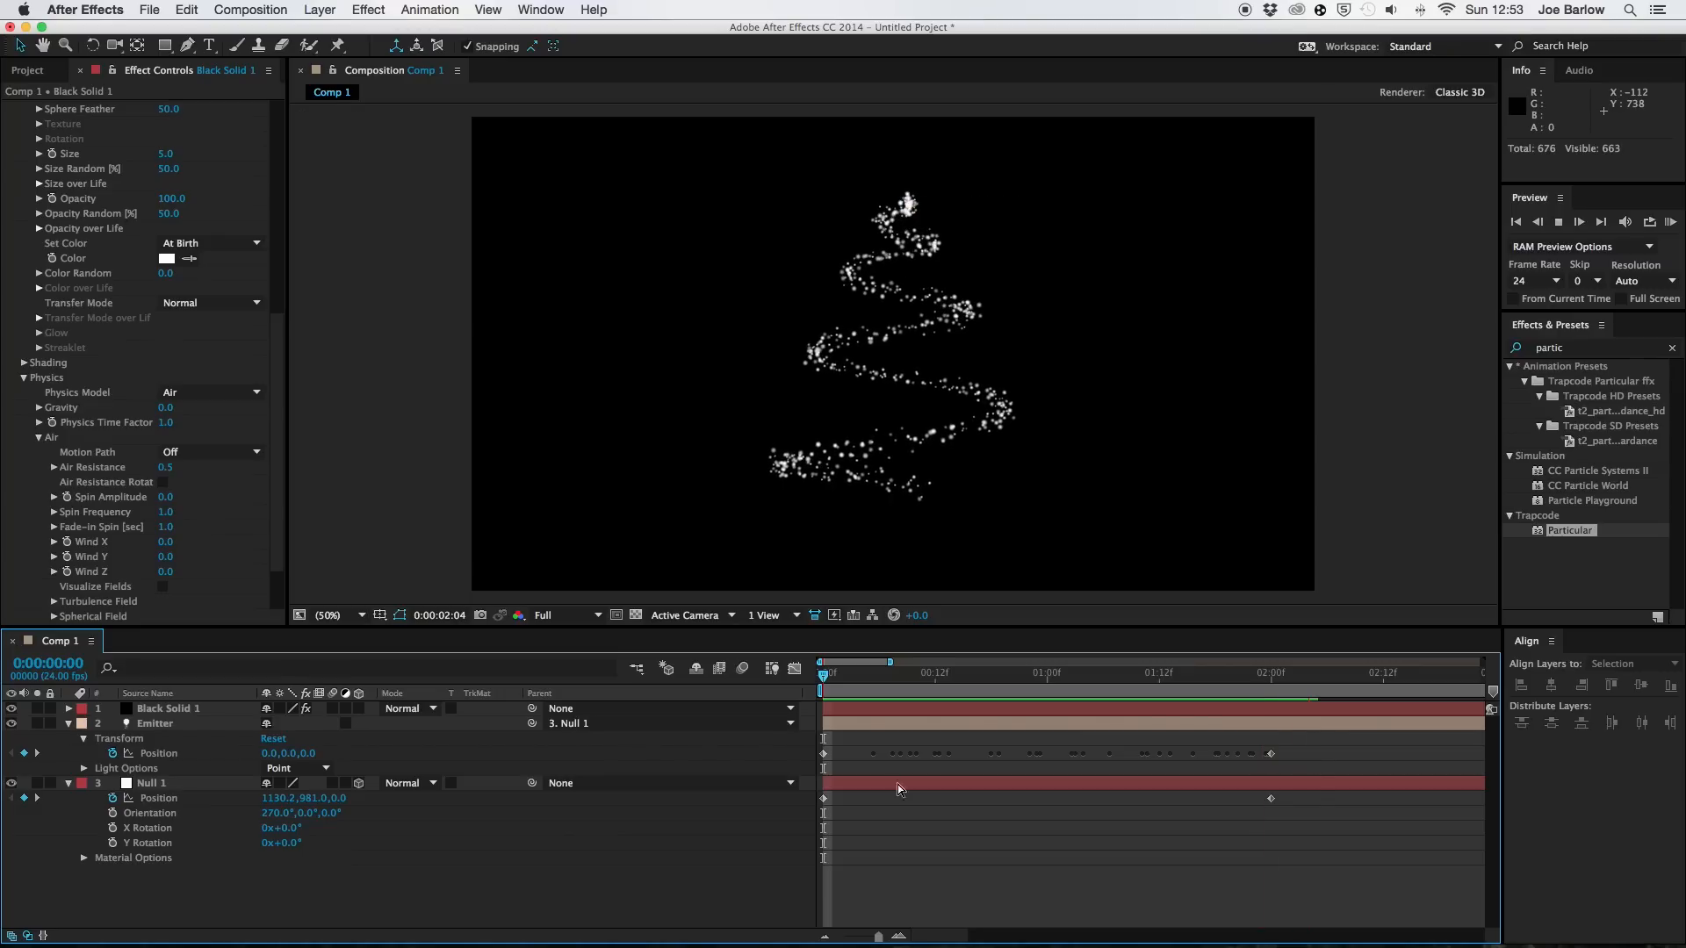
Stop the preview, move the current time to 0:00:02:00 and rezoom the timeline.
{"action": "left_click", "coordinate": [1253, 674]}
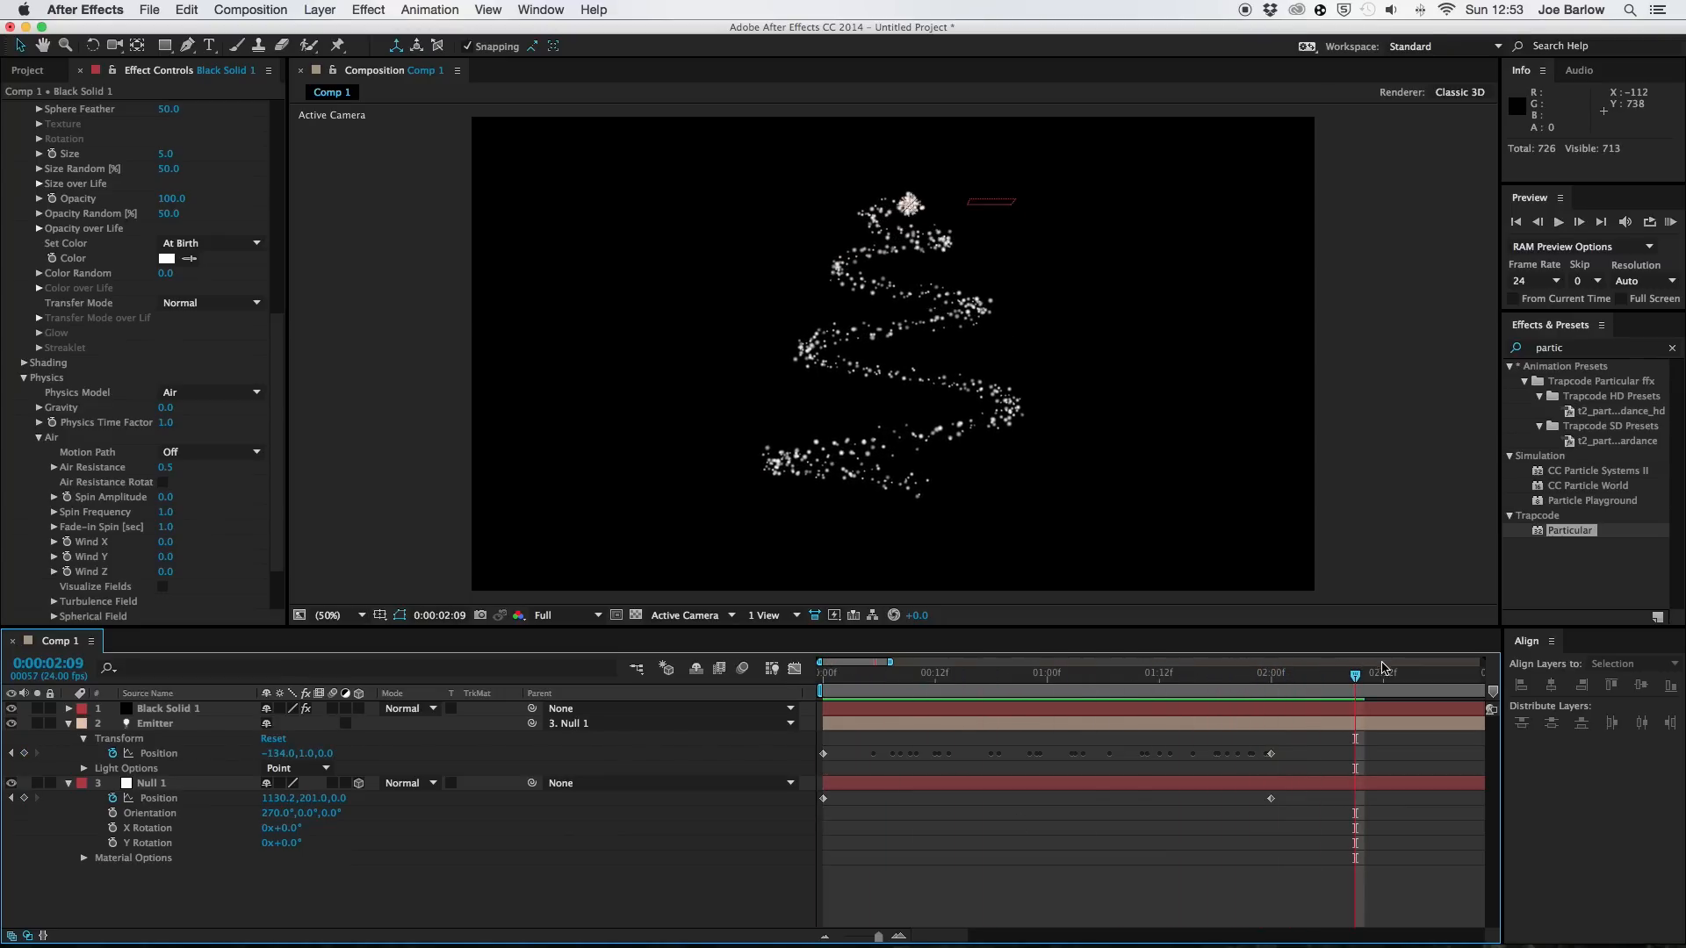
{"action": "left_click_drag", "start_coordinate": [1356, 660], "coordinate": [1282, 674]}
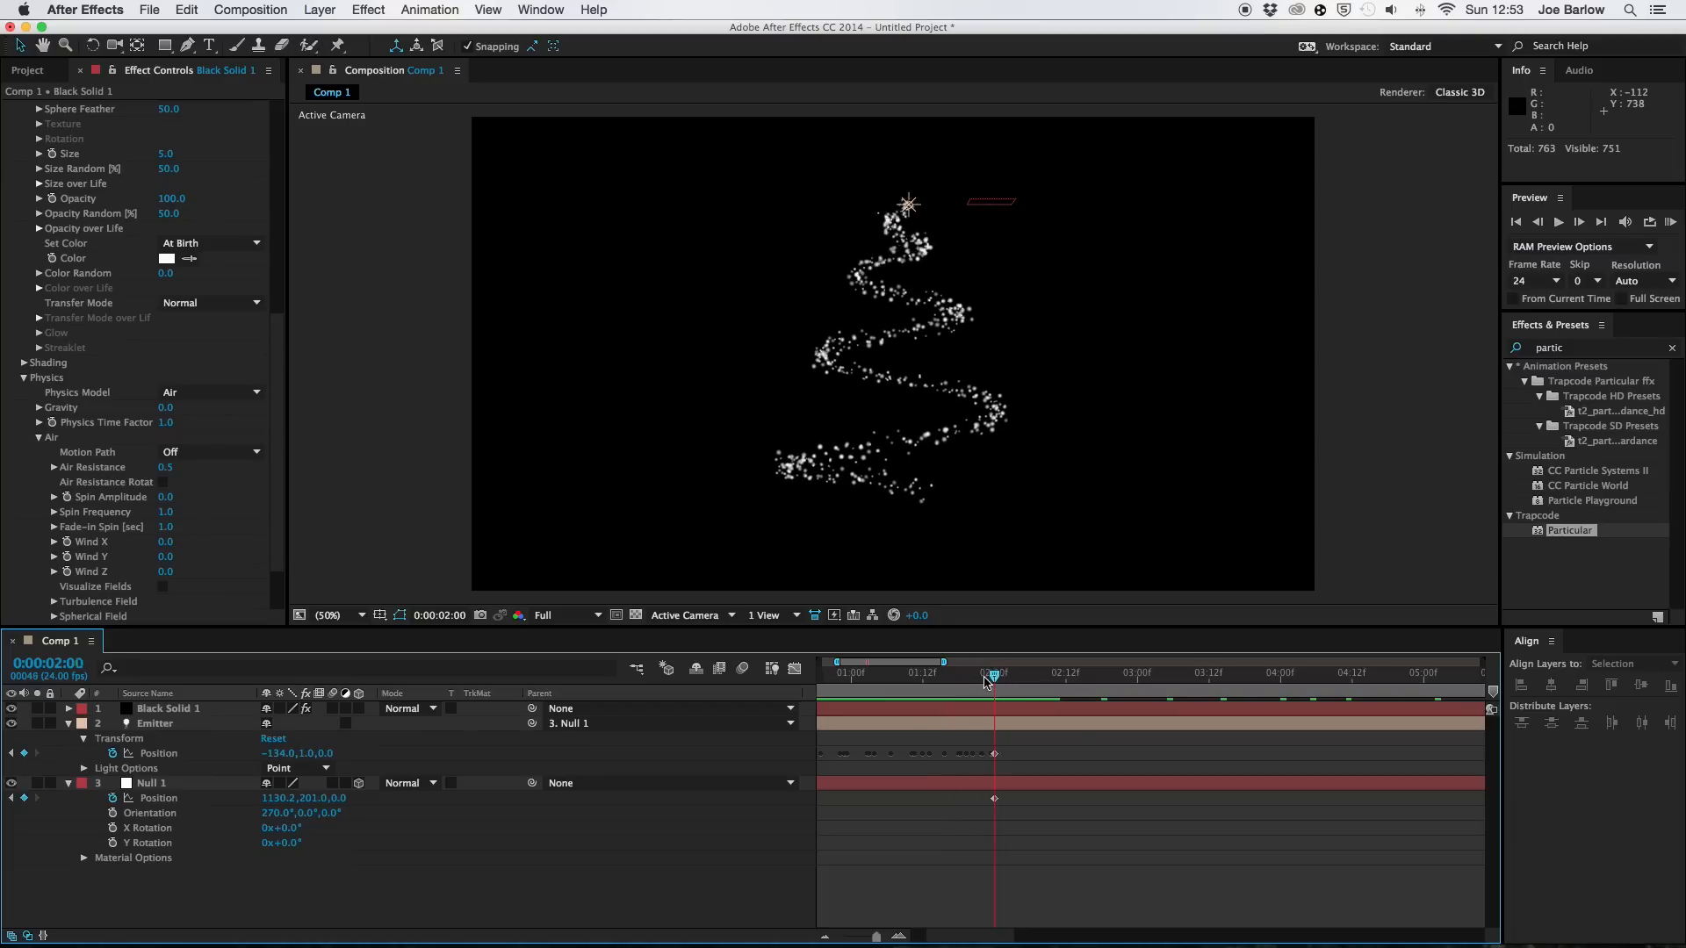
{"action": "left_click_drag", "start_coordinate": [991, 674], "coordinate": [1006, 674]}
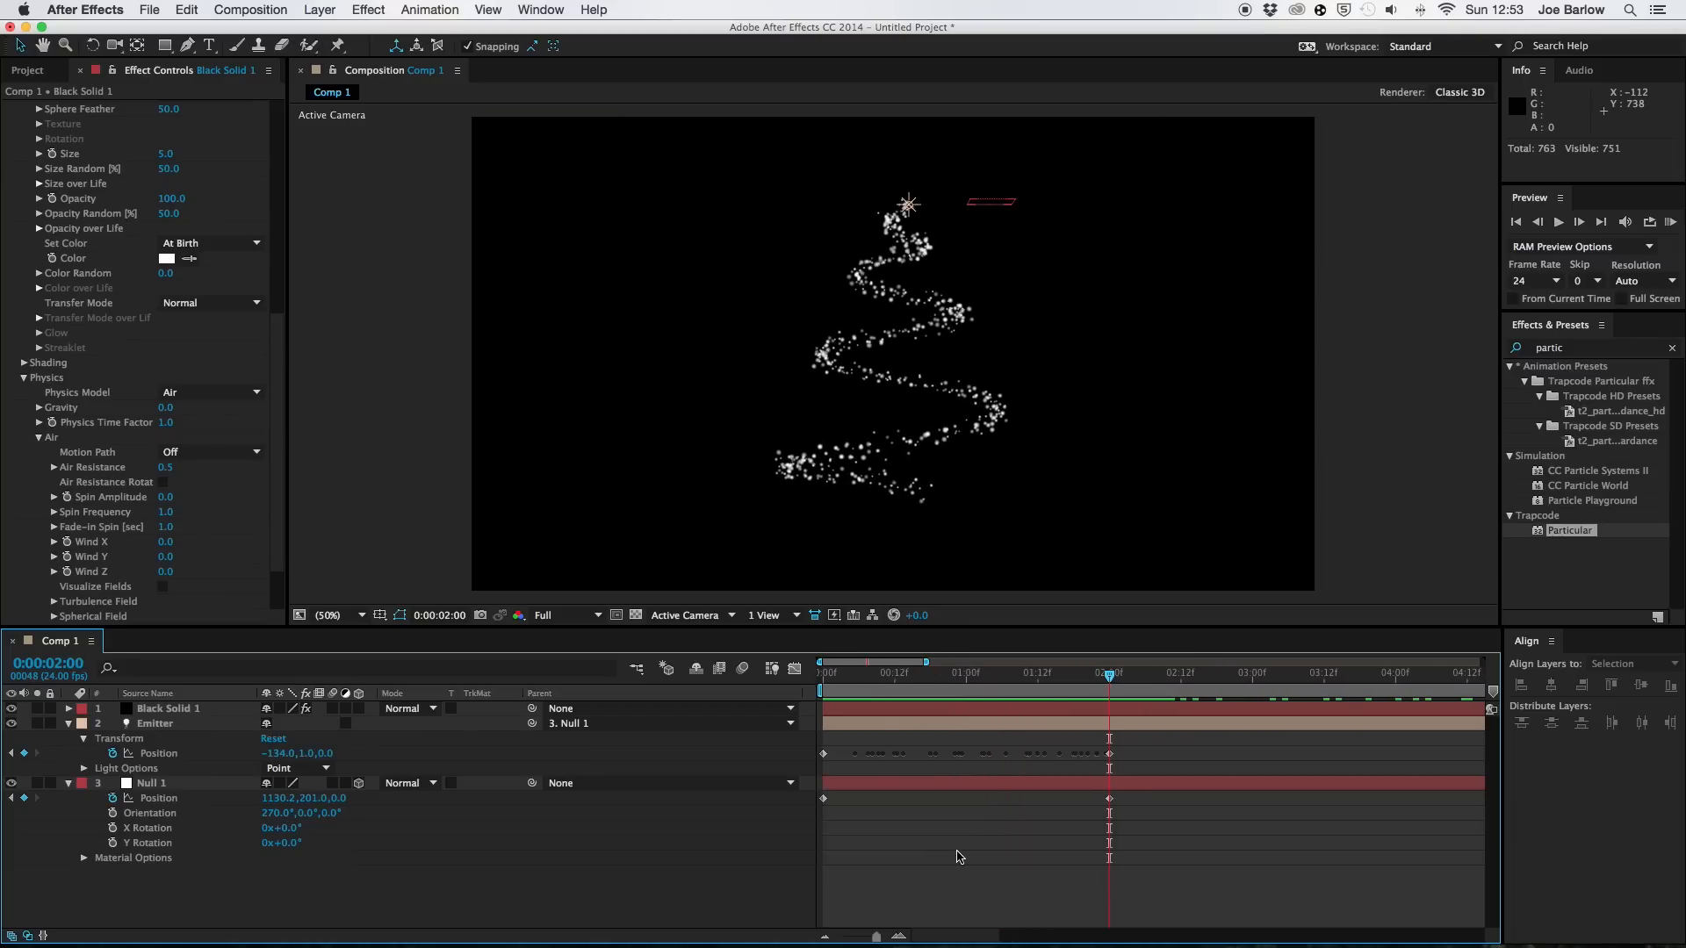
{"action": "left_click", "coordinate": [318, 10]}
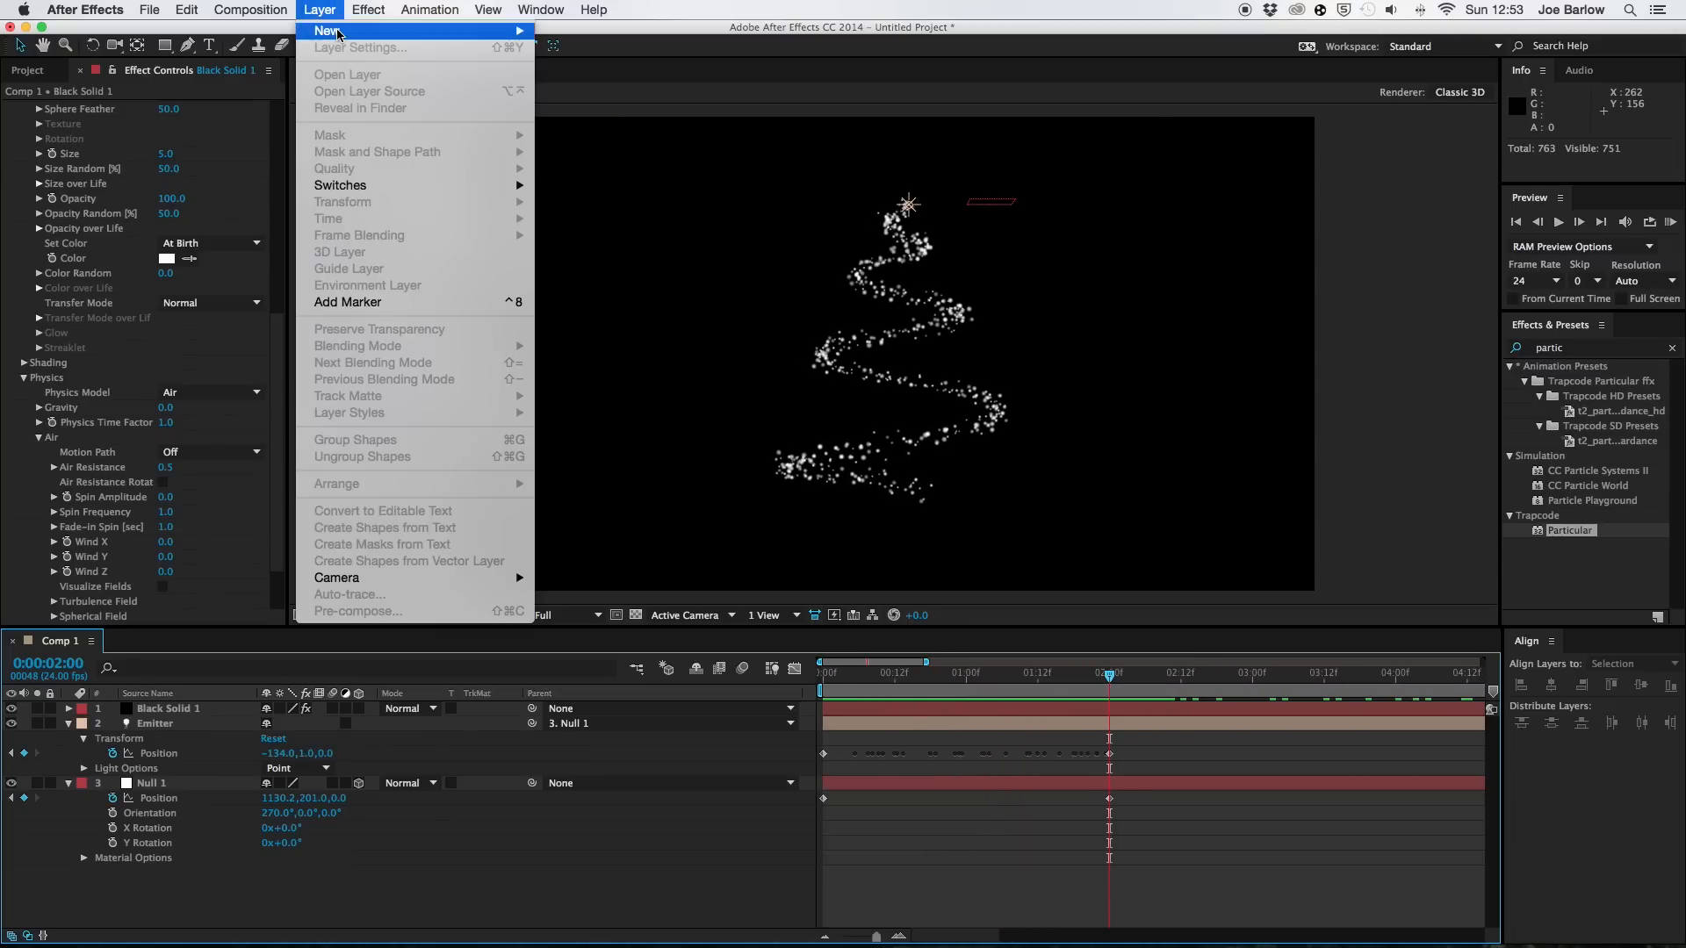
{"action": "left_click", "coordinate": [360, 48]}
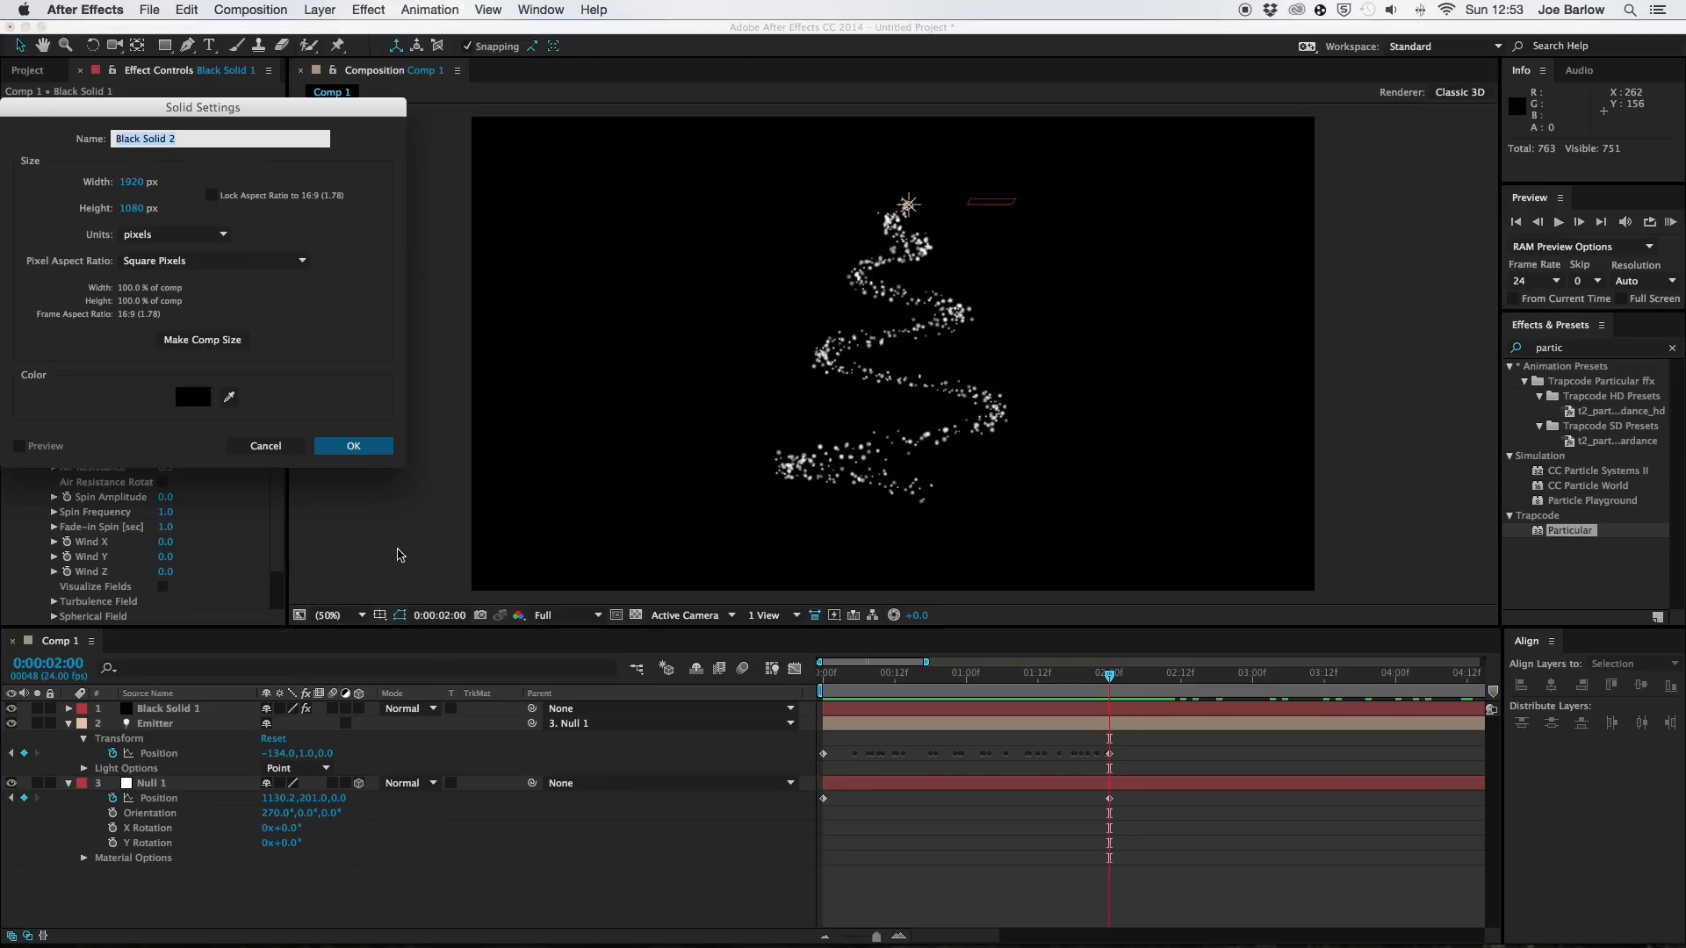
{"action": "left_click", "coordinate": [353, 445]}
{"action": "type", "text": "opt"}
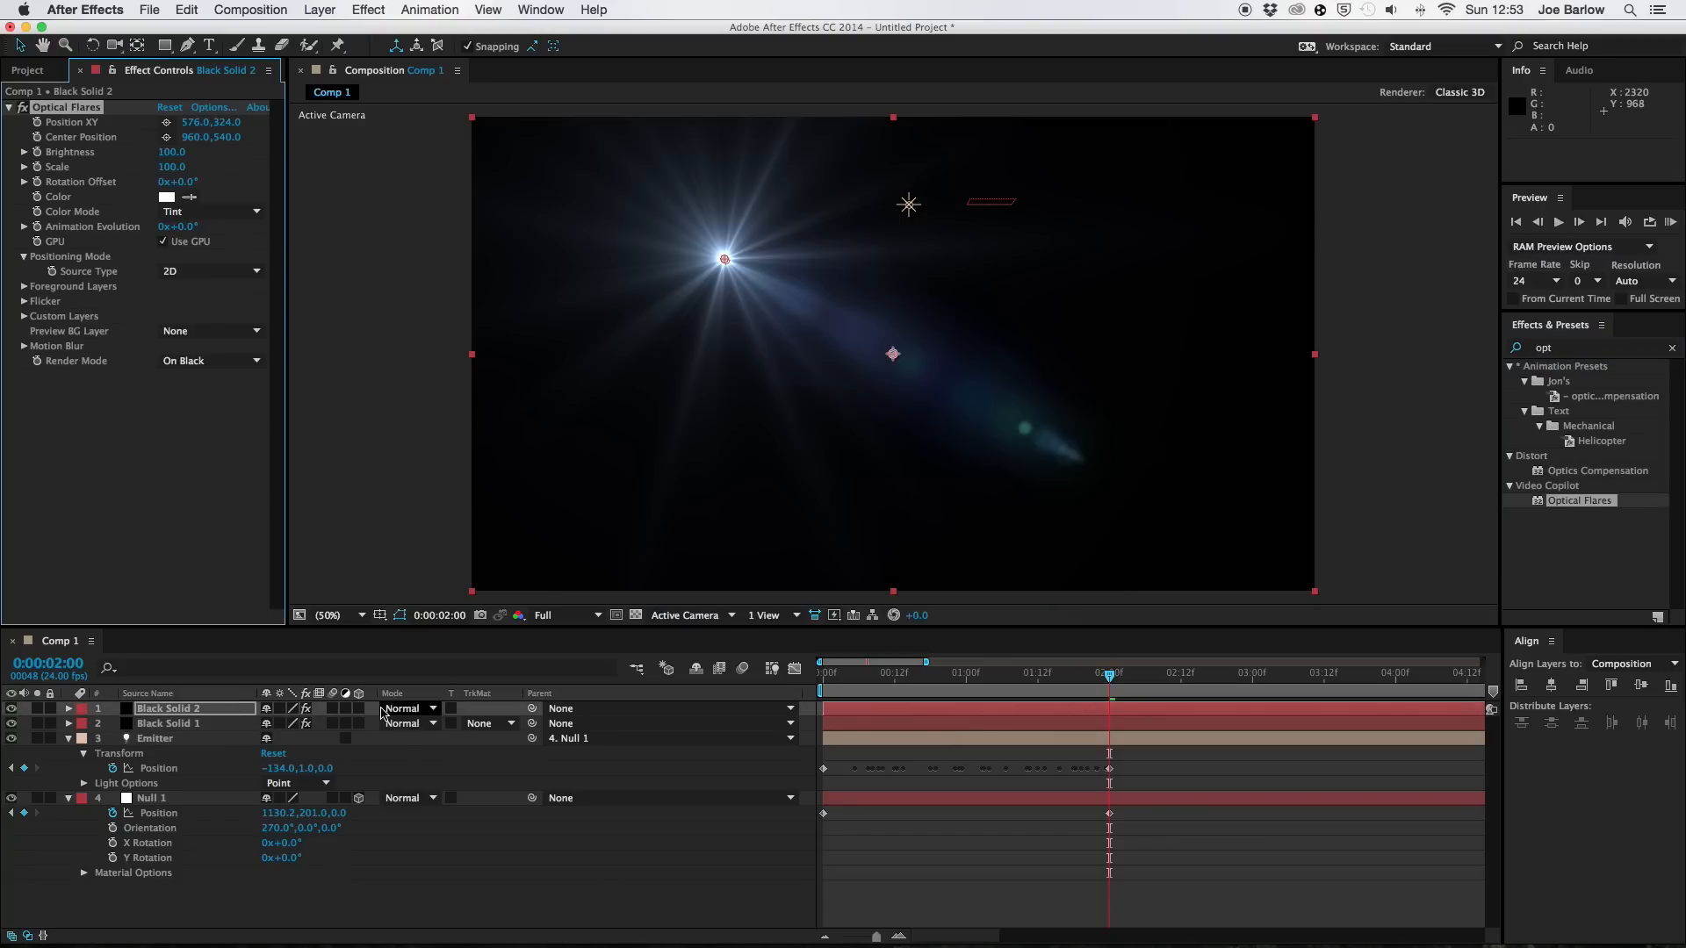
{"action": "left_click", "coordinate": [406, 708]}
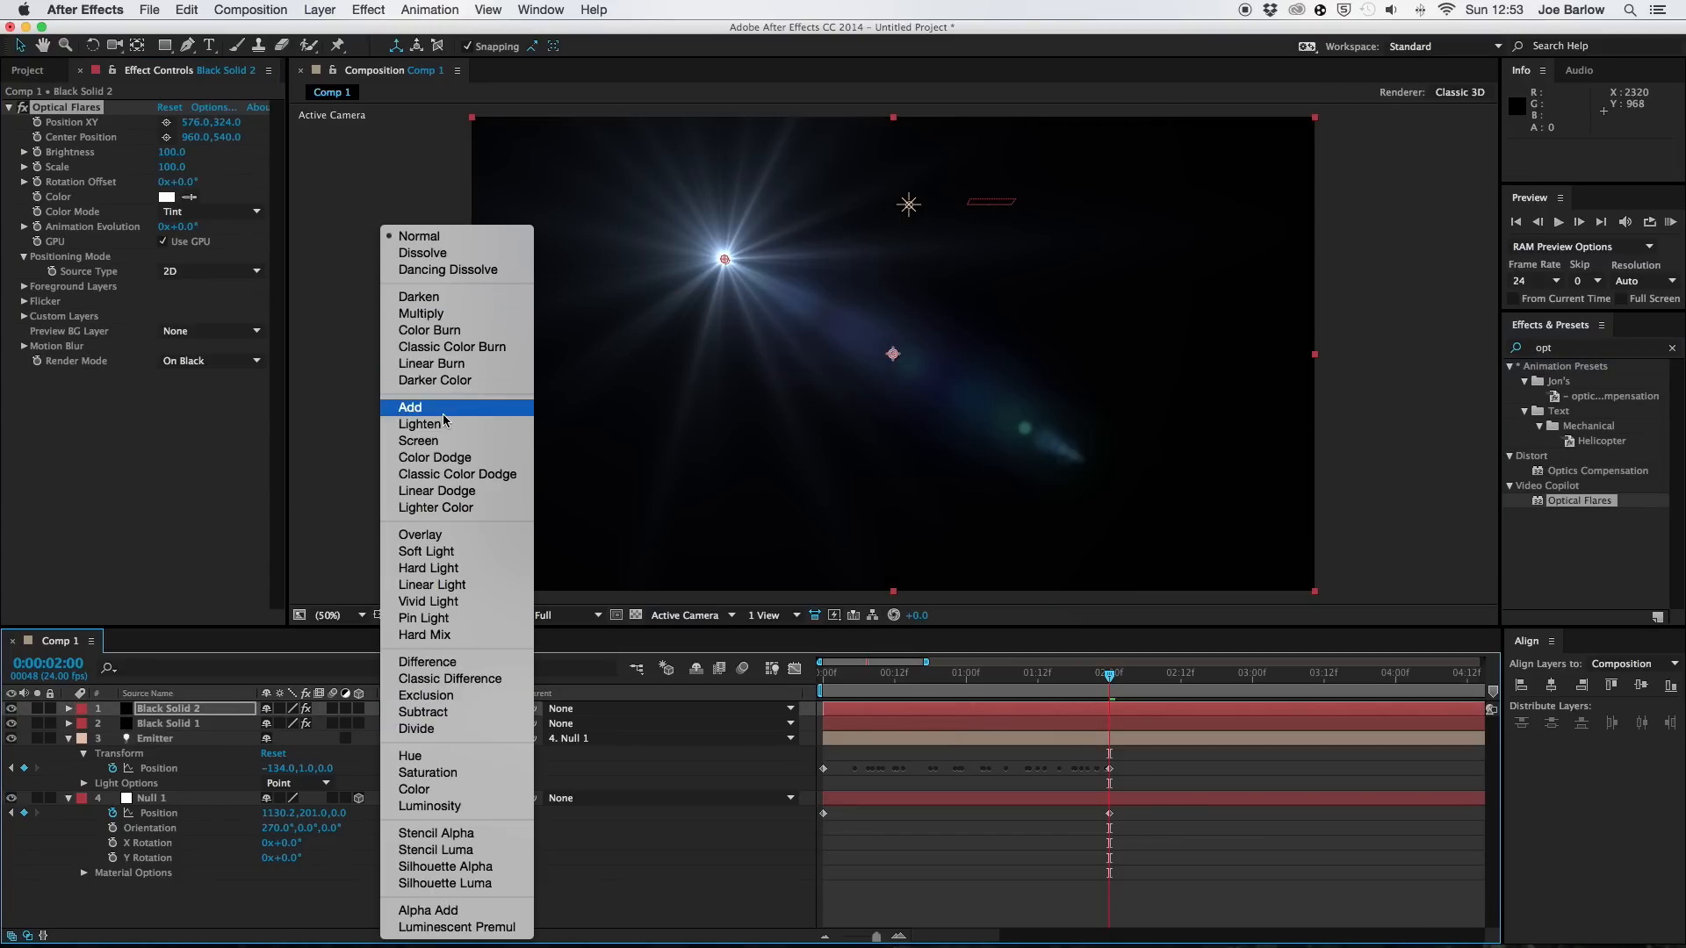
{"action": "left_click", "coordinate": [410, 407]}
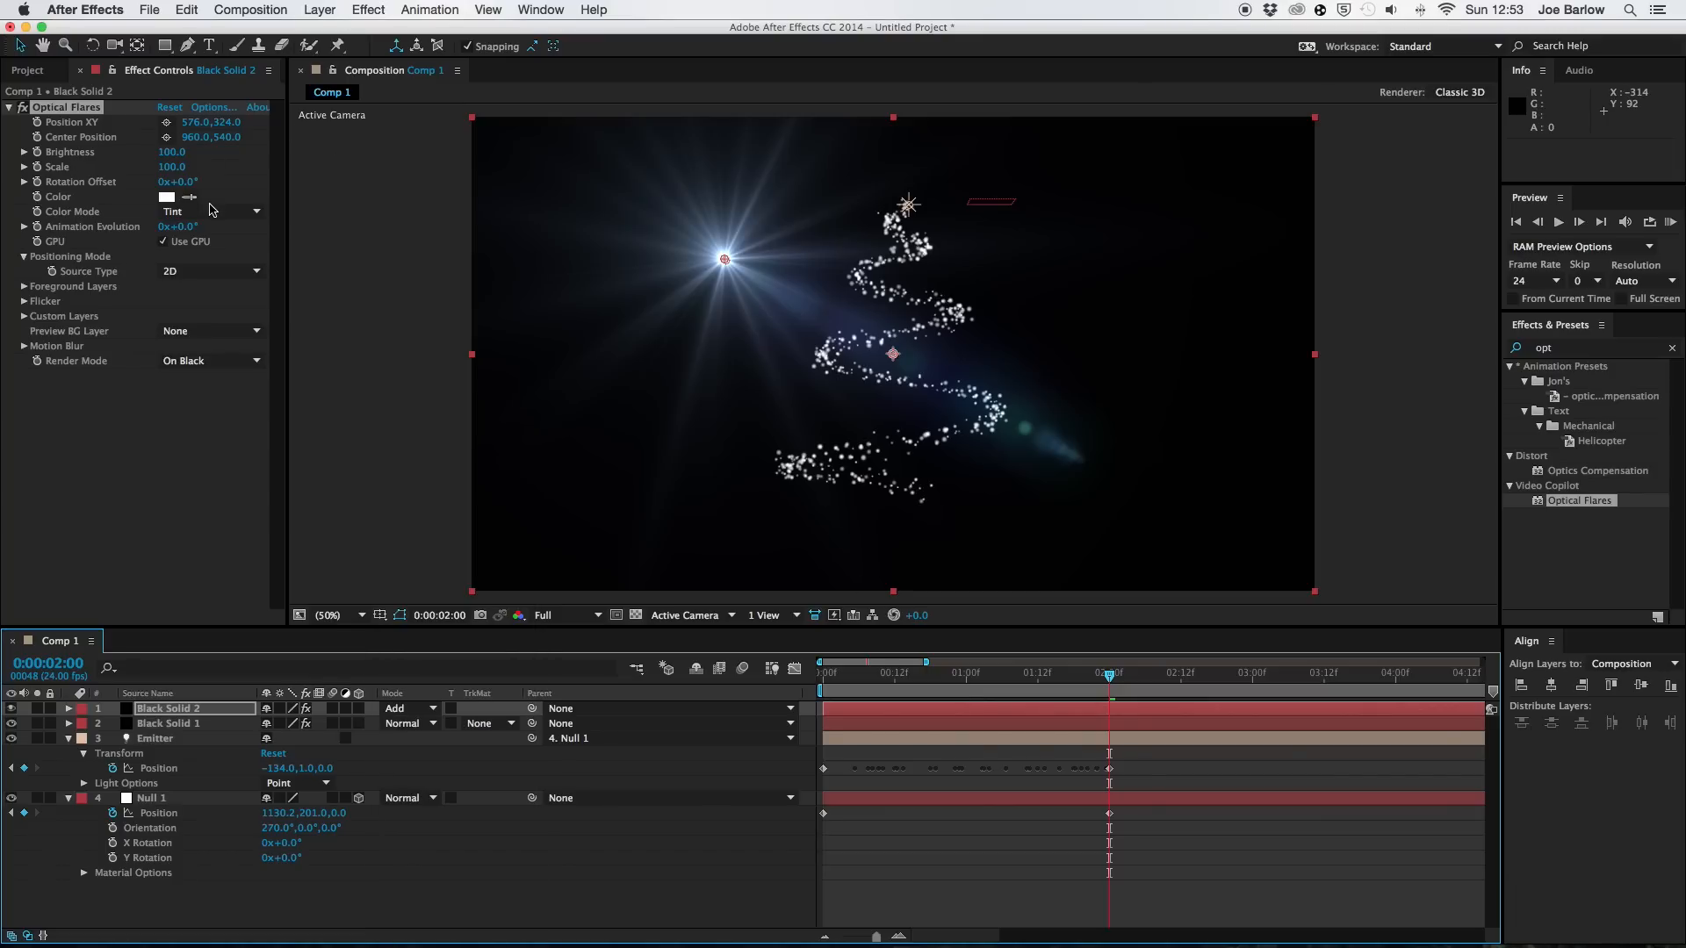
{"action": "left_click", "coordinate": [210, 270]}
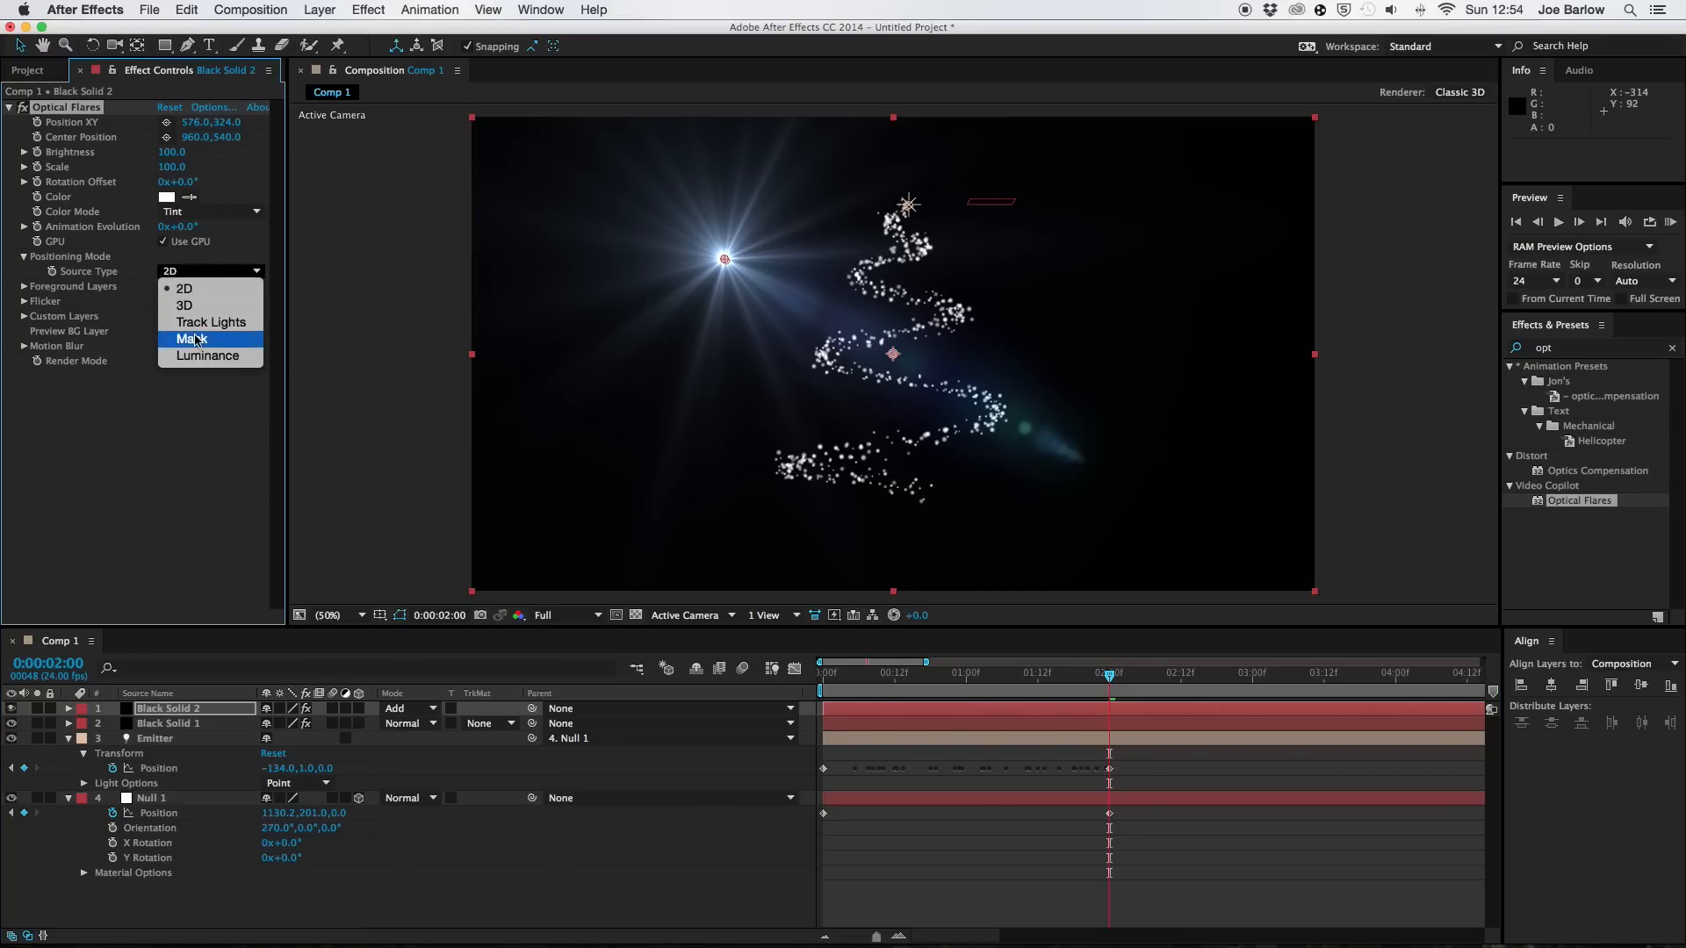
{"action": "left_click", "coordinate": [210, 321]}
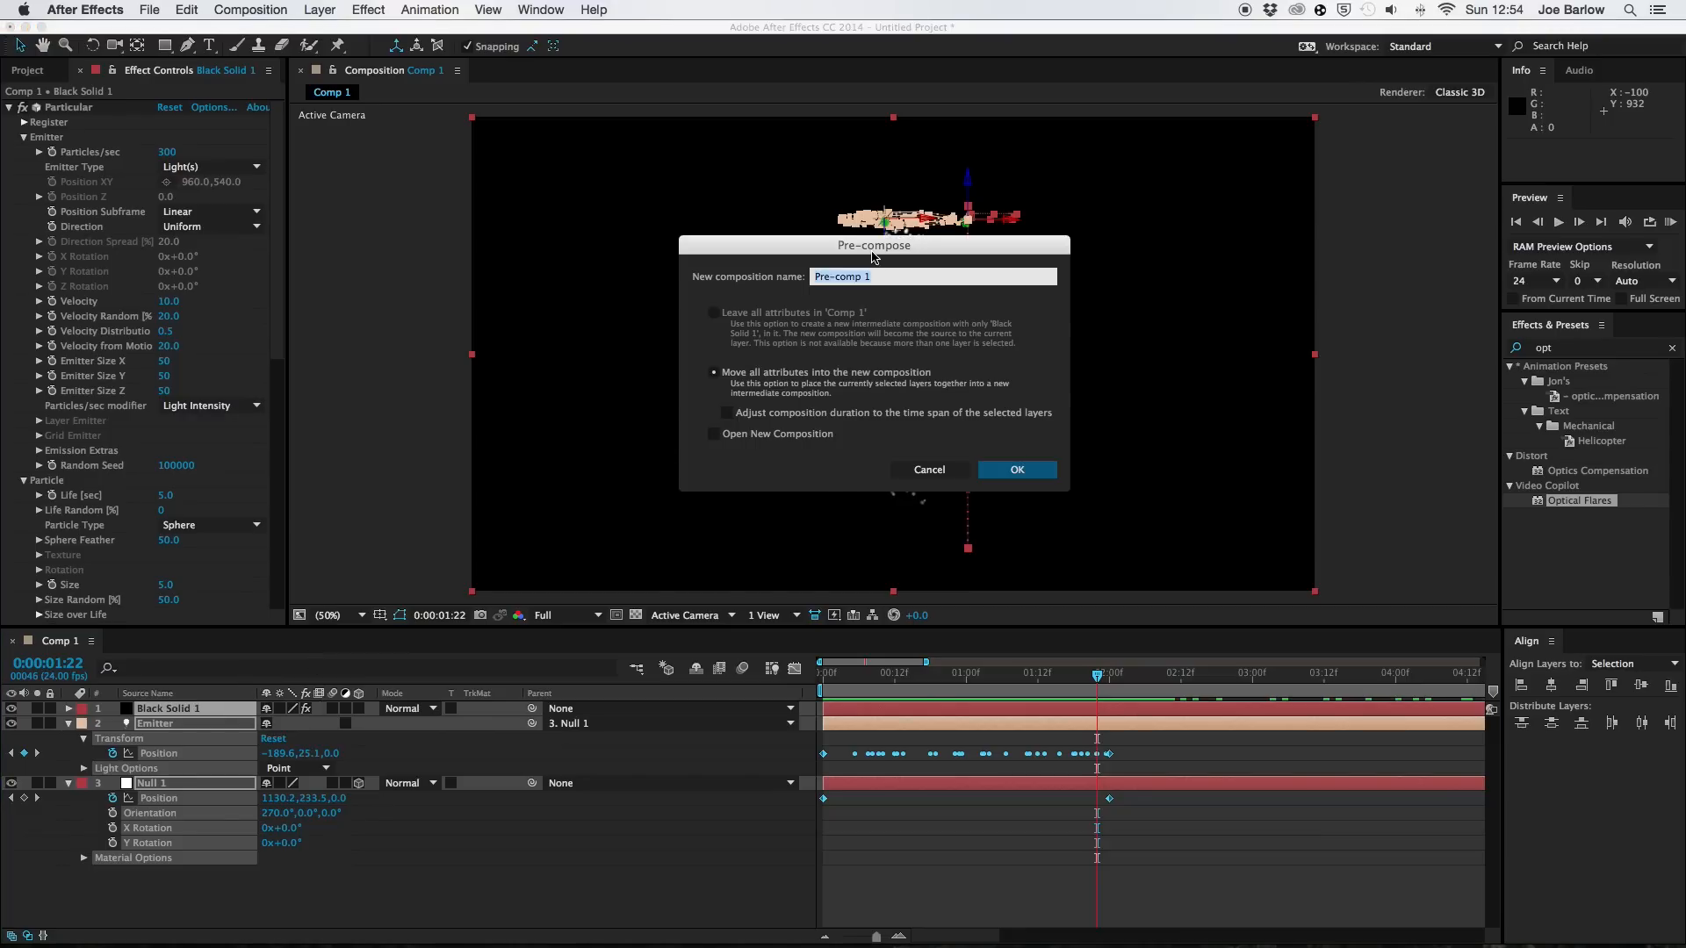
Pre-compose the layers into a composition named Tree and search for Glow.
{"action": "type", "text": "1"}
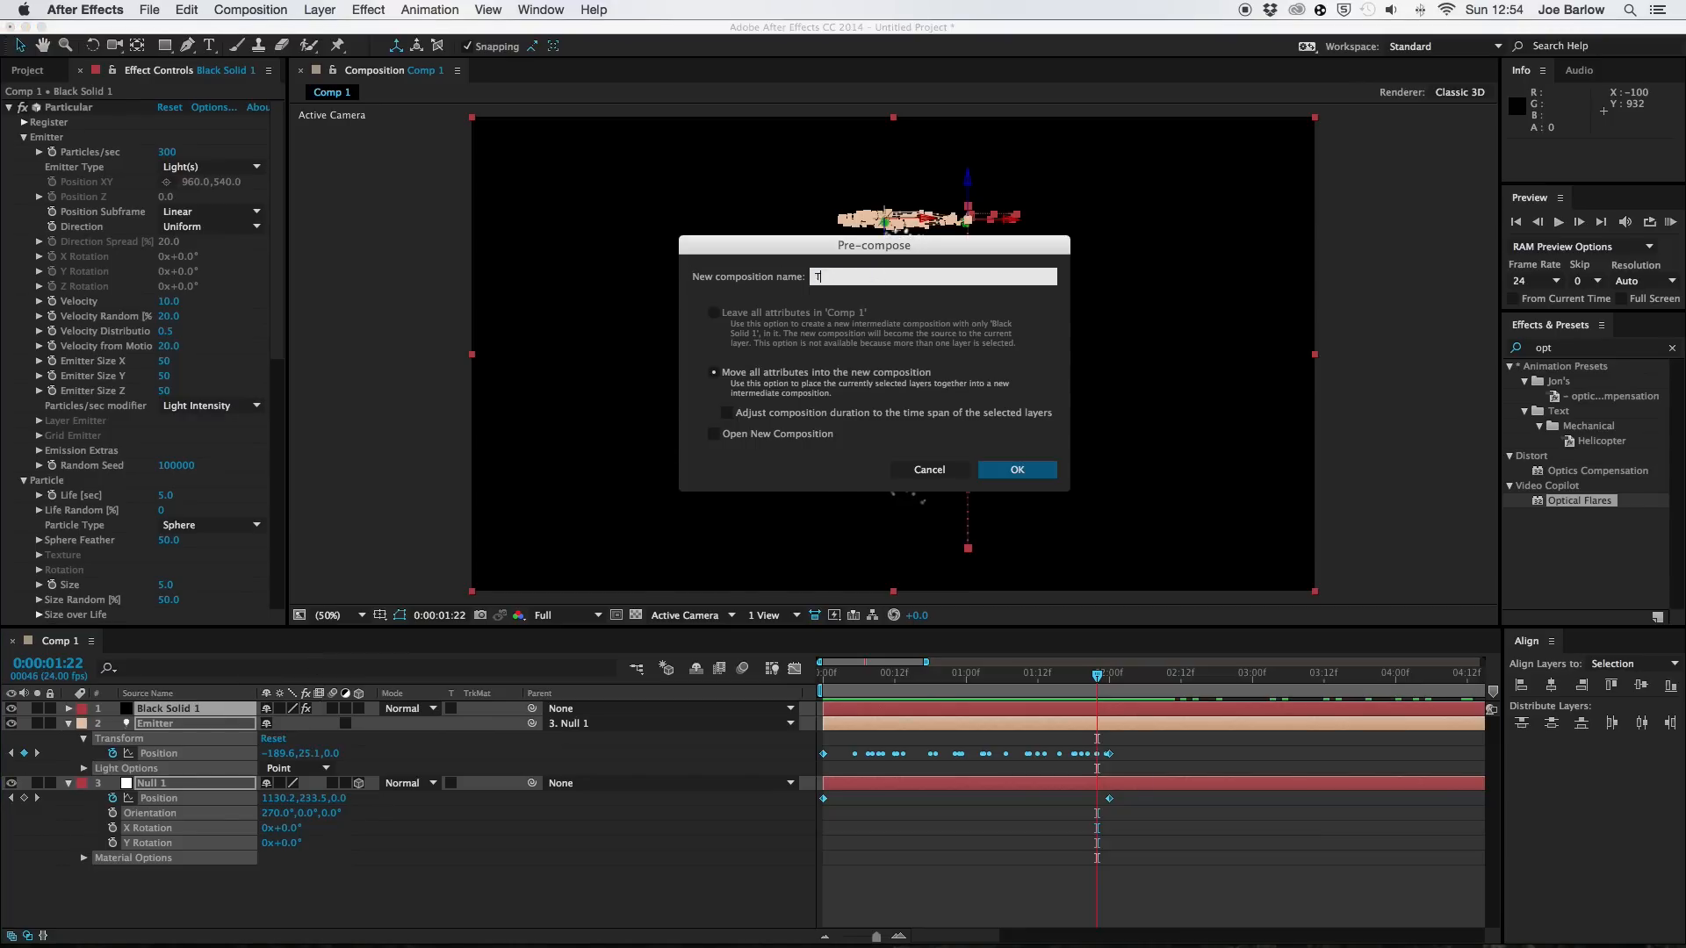
{"action": "left_click", "coordinate": [1015, 470]}
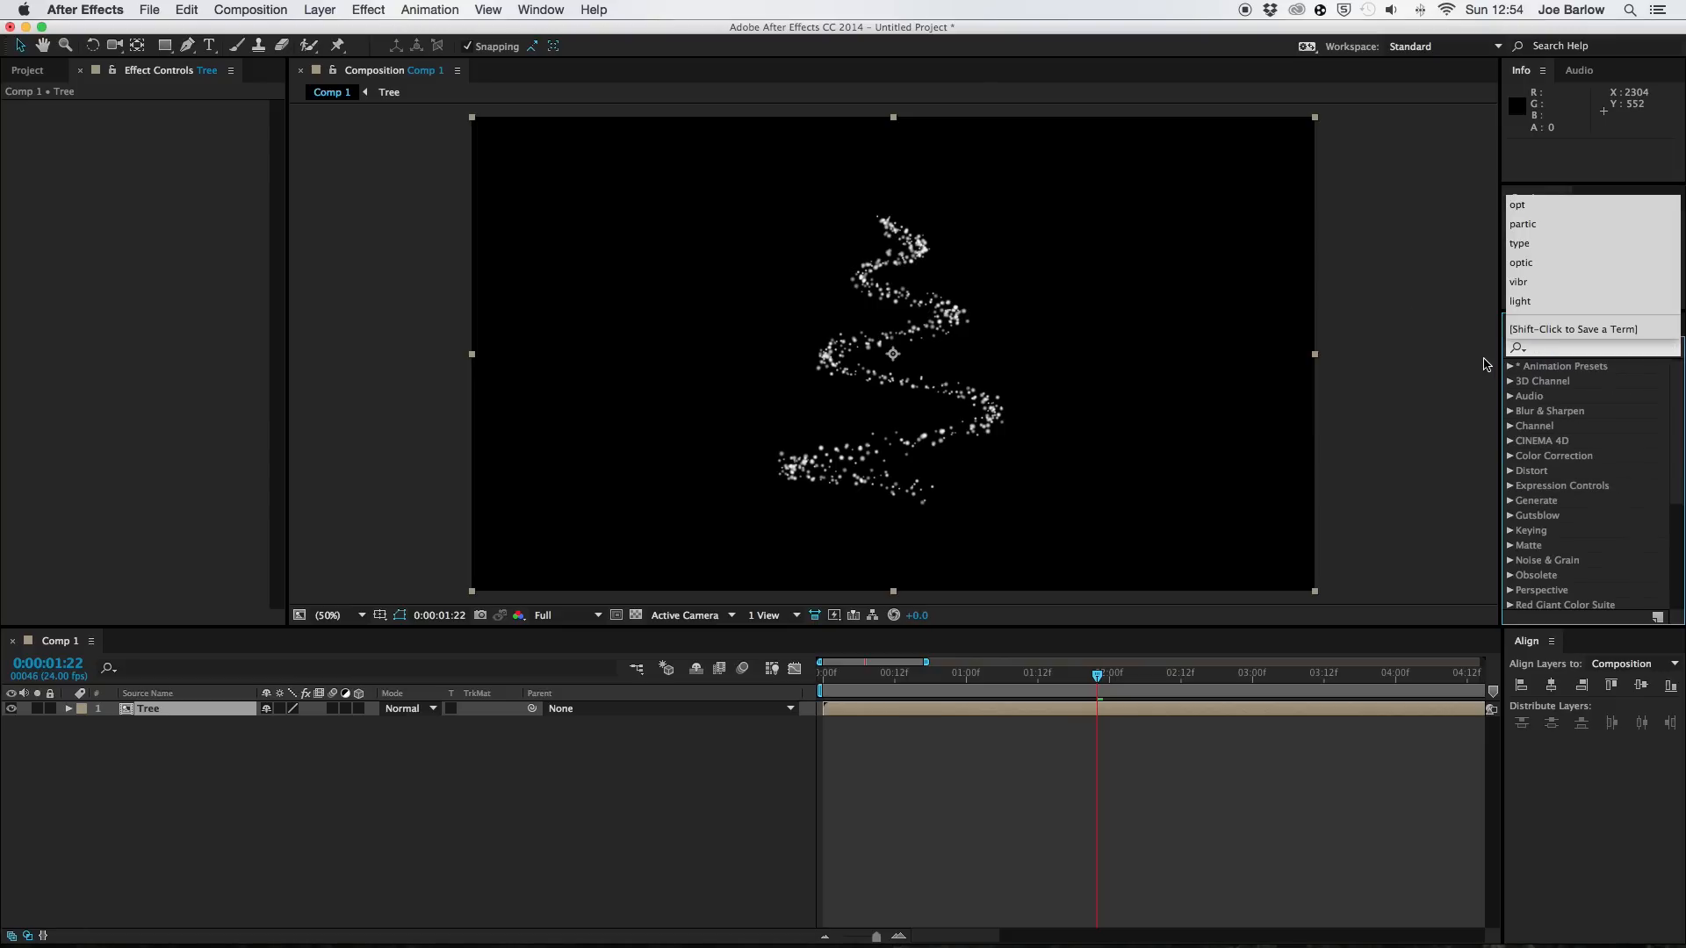
{"action": "type", "text": "glow"}
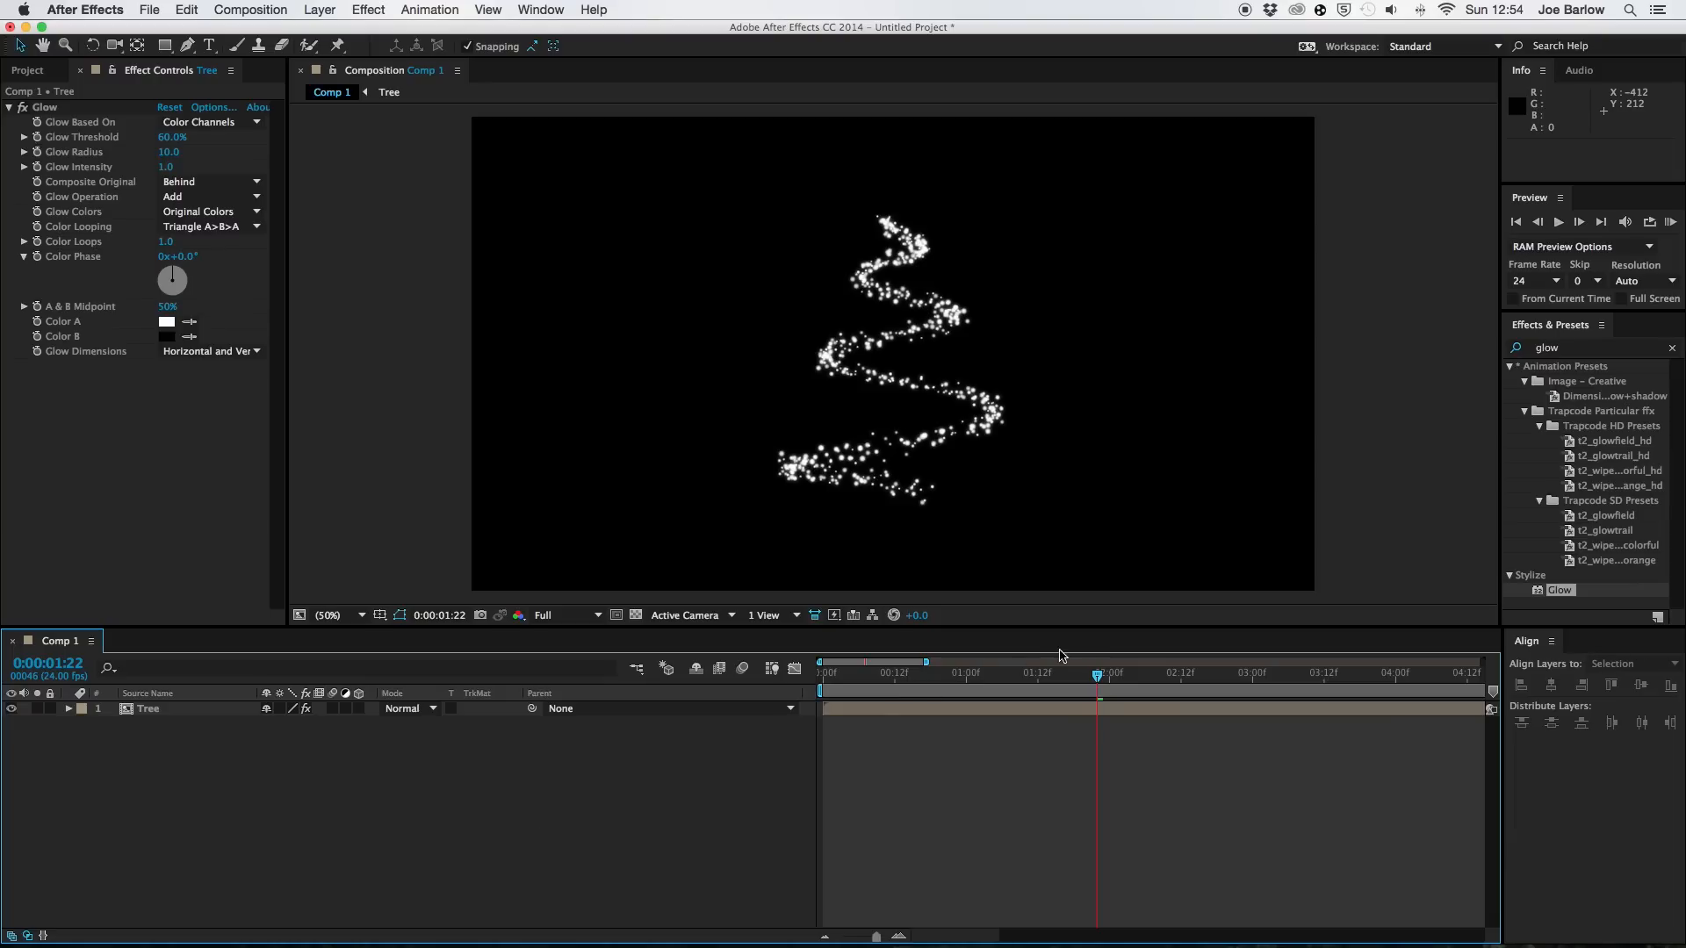
{"action": "mouse_move", "coordinate": [1312, 538]}
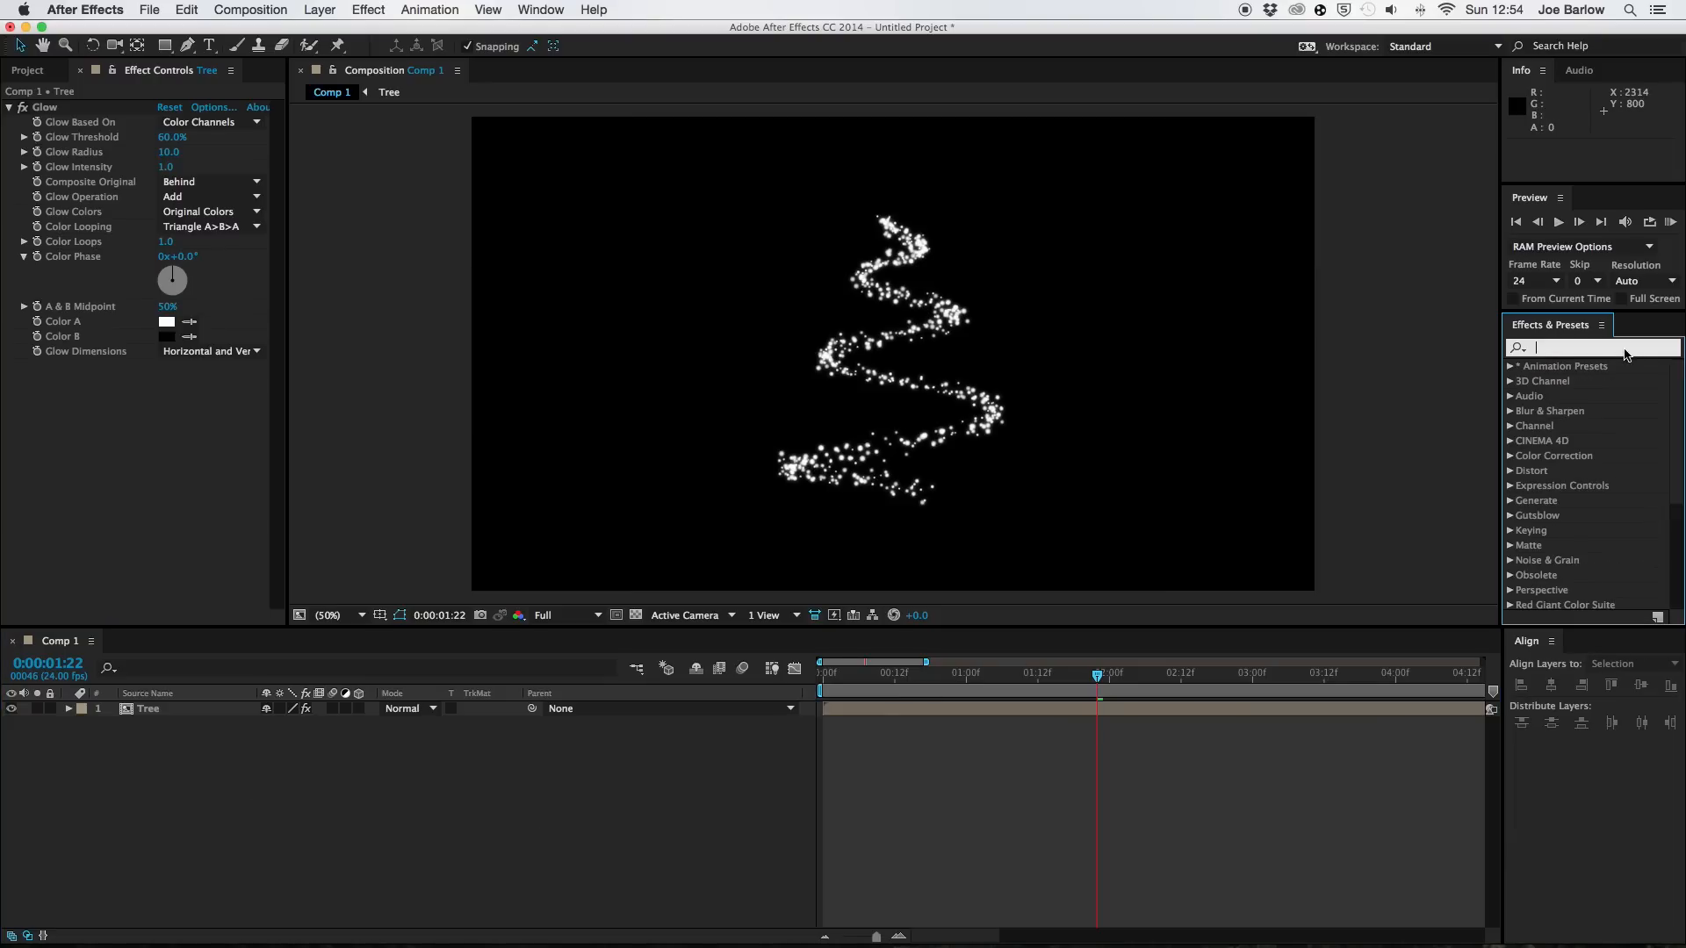
Apply VC Color Vibrance to the Tree layer.
{"action": "type", "text": "vib"}
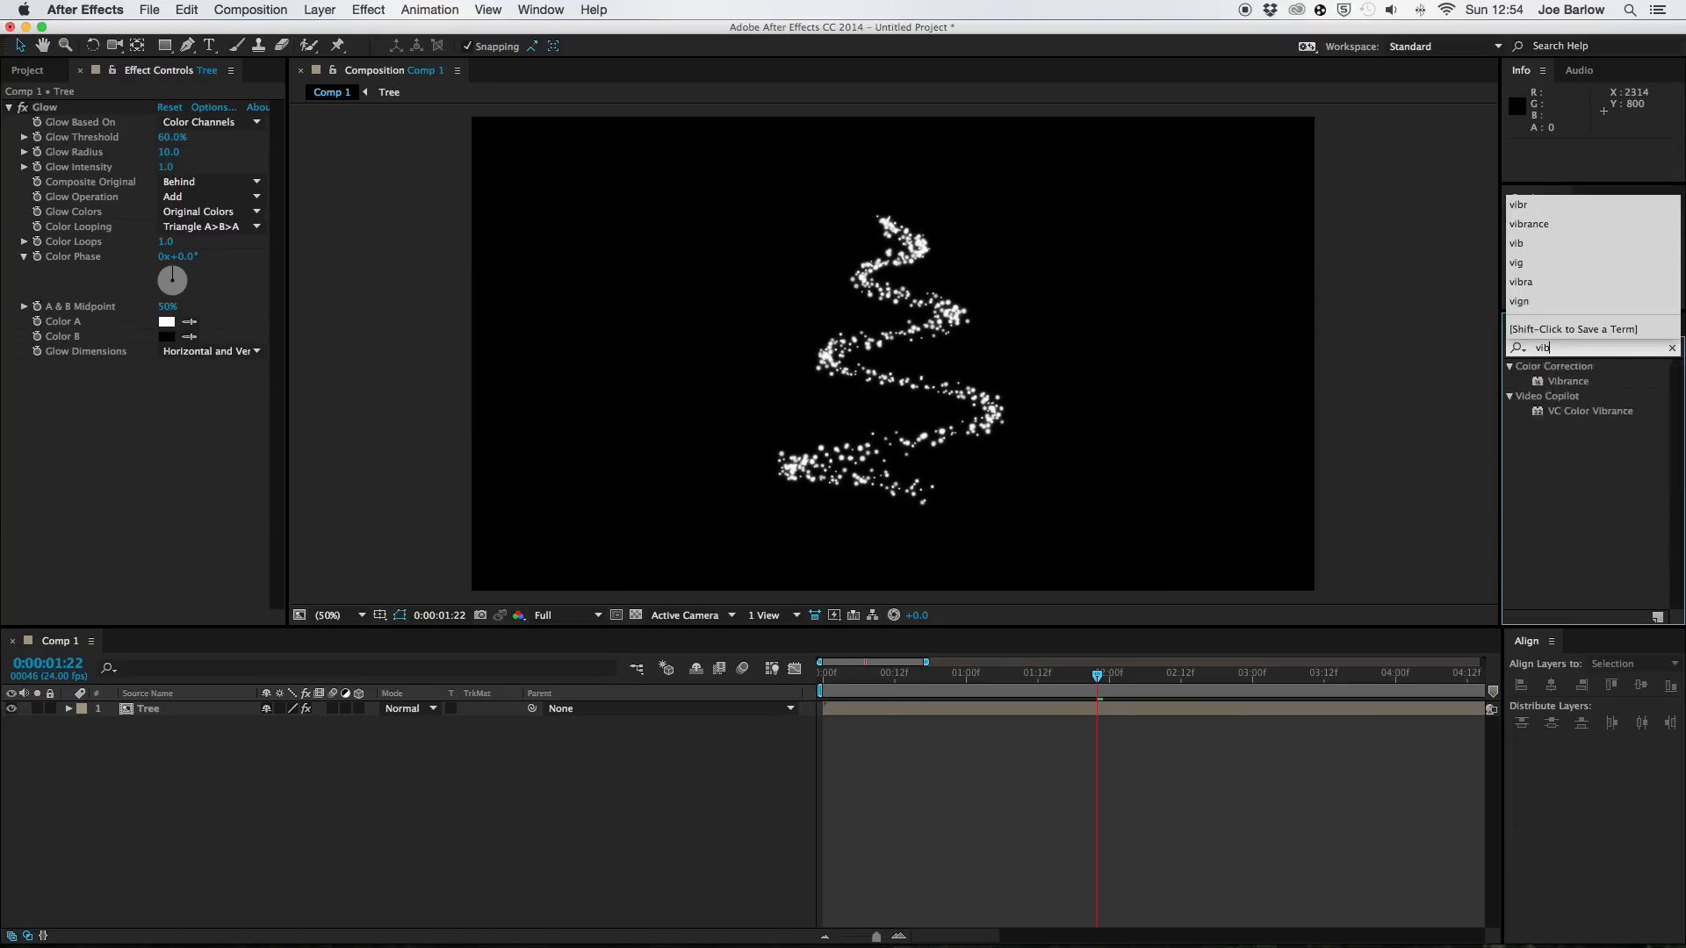
{"action": "left_click", "coordinate": [1590, 411]}
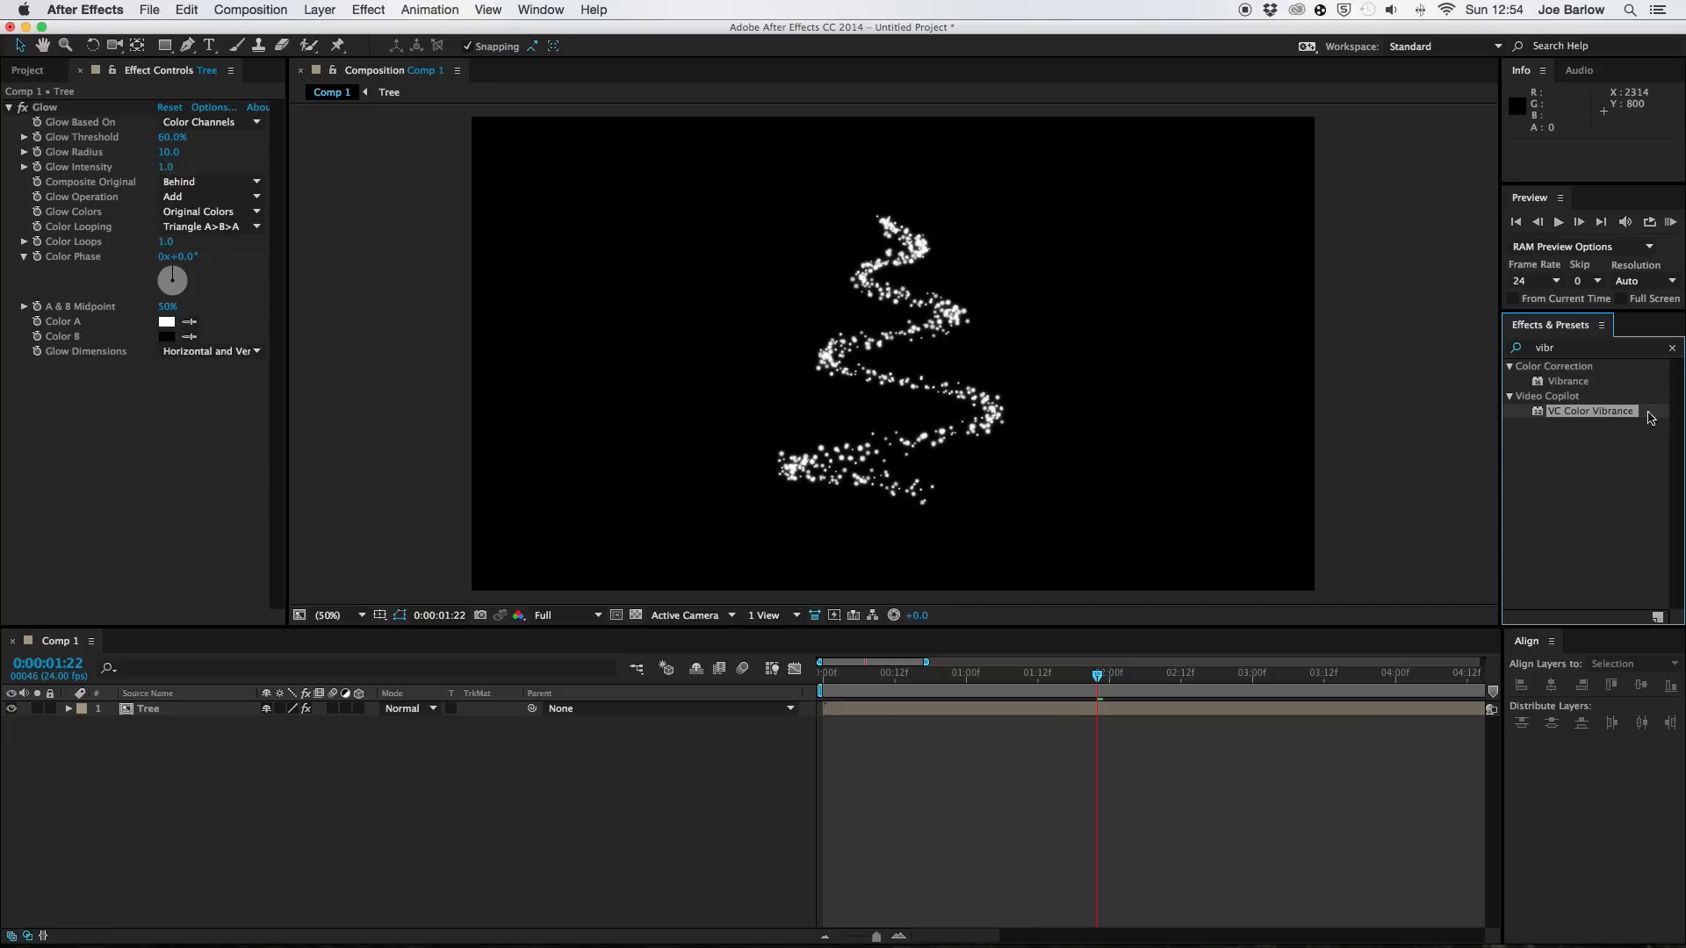
{"action": "double_click", "coordinate": [1591, 411]}
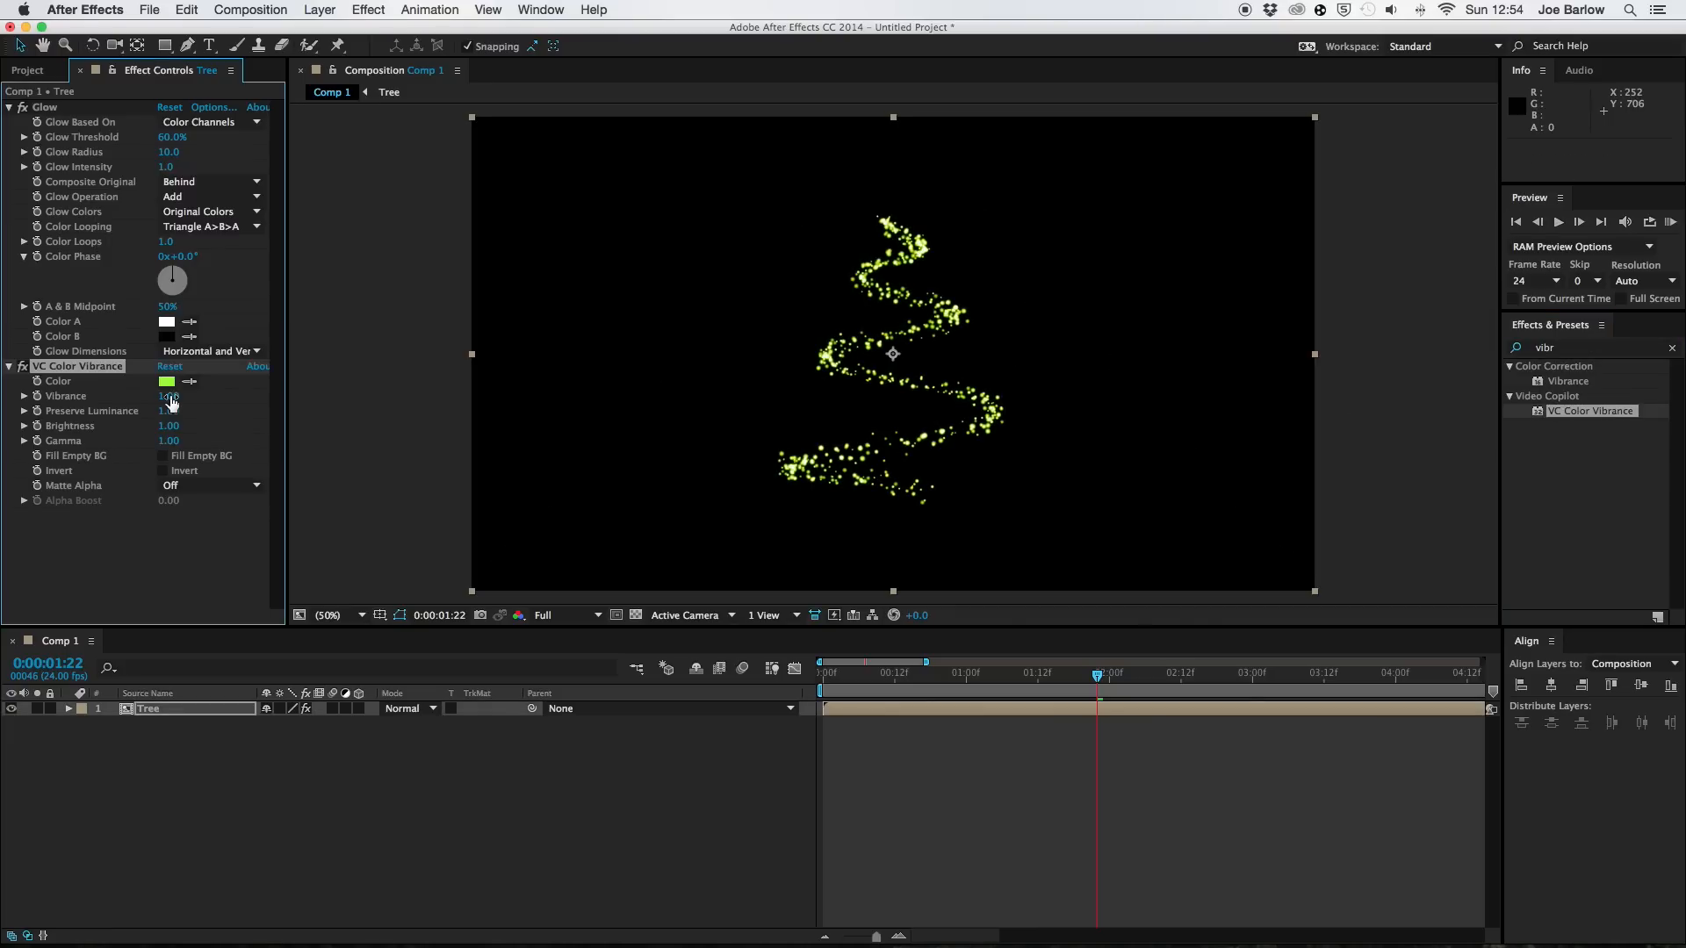
Tint the vibrance green #4F7716, raise Brightness to 1.11, and duplicate Tree.
{"action": "left_click", "coordinate": [168, 382]}
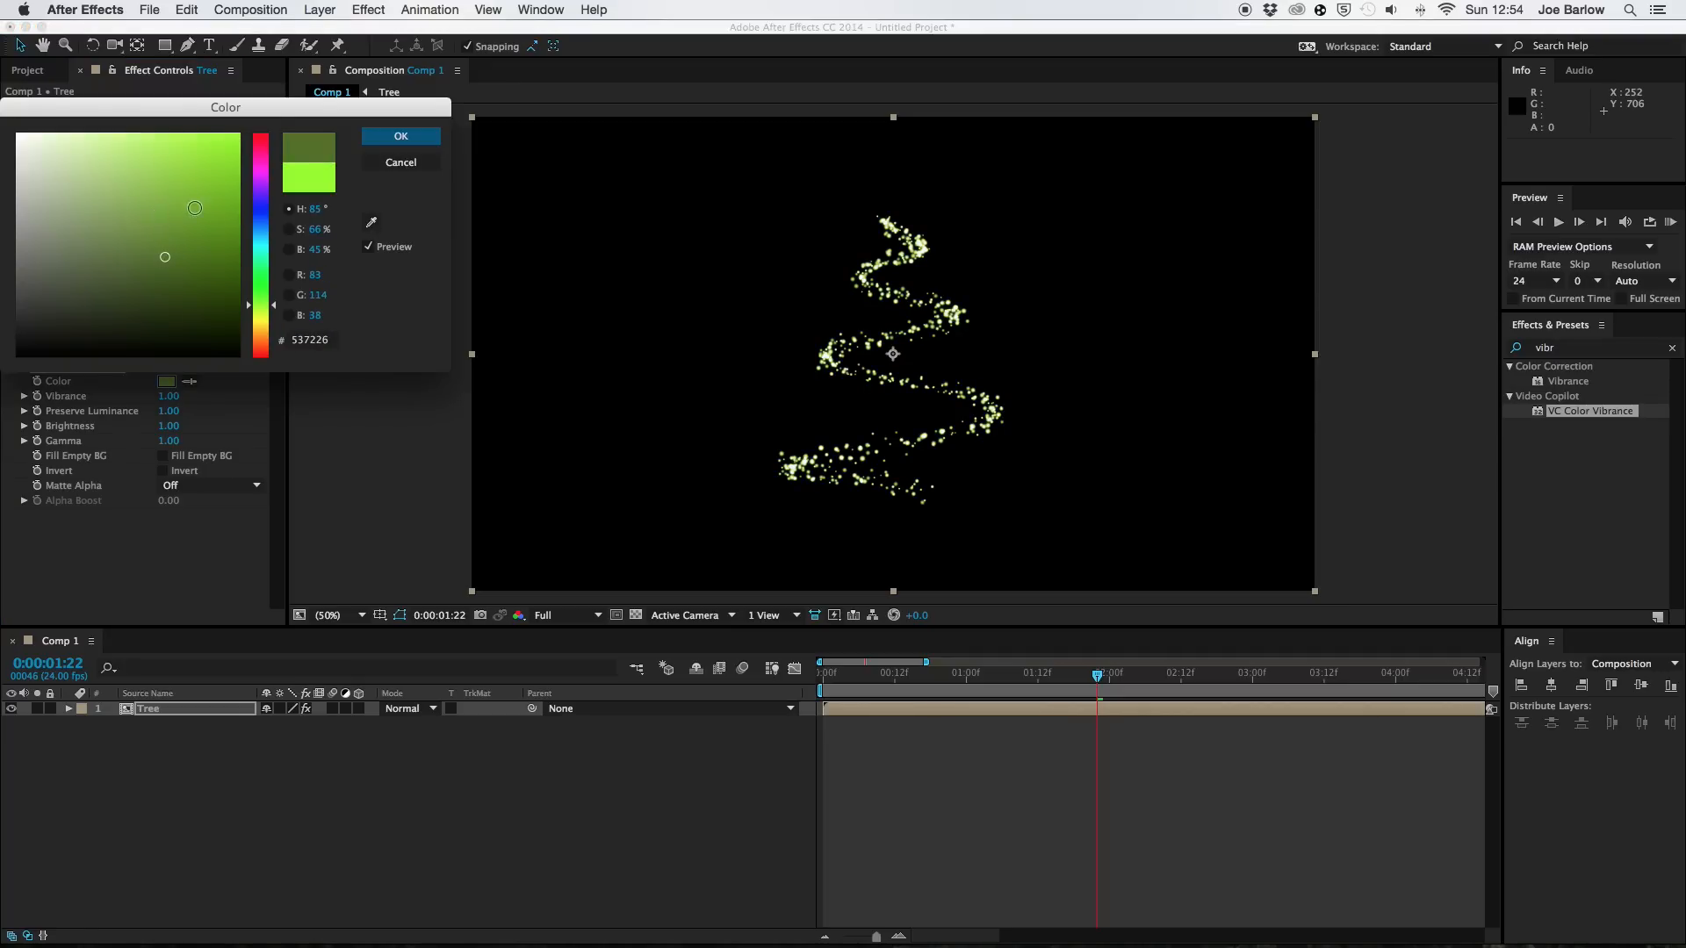
{"action": "left_click_drag", "start_coordinate": [195, 207], "coordinate": [198, 252]}
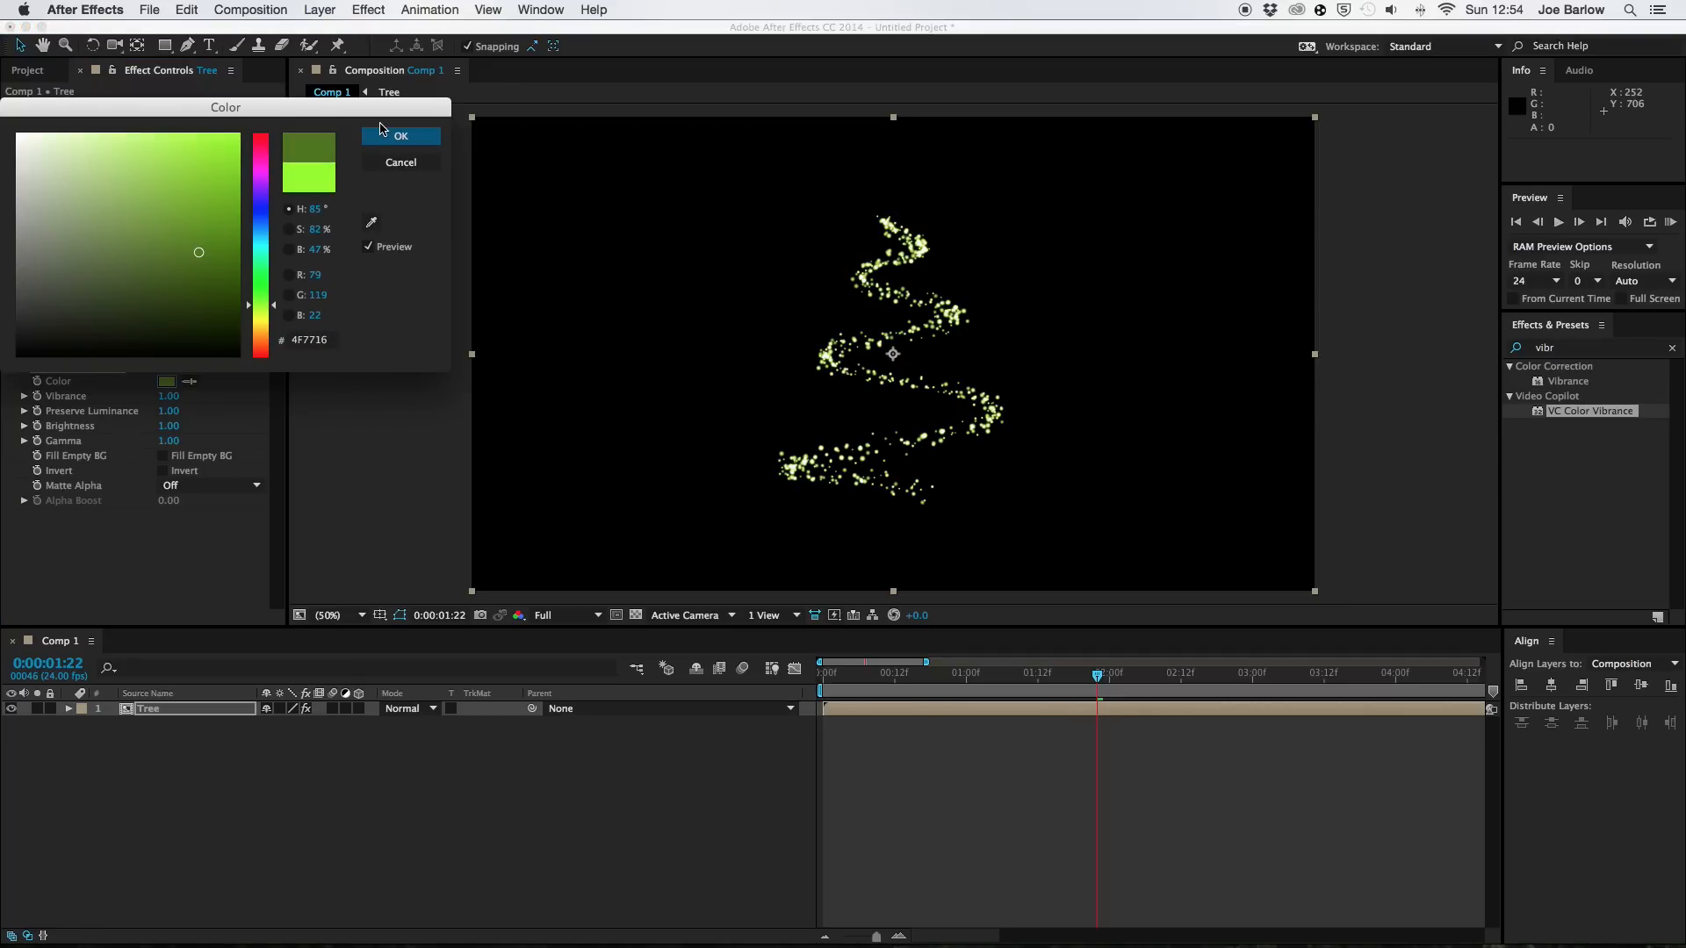
{"action": "left_click", "coordinate": [400, 135]}
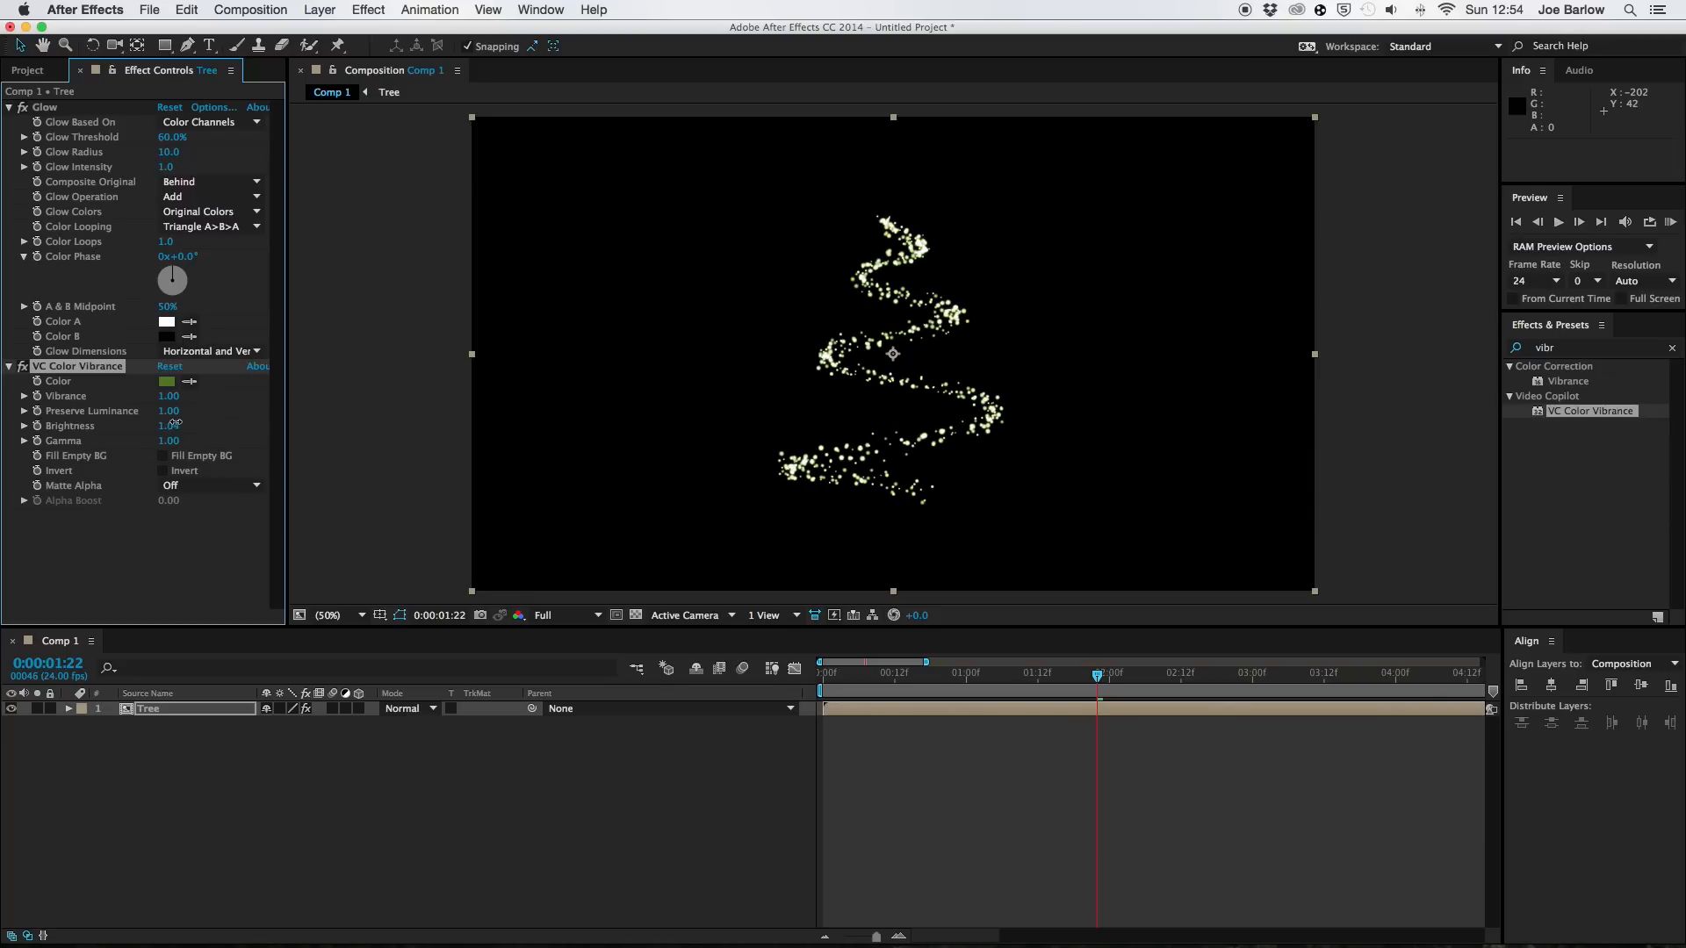
{"action": "left_click_drag", "start_coordinate": [168, 425], "coordinate": [186, 425]}
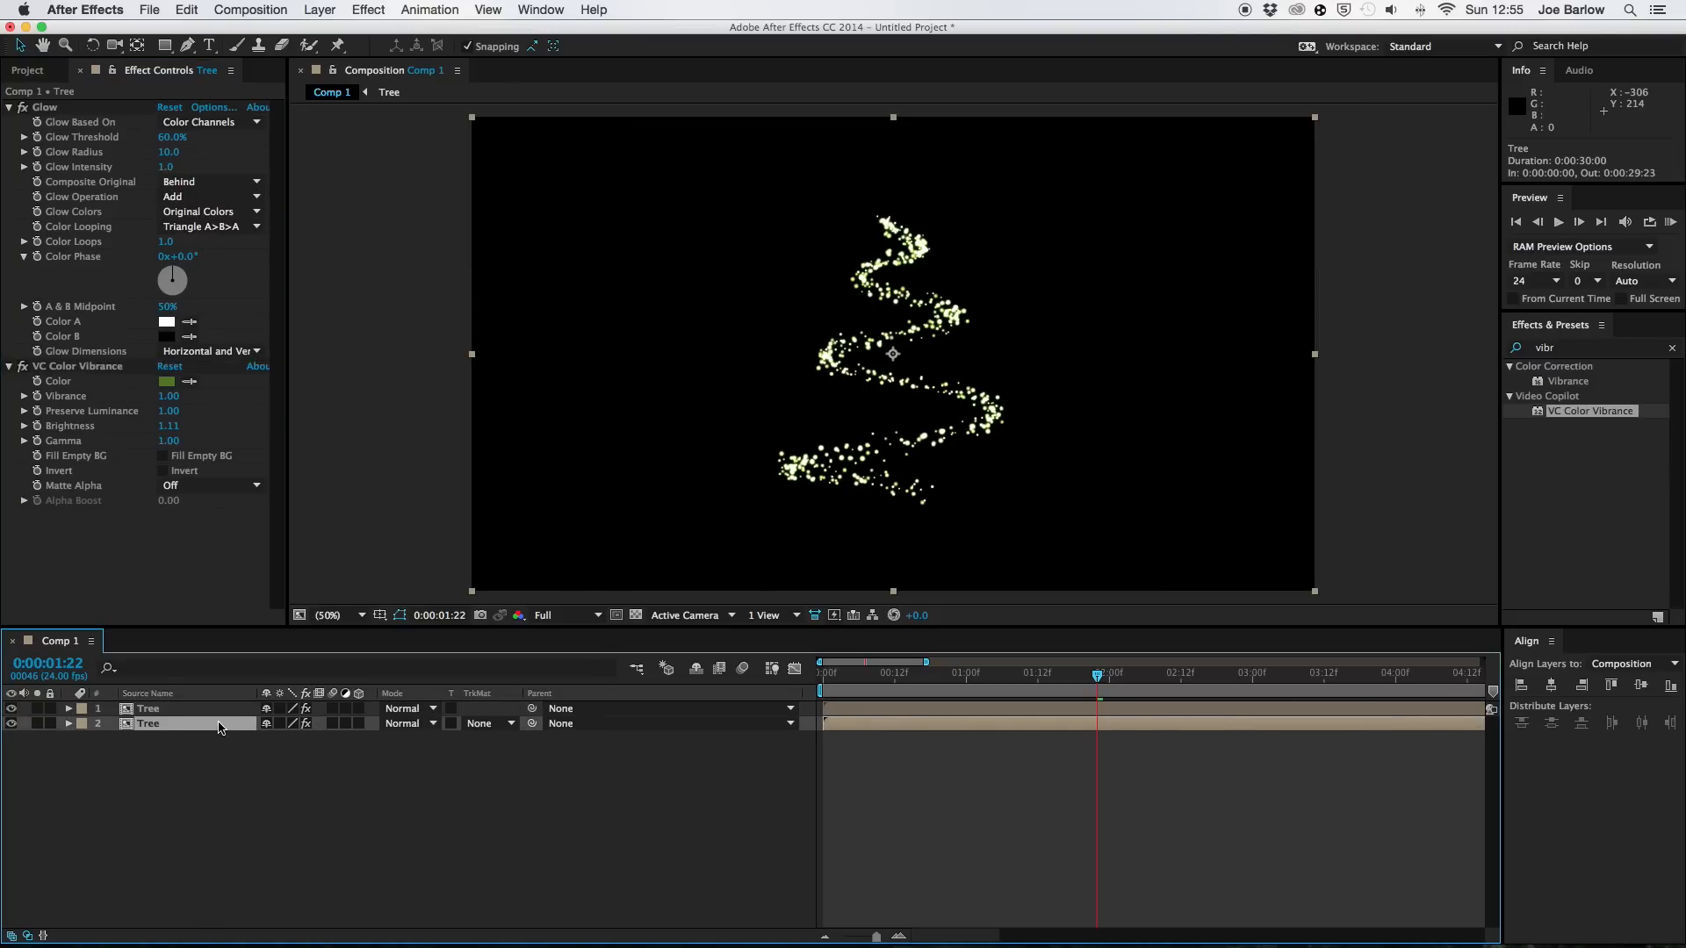
{"action": "type", "text": "g"}
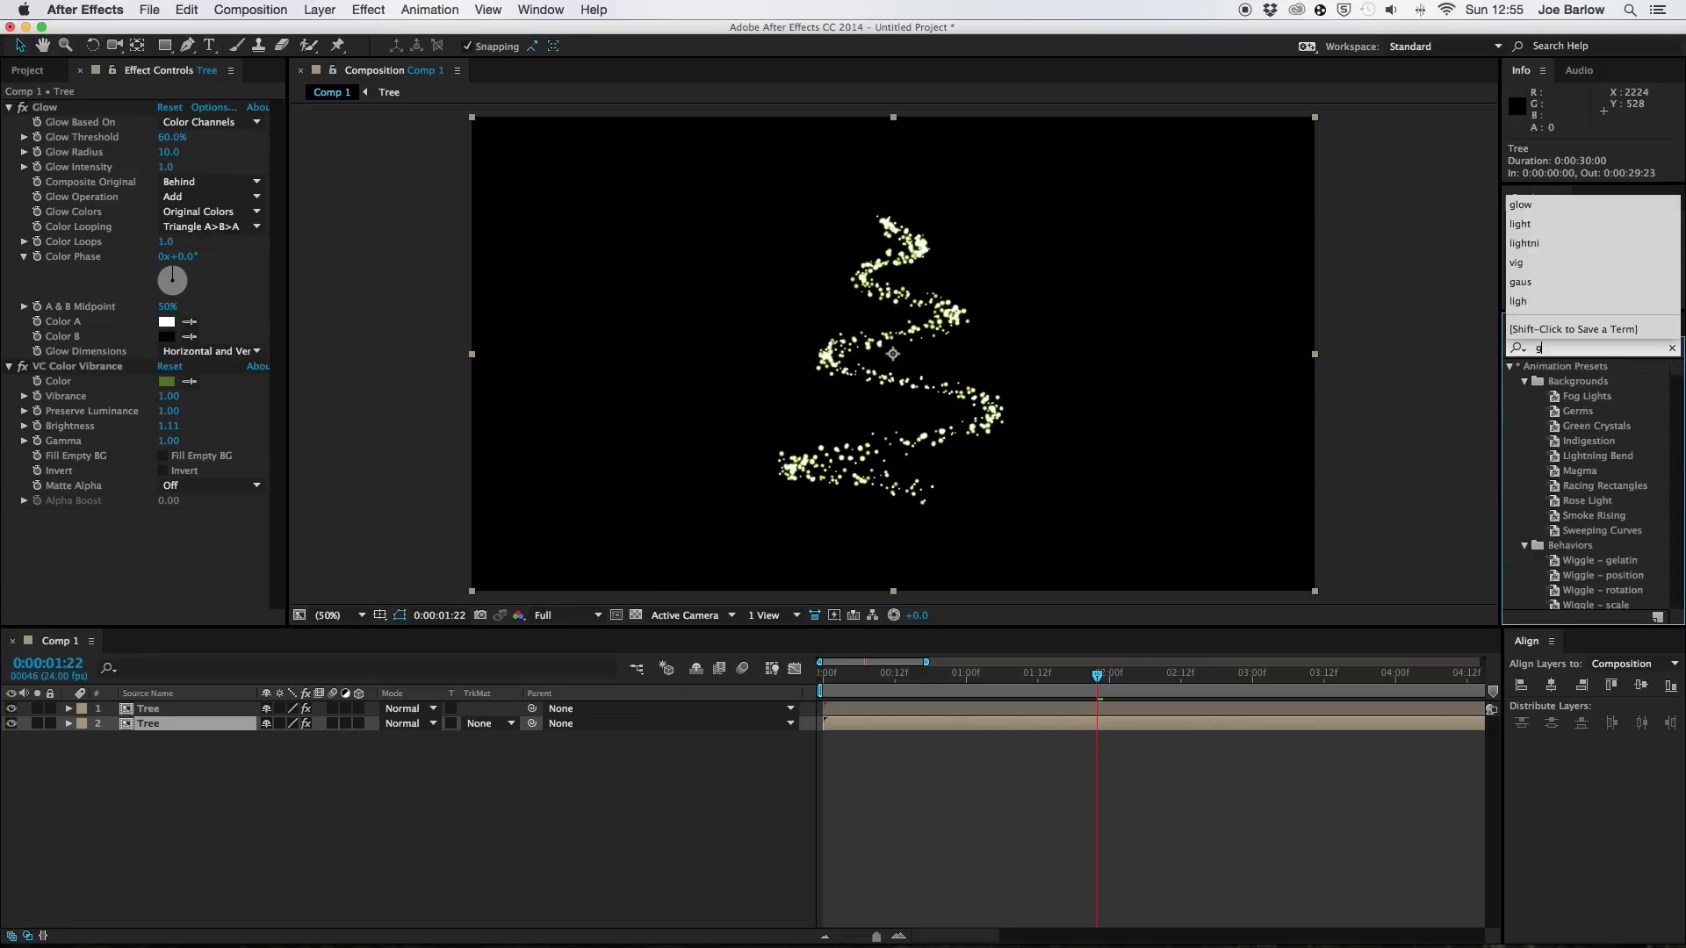